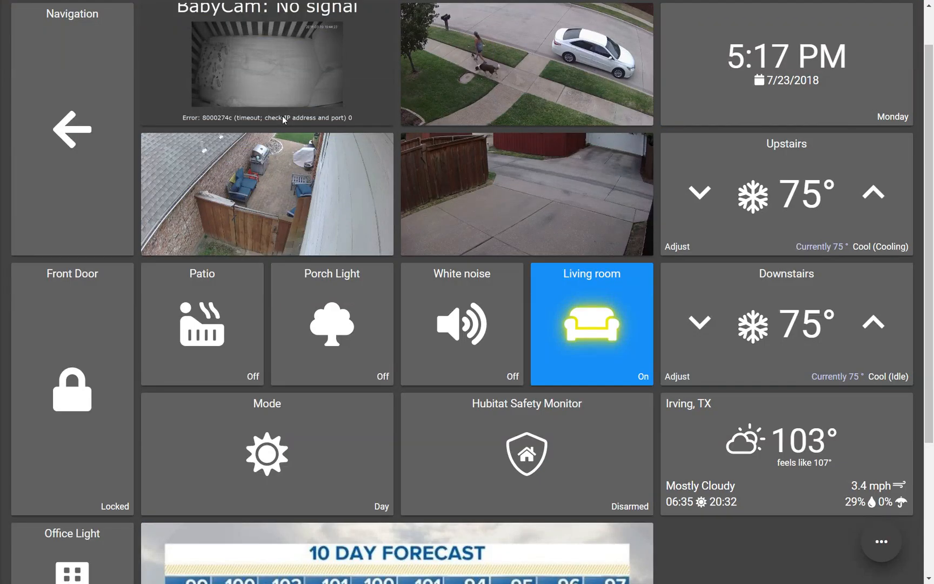
mouse_move(405, 53)
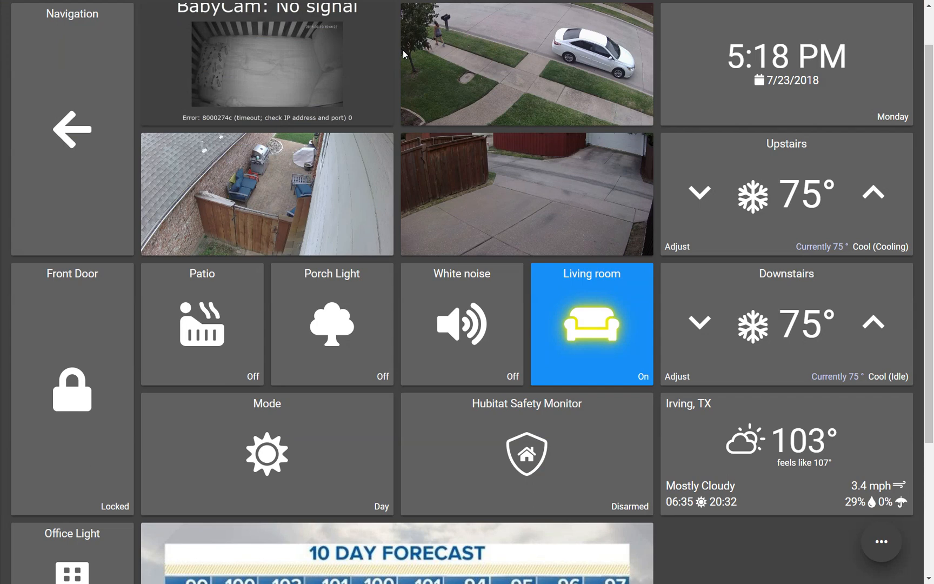
mouse_move(453, 113)
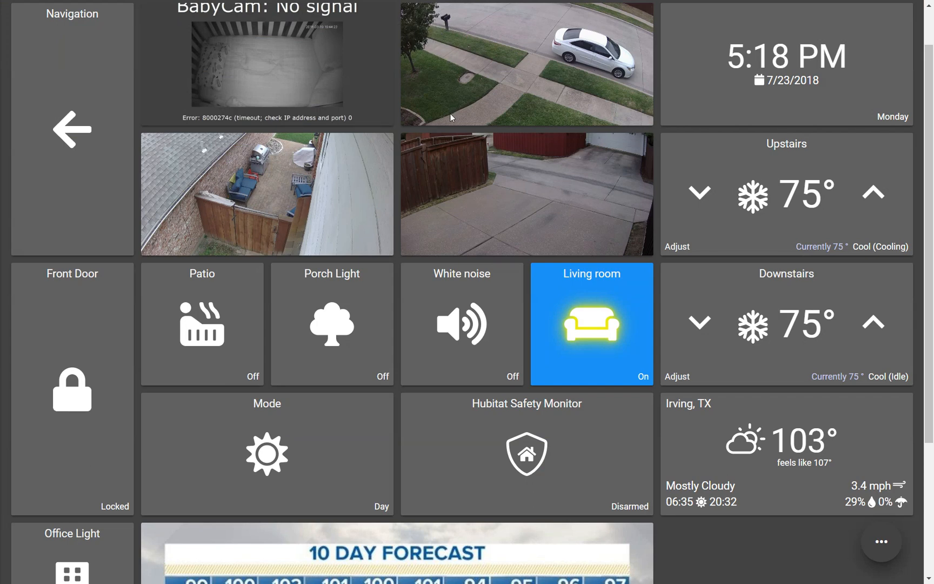
mouse_move(443, 112)
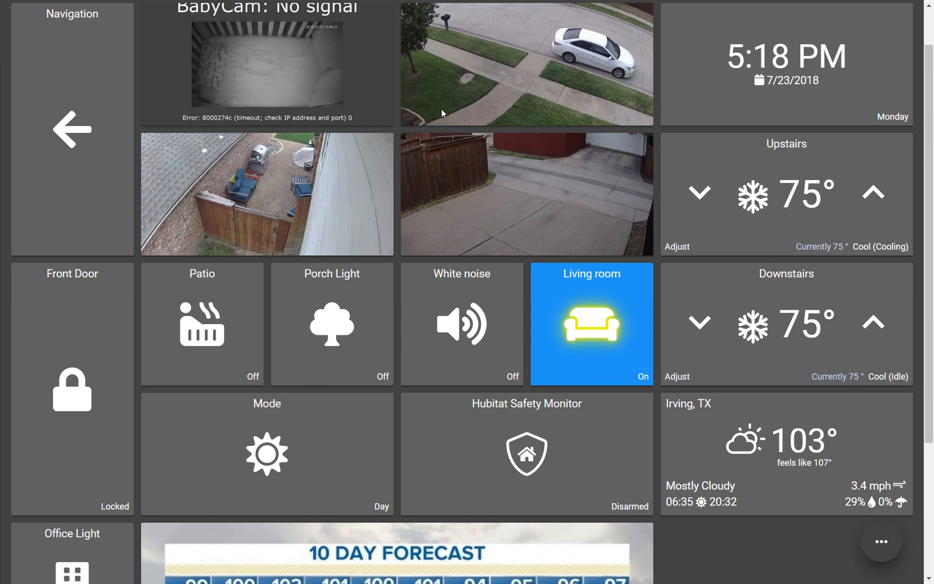
mouse_move(442, 188)
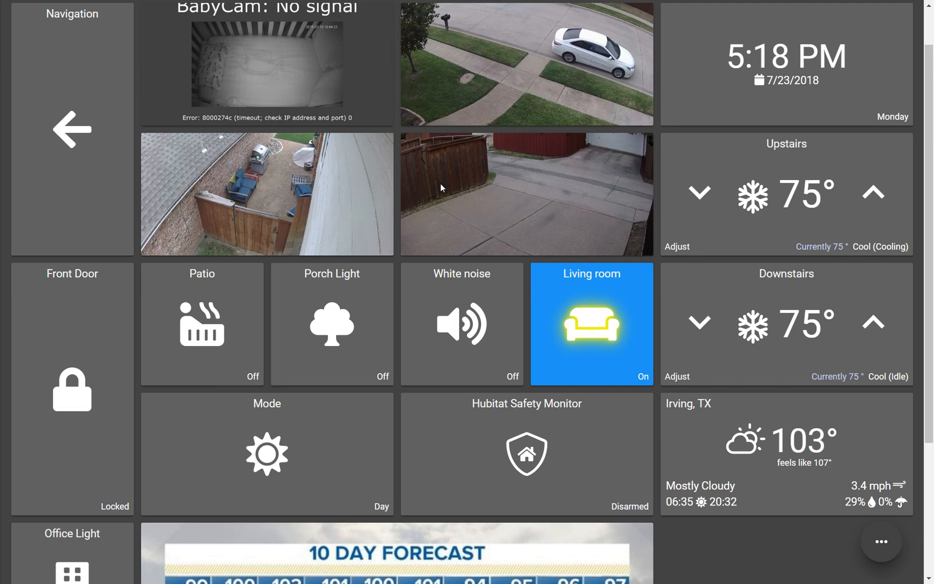
mouse_move(313, 338)
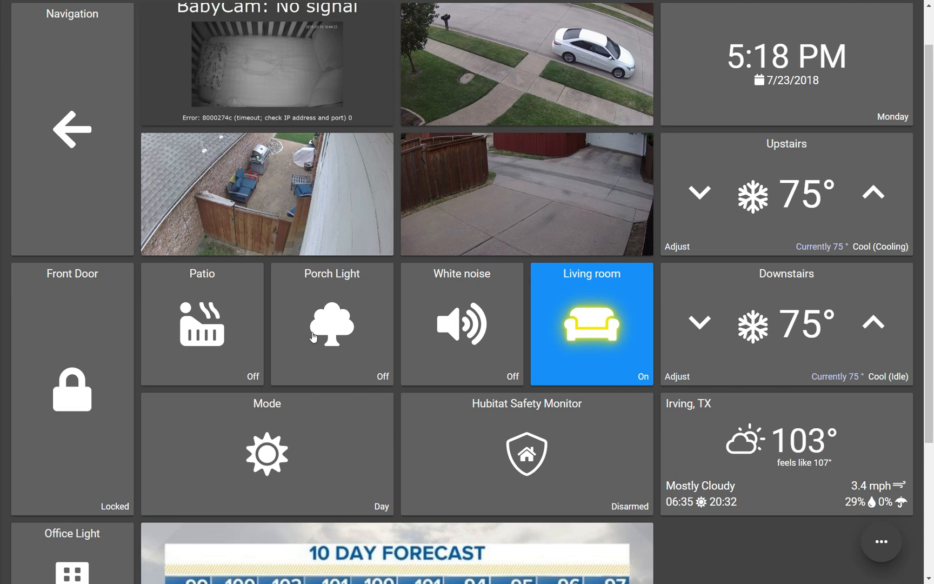
mouse_move(413, 436)
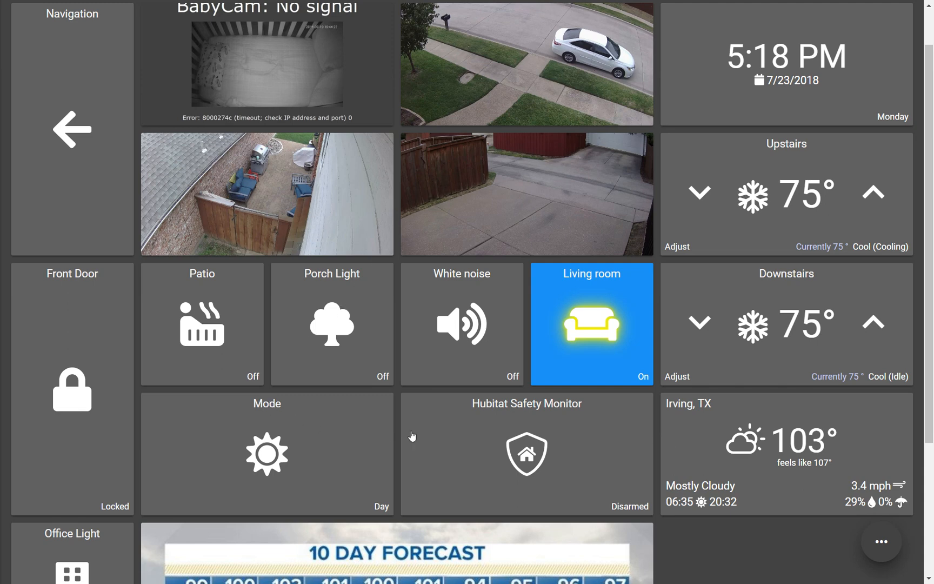
mouse_move(507, 437)
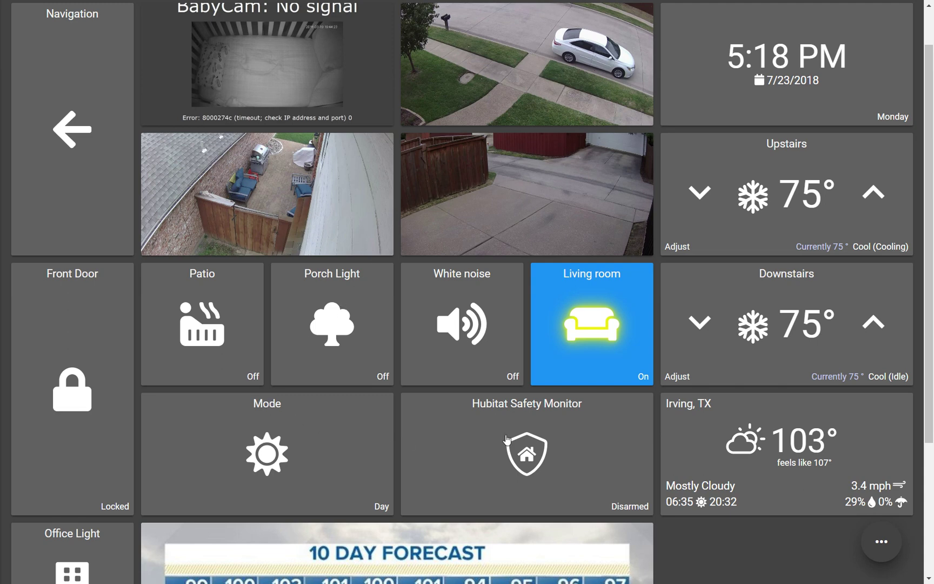
mouse_move(515, 439)
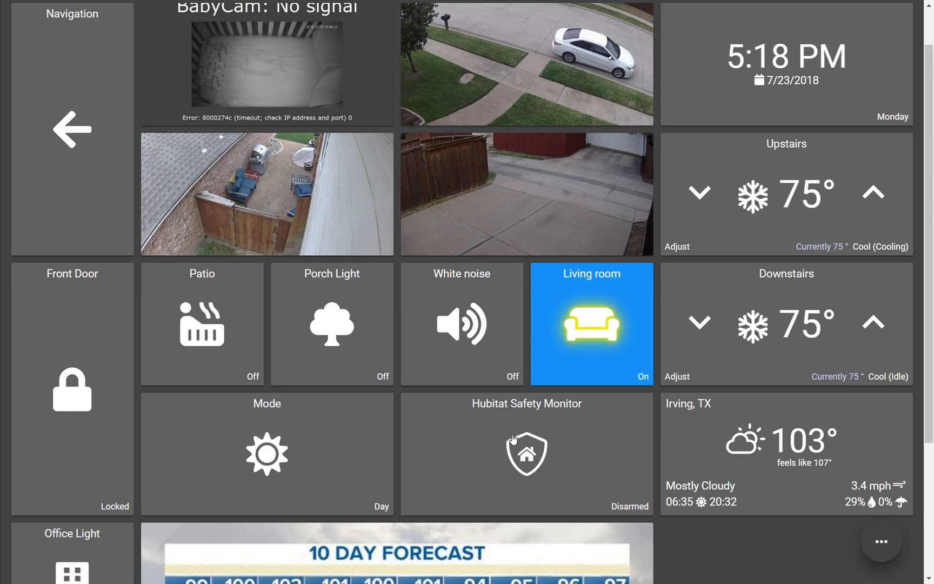
mouse_move(800, 197)
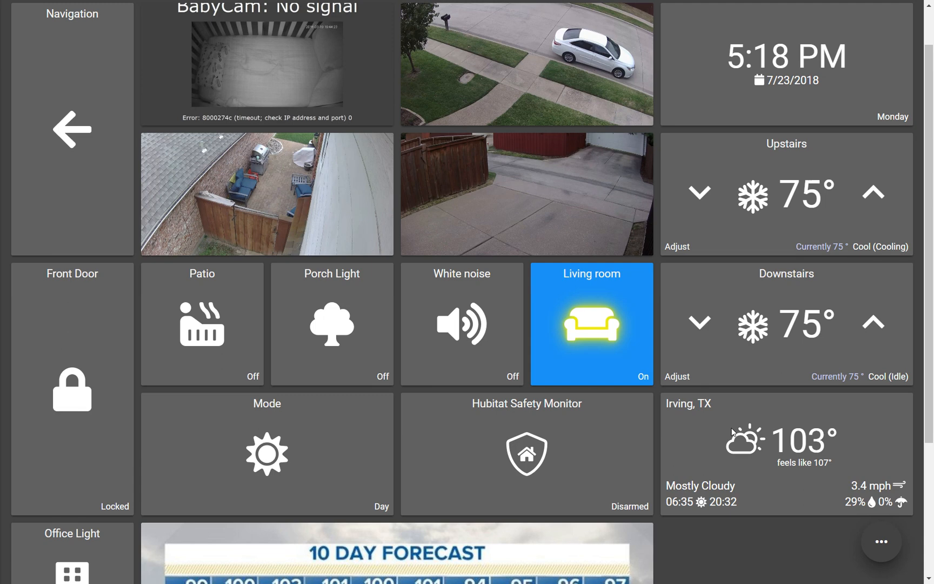
mouse_move(475, 228)
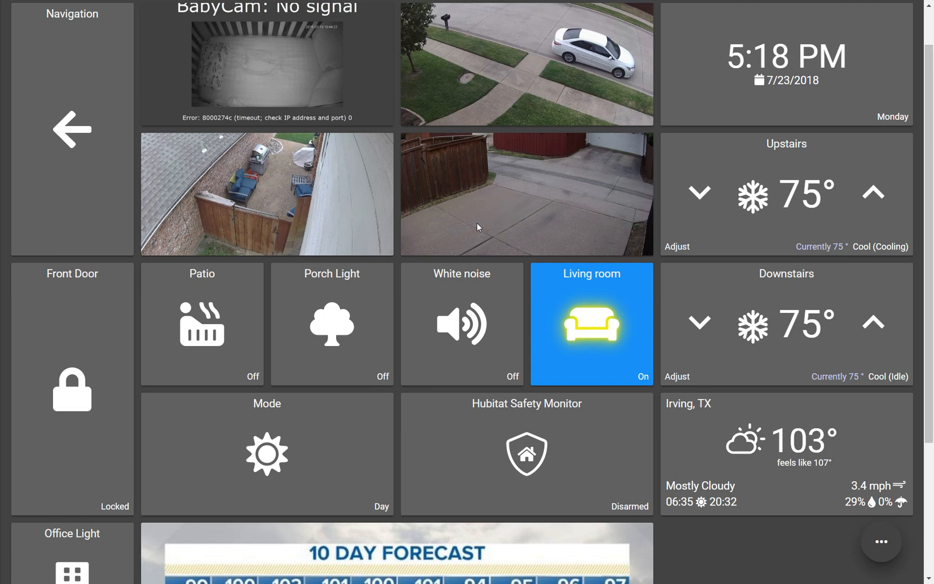
mouse_move(151, 171)
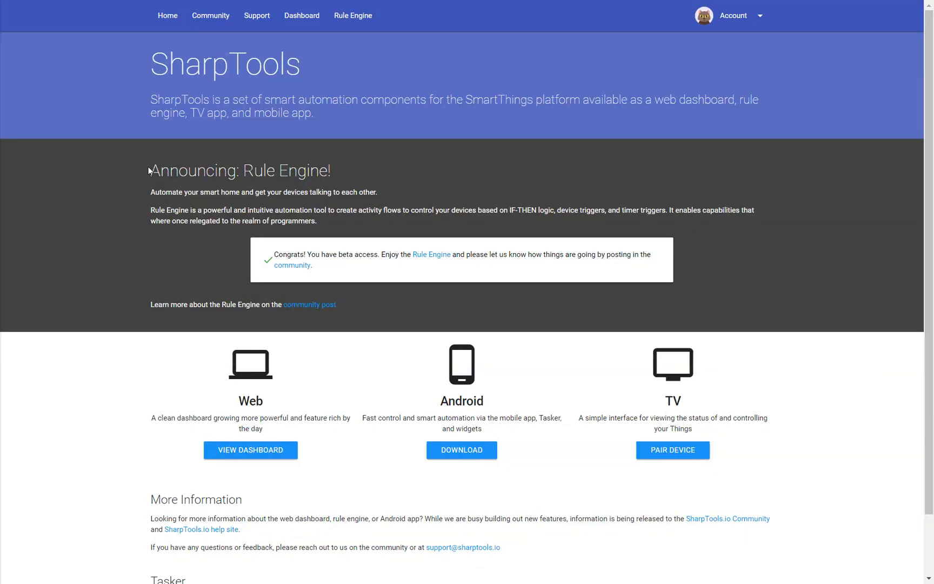
mouse_move(351, 26)
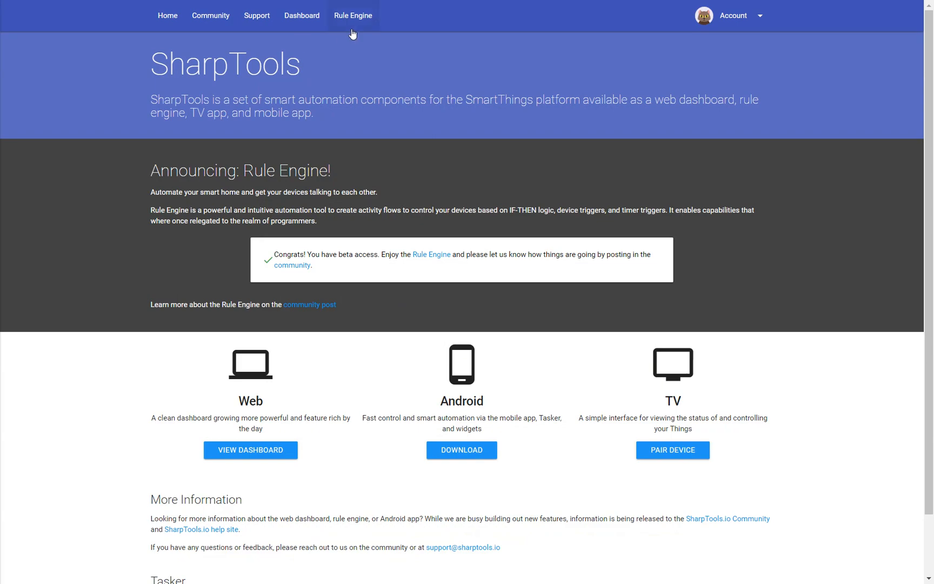
Go to the Rule Engine's Manage Rules list from the top navigation
left_click(352, 15)
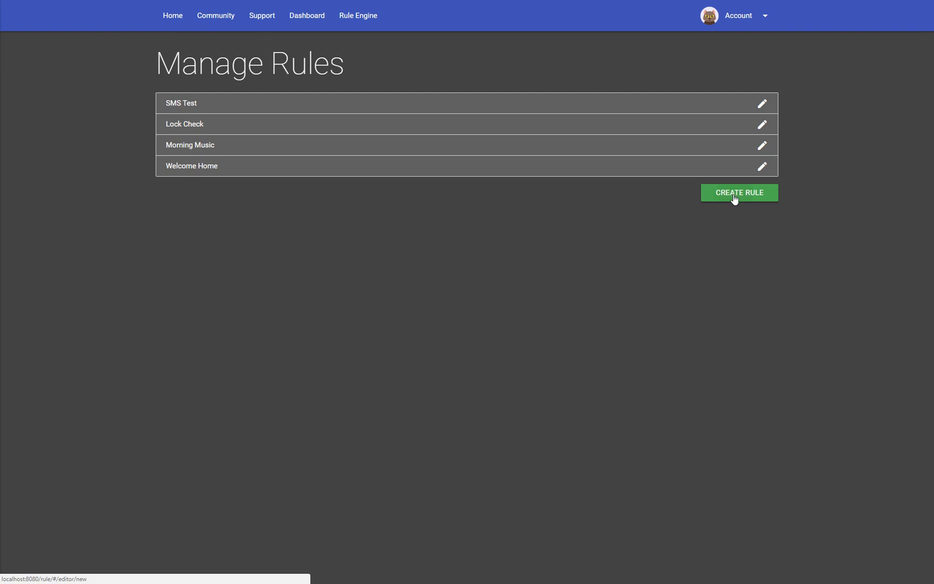
Create a new rule and name it 'Unlock Check'
left_click(739, 193)
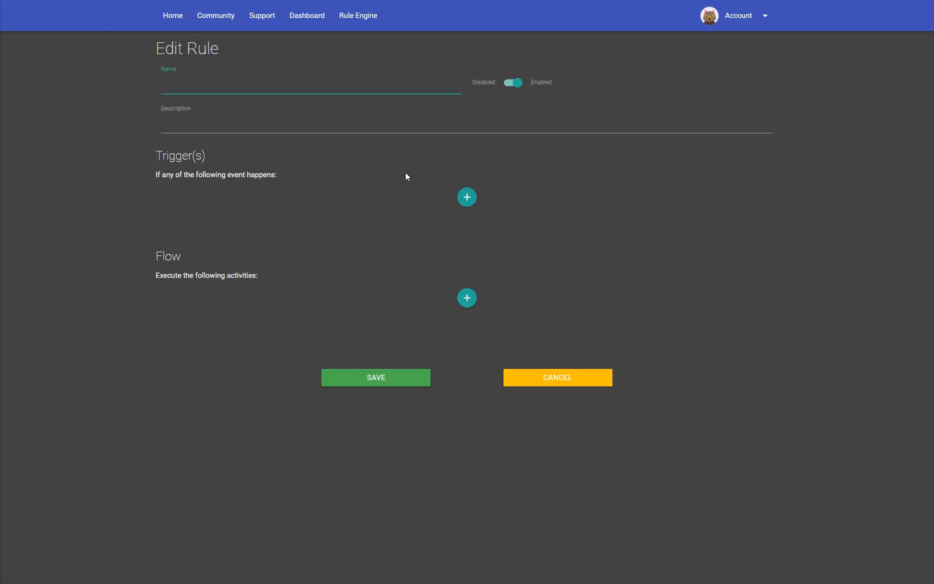
type("Unlock Check")
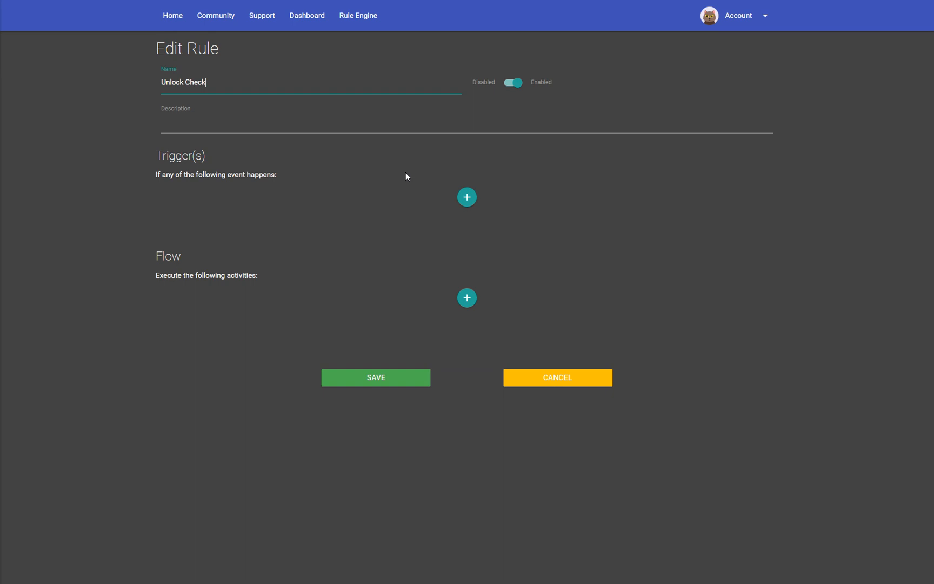
mouse_move(449, 180)
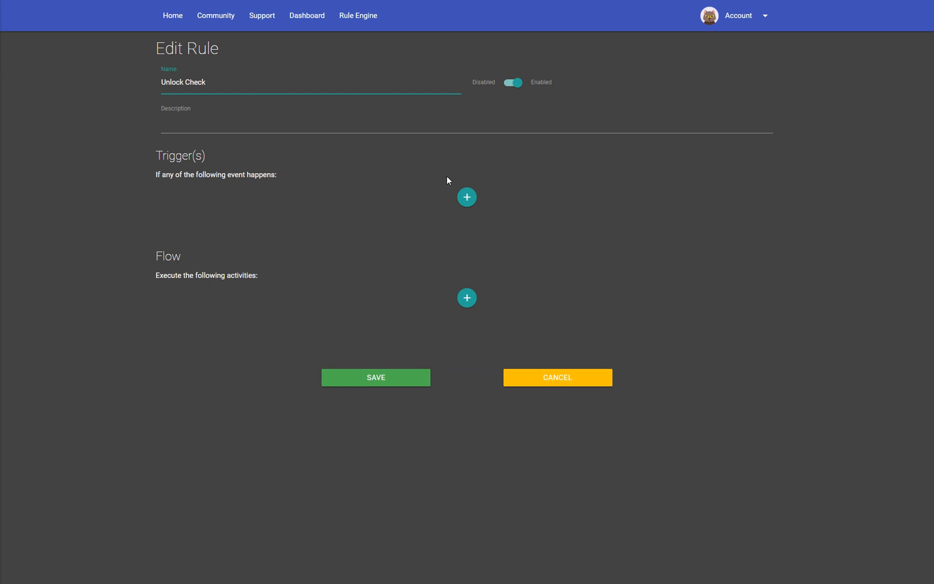
mouse_move(337, 196)
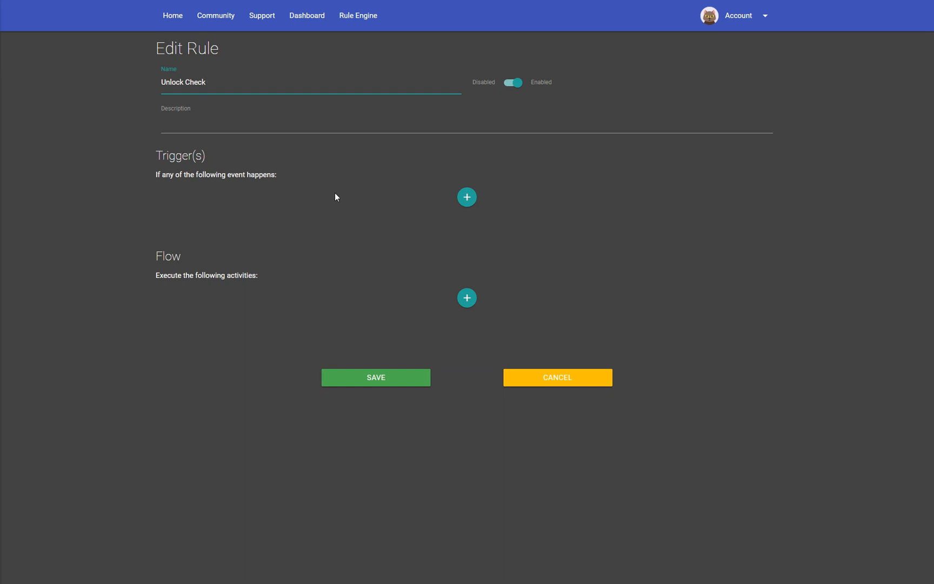
mouse_move(460, 205)
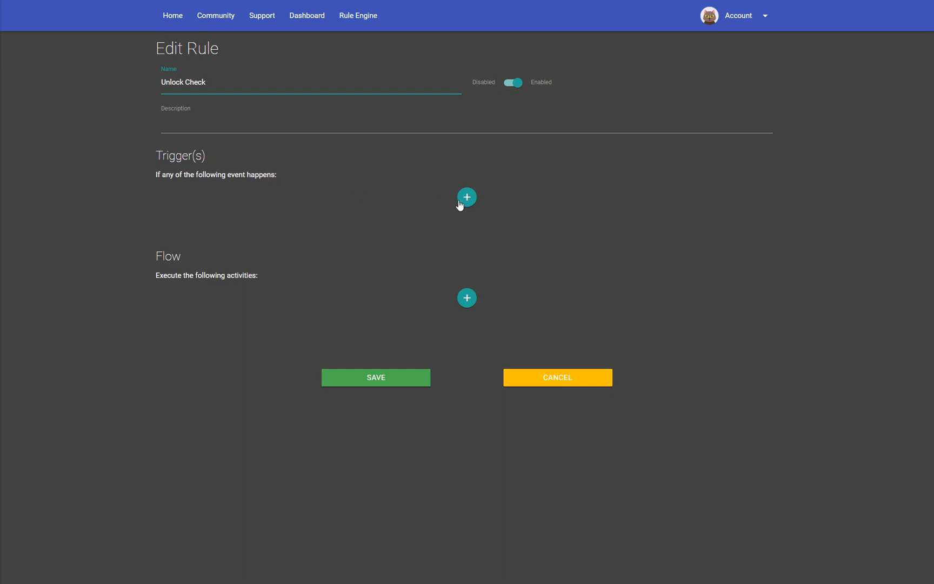
Reveal the Event Trigger and Timer Trigger choices under Trigger(s)
left_click(467, 196)
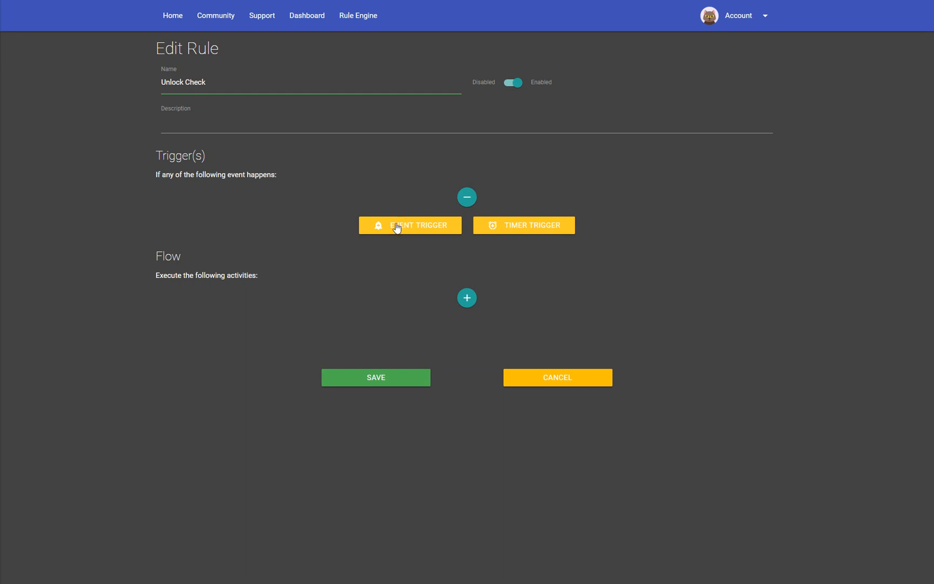
mouse_move(325, 181)
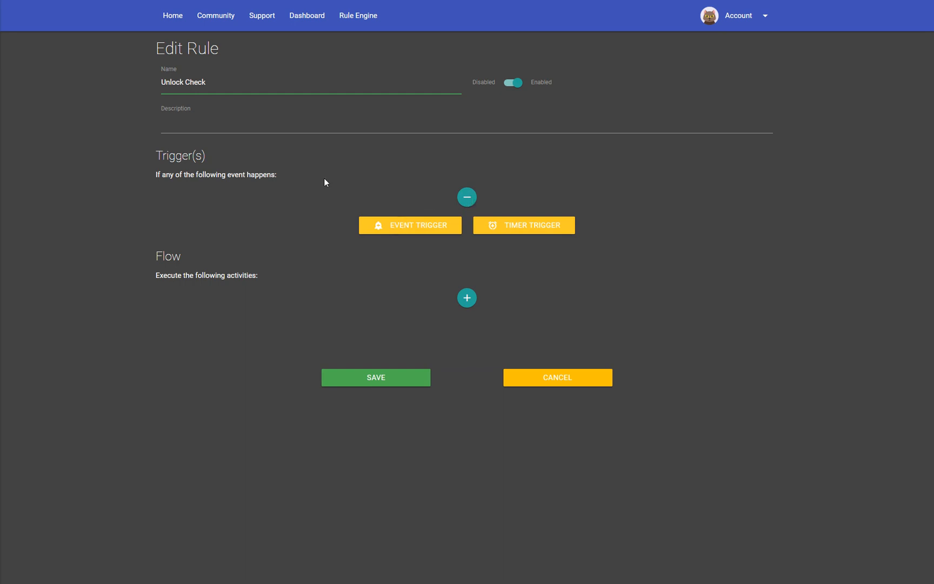
mouse_move(498, 269)
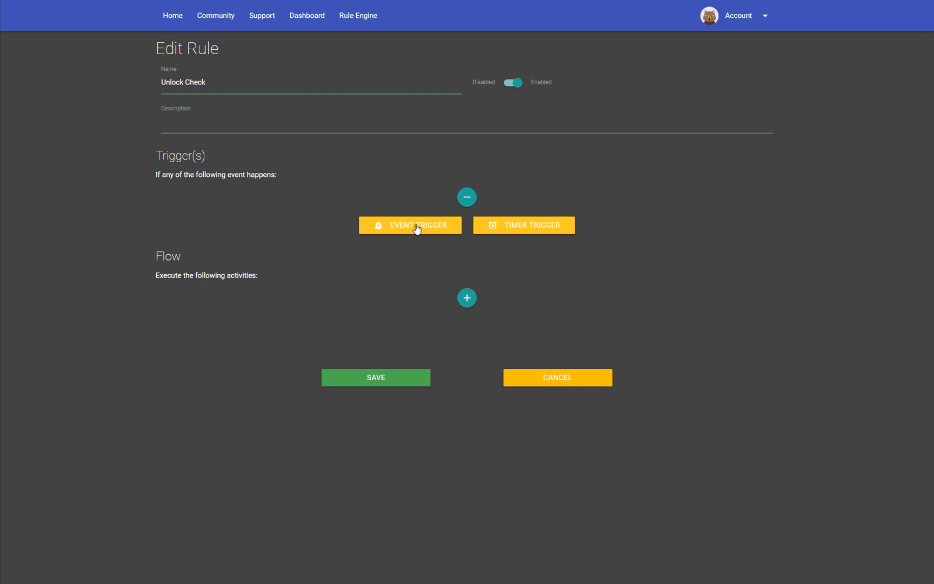
mouse_move(533, 224)
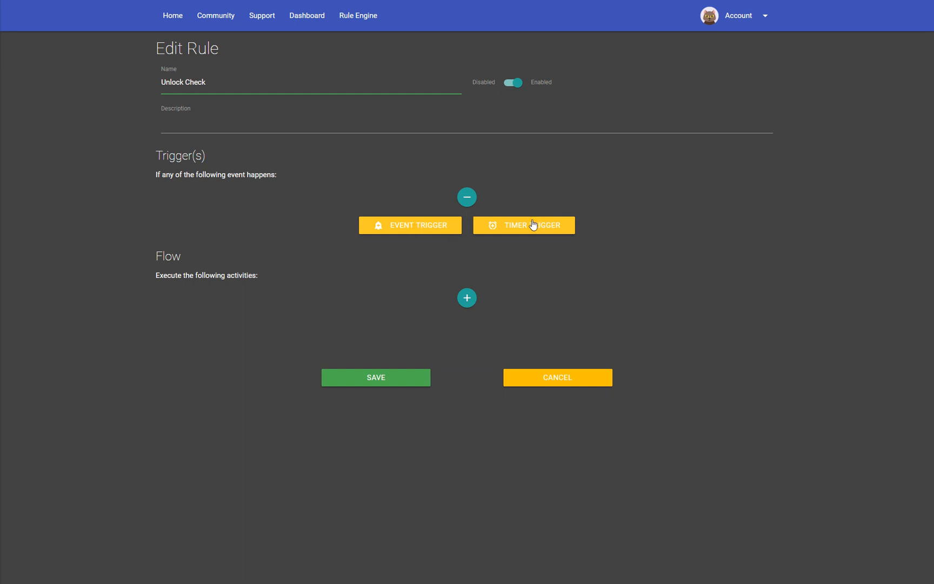
mouse_move(458, 323)
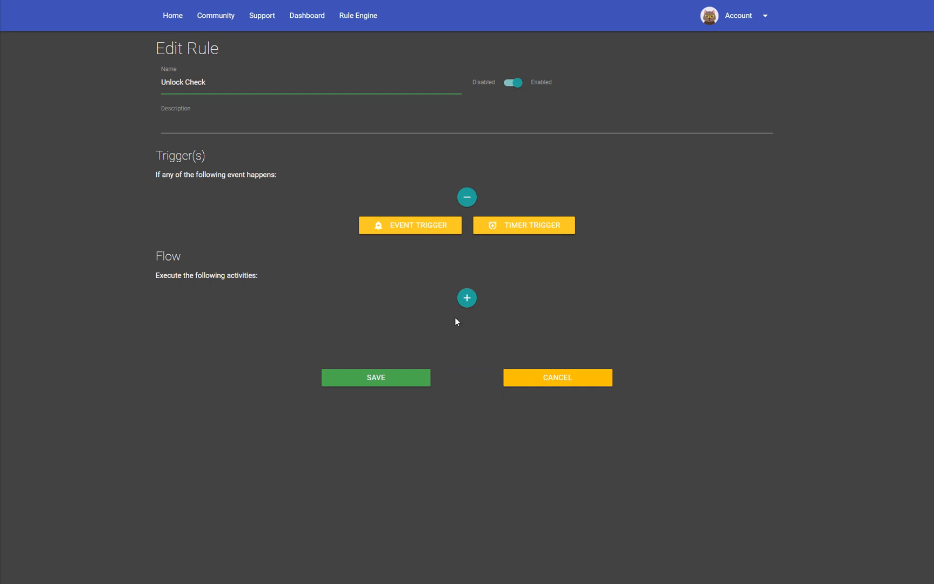
mouse_move(465, 309)
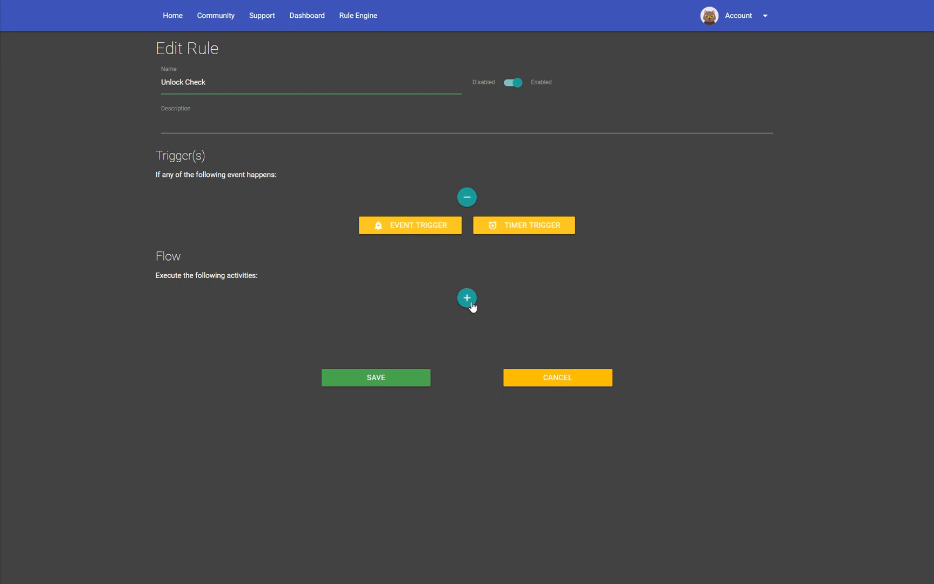
mouse_move(421, 234)
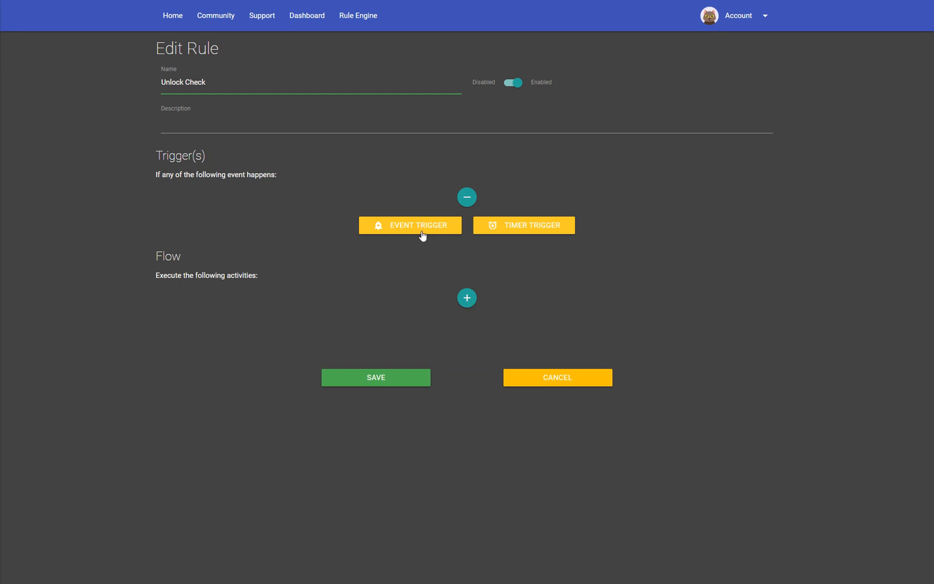
mouse_move(518, 229)
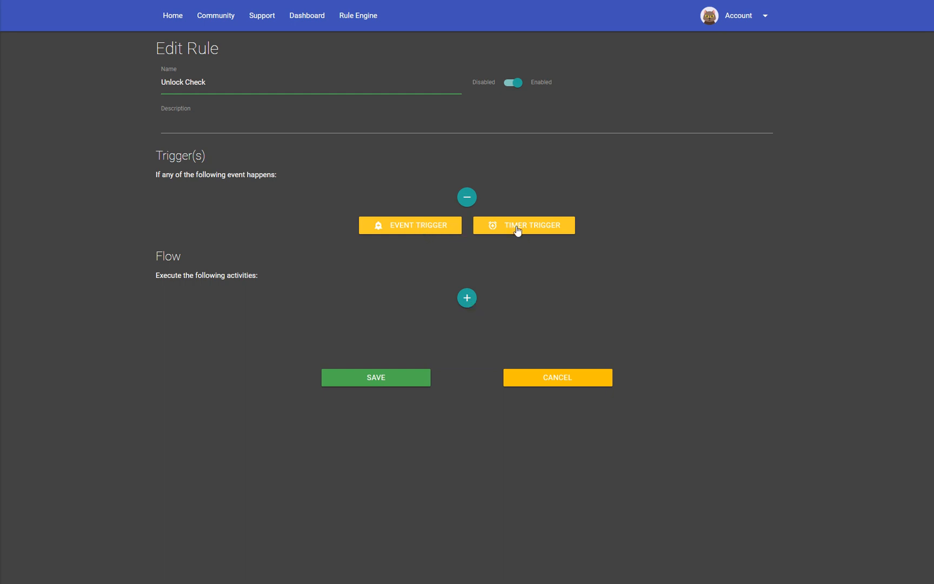
mouse_move(524, 228)
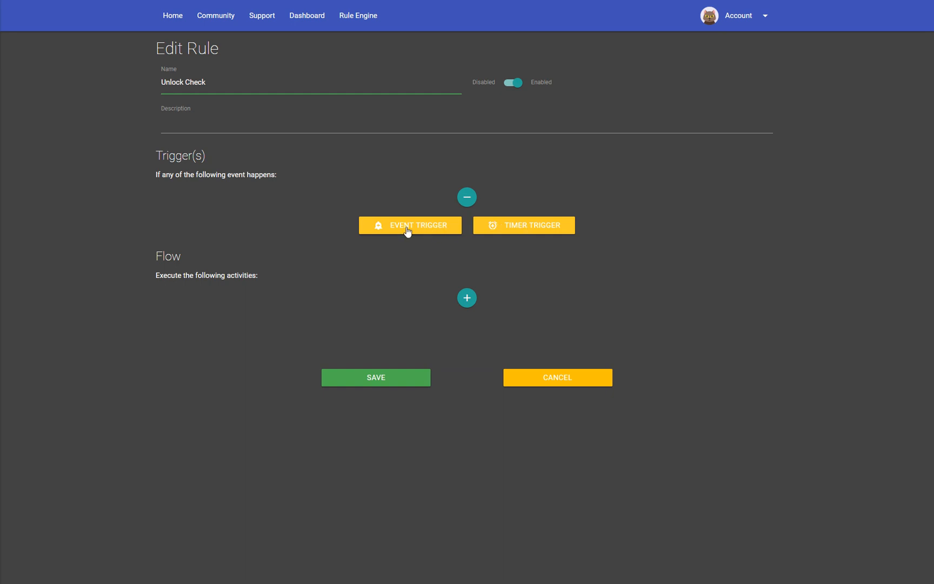
left_click(410, 225)
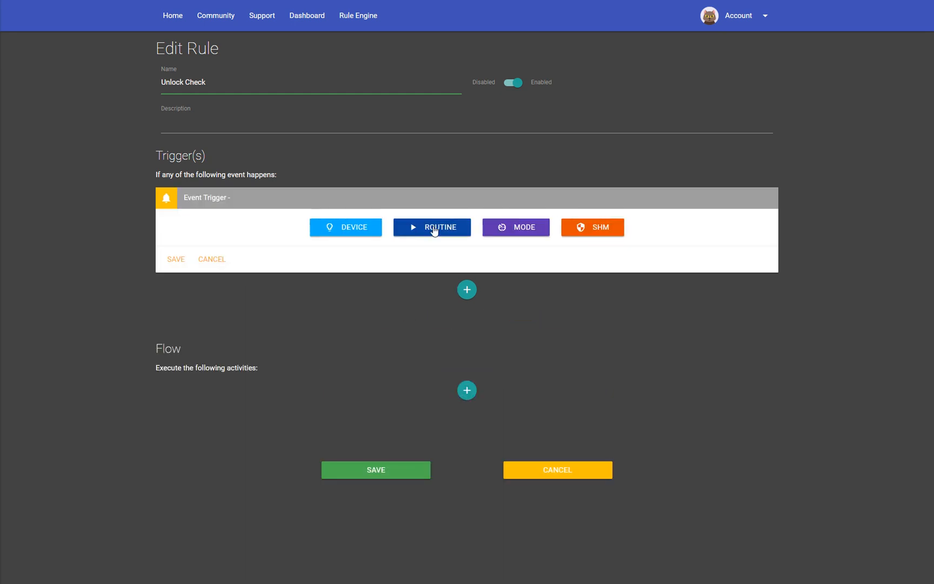
mouse_move(371, 231)
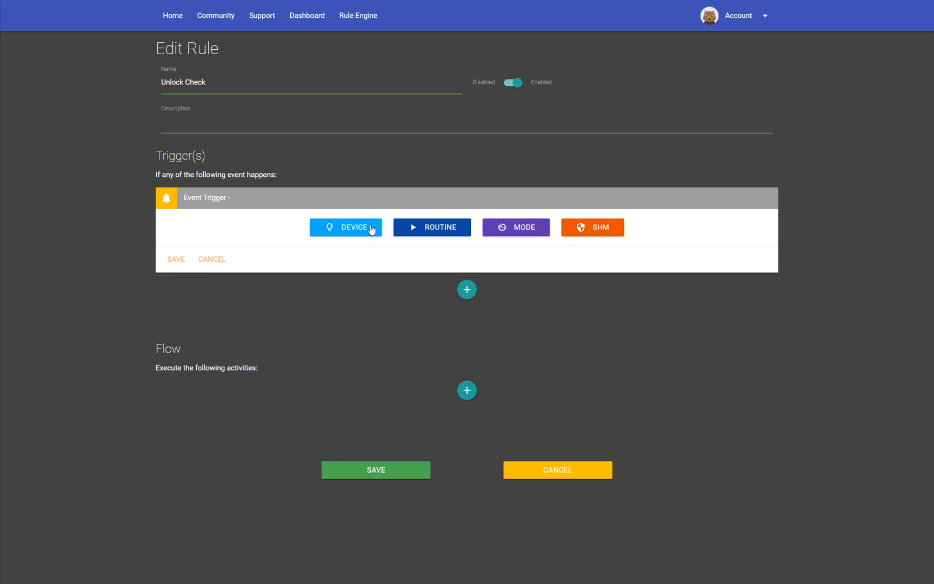
mouse_move(344, 232)
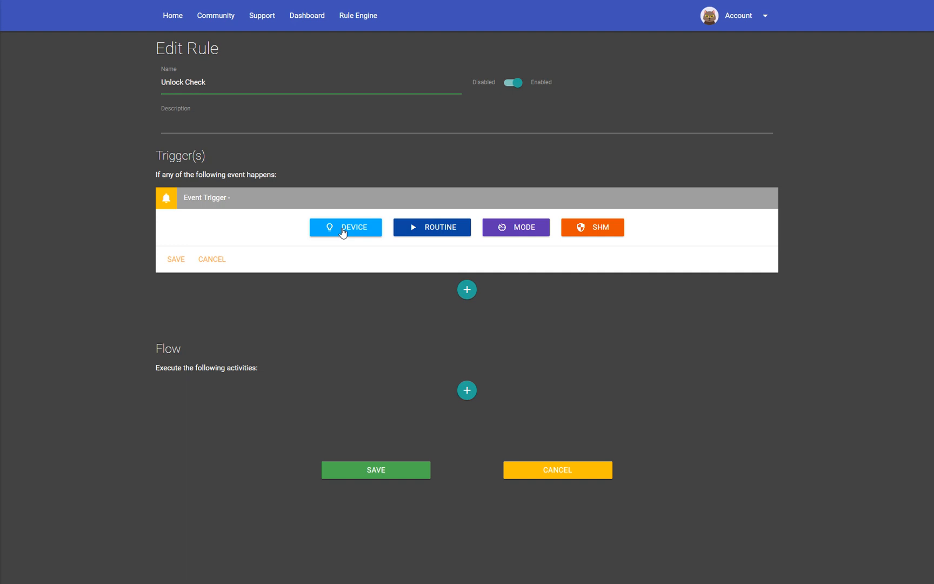
mouse_move(444, 227)
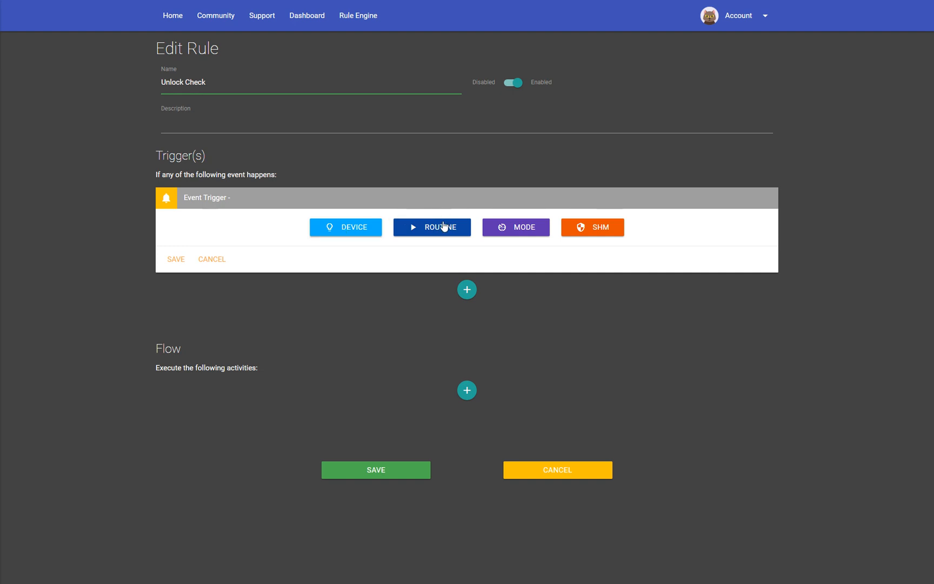
mouse_move(446, 235)
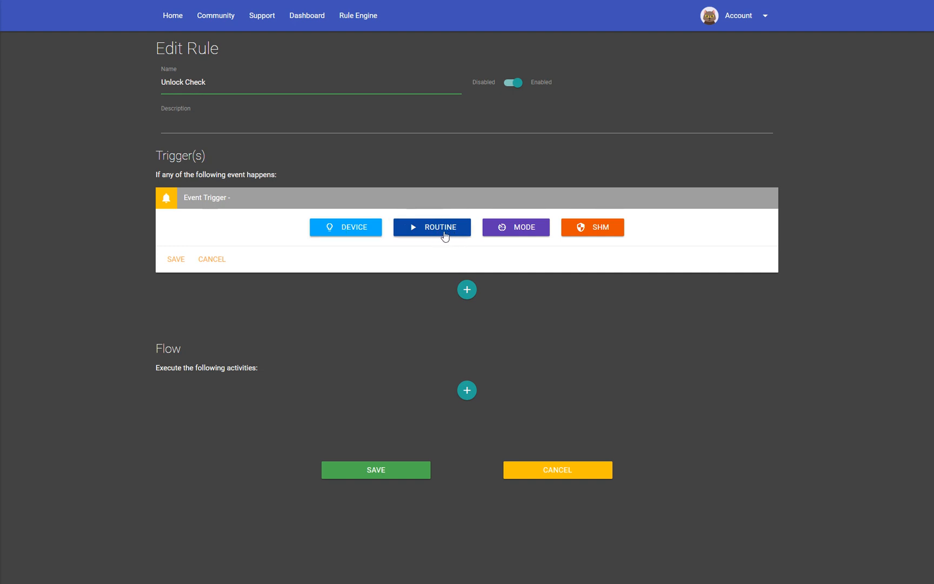
mouse_move(492, 206)
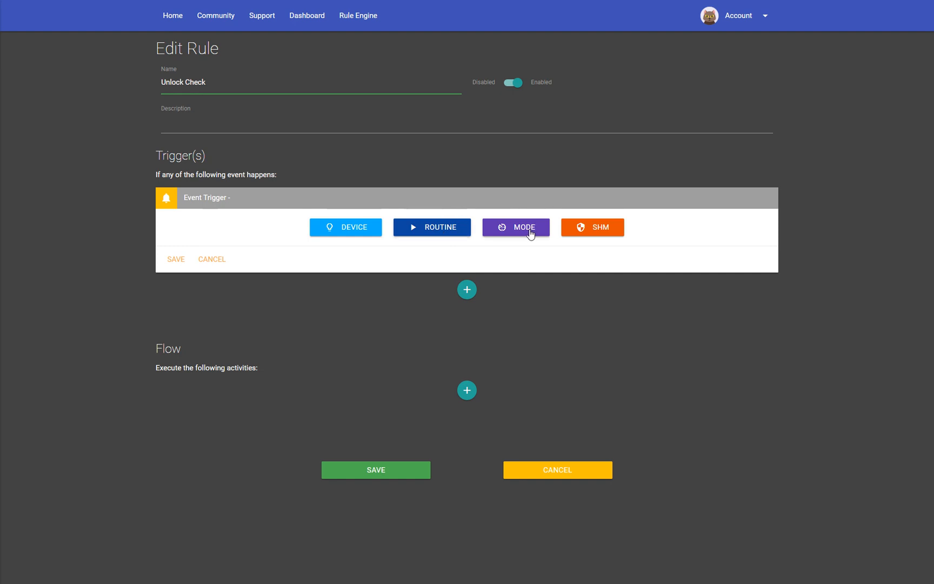
mouse_move(609, 234)
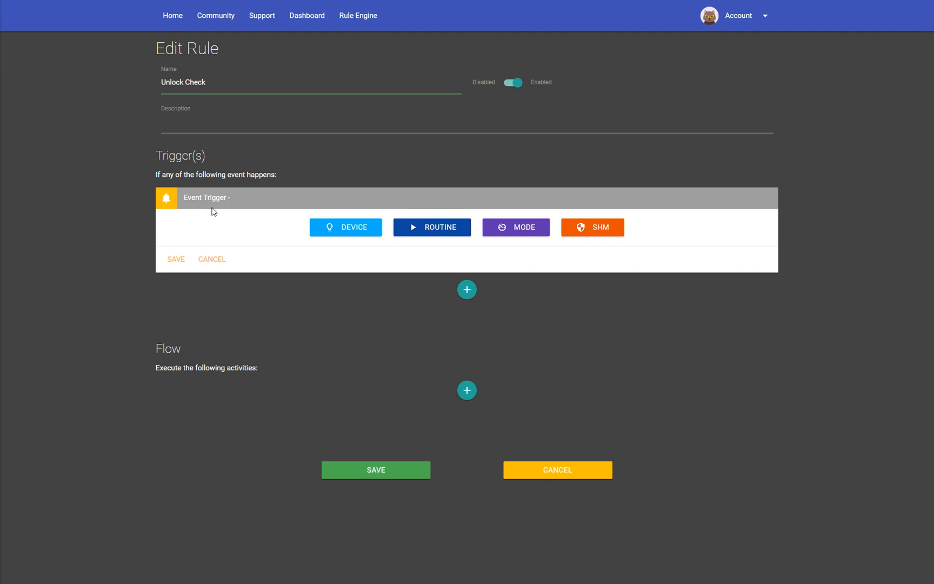
mouse_move(521, 392)
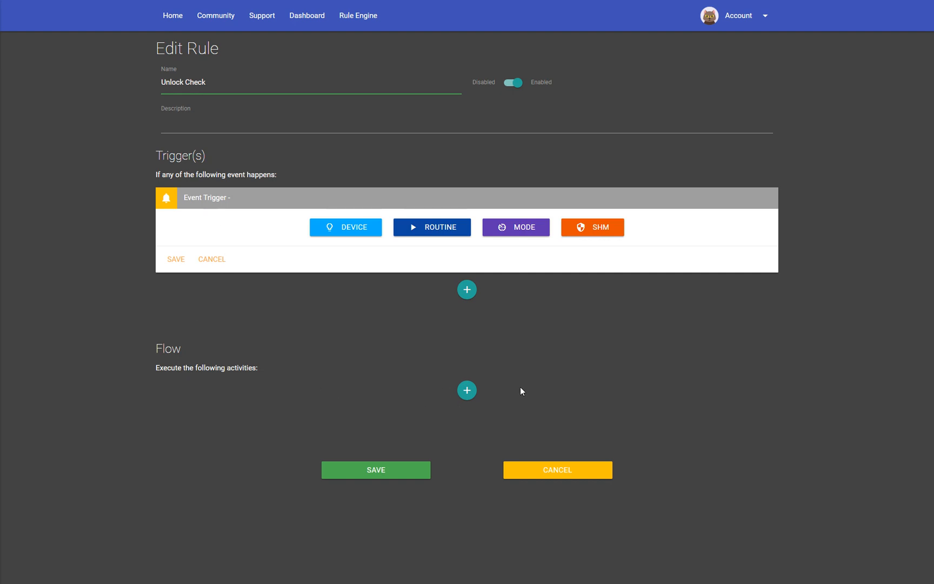
mouse_move(456, 390)
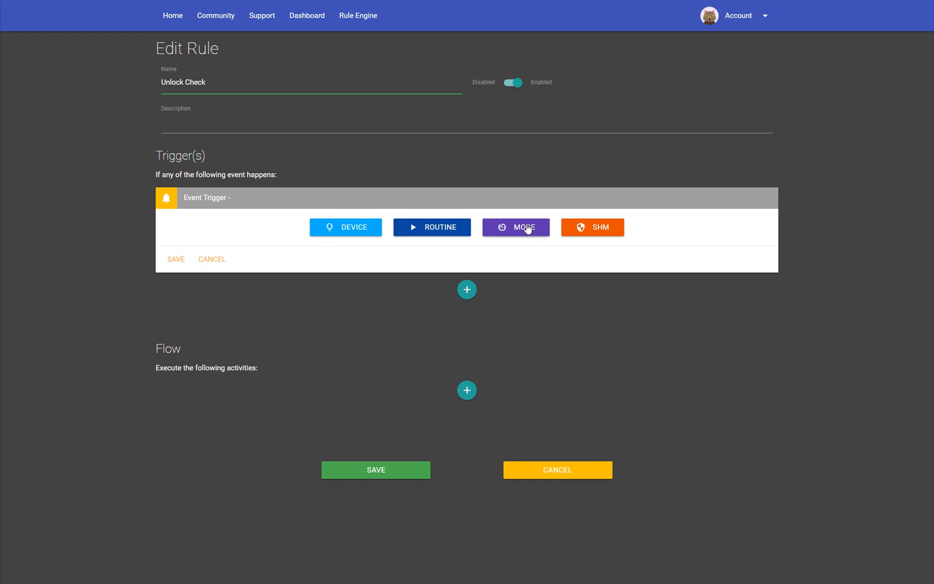
mouse_move(588, 230)
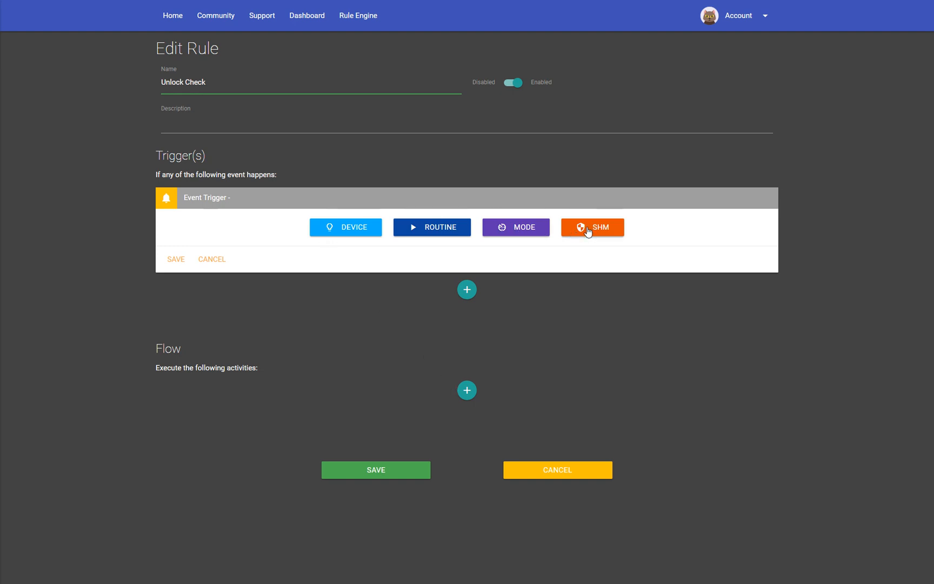
Add a Family Room Left switch-is-on device trigger, save it, then delete it
left_click(346, 227)
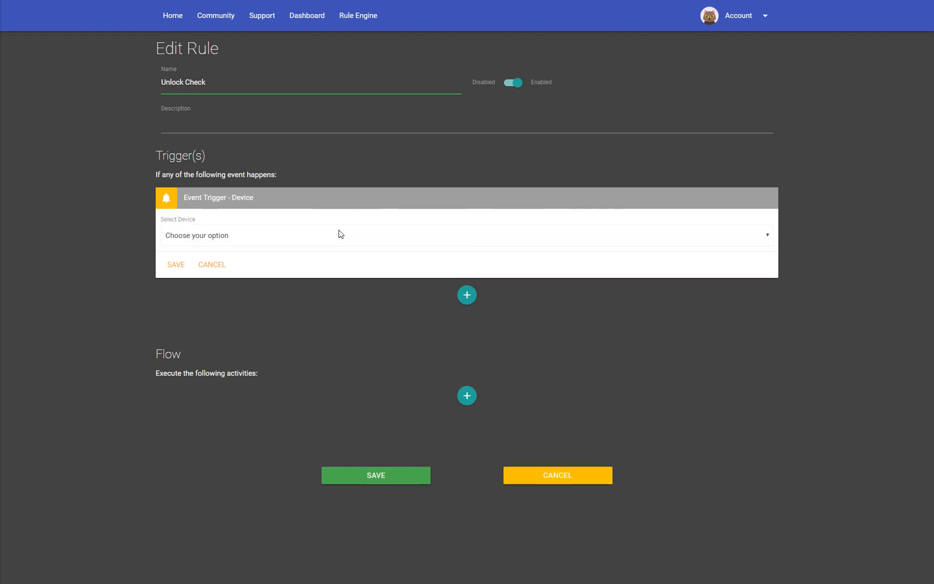
mouse_move(244, 240)
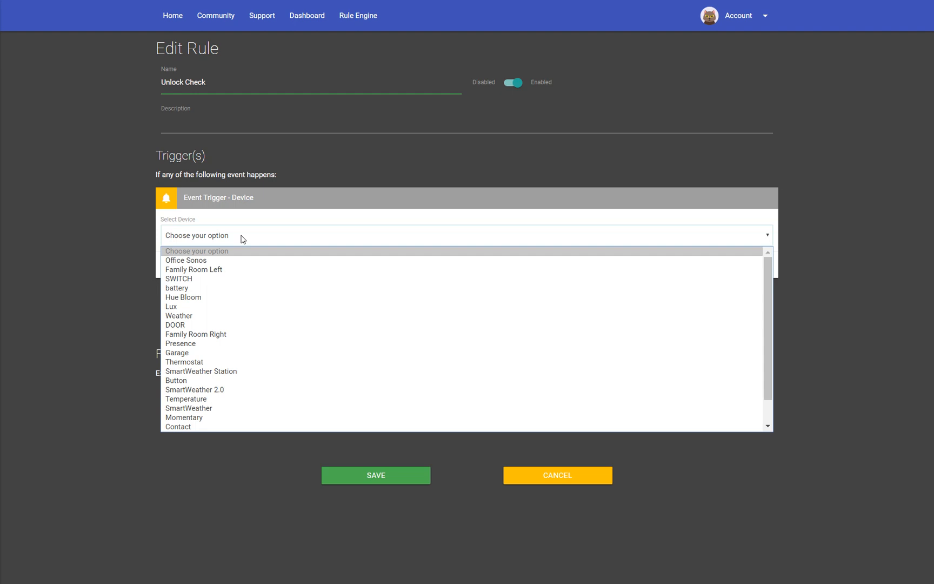
left_click(193, 269)
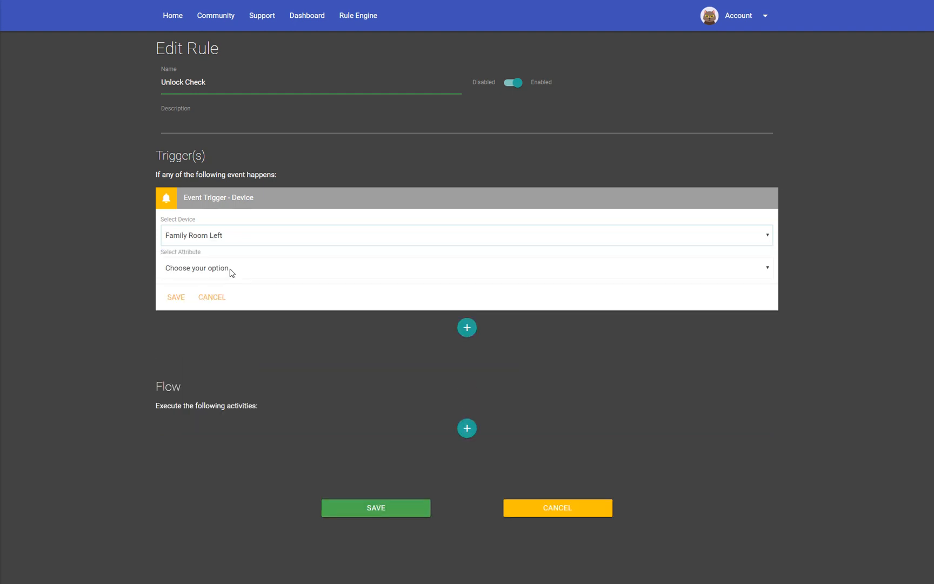
mouse_move(220, 275)
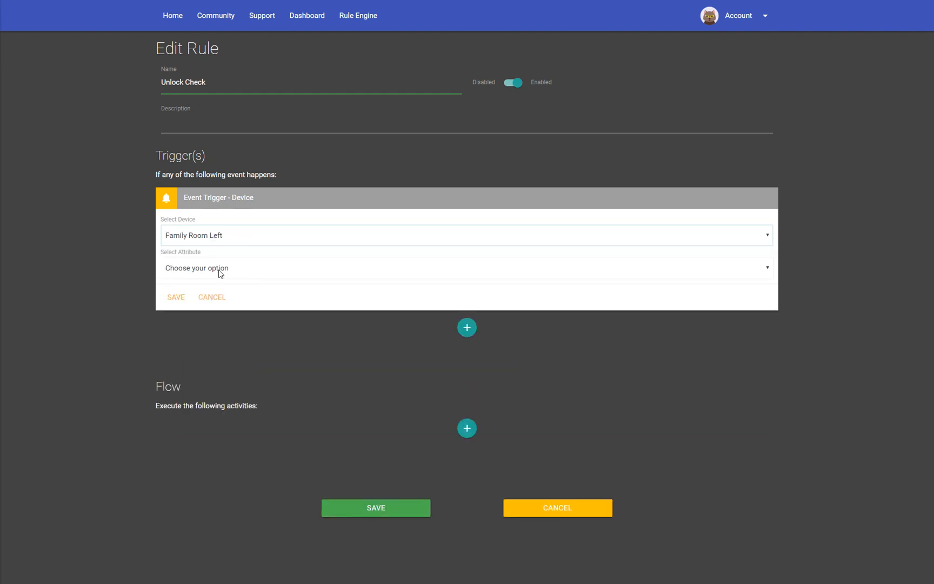
left_click(459, 270)
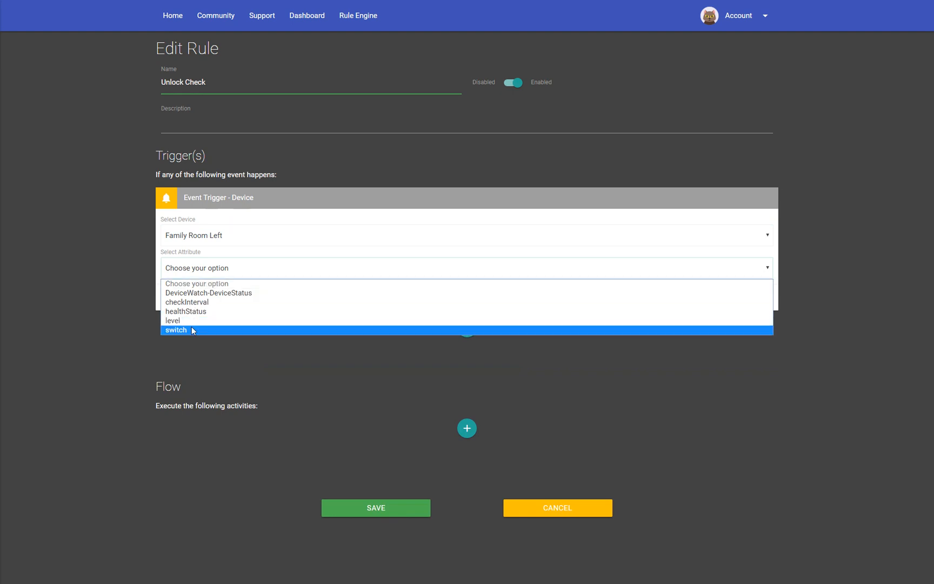
left_click(175, 329)
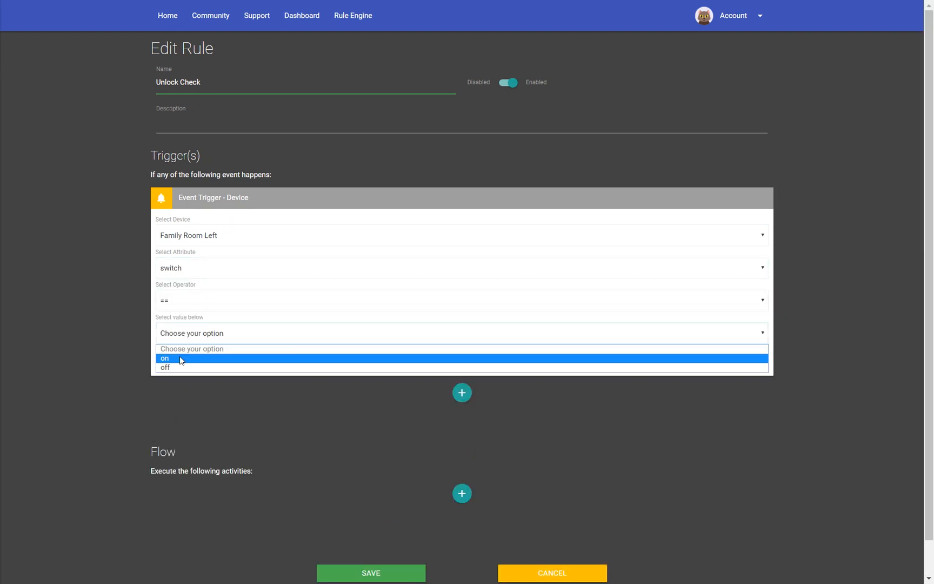
mouse_move(180, 367)
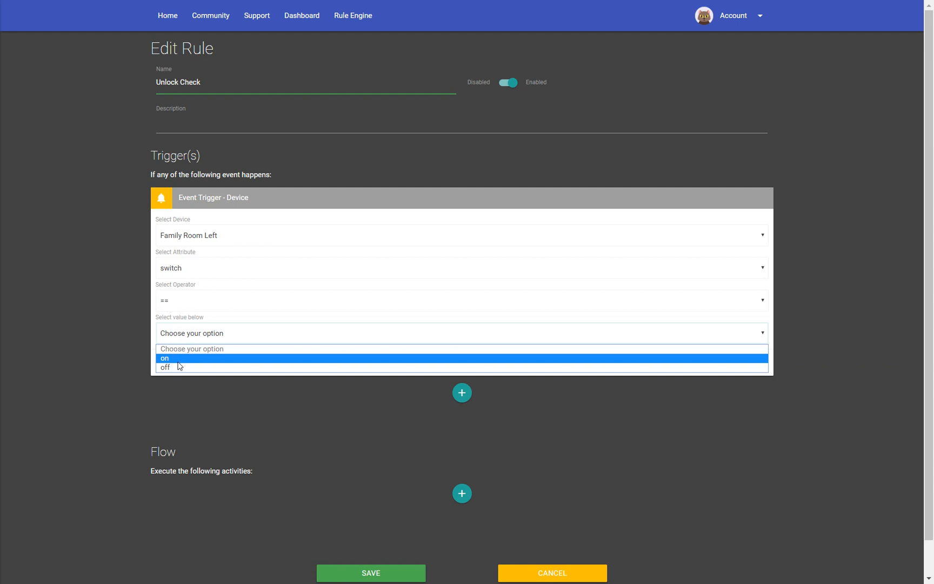
left_click(164, 357)
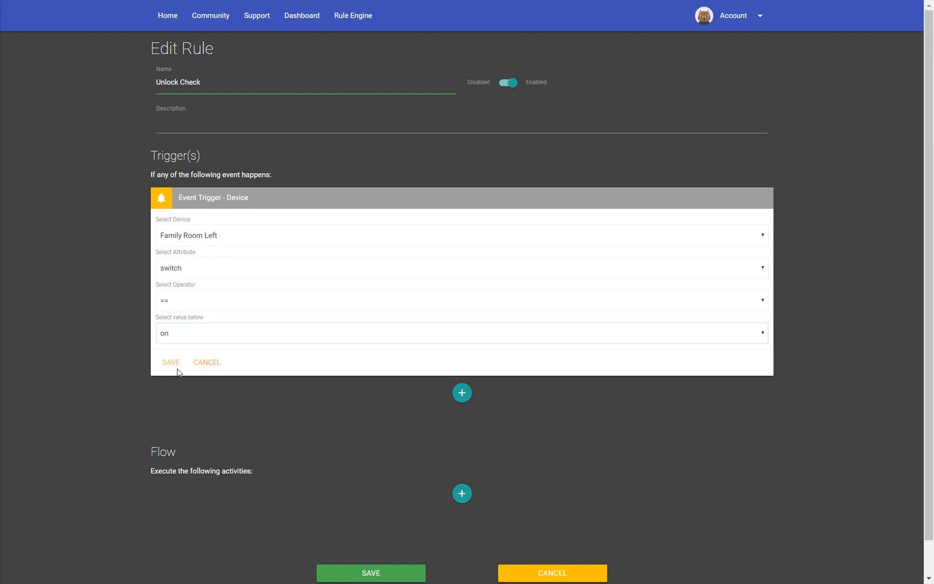
left_click(171, 363)
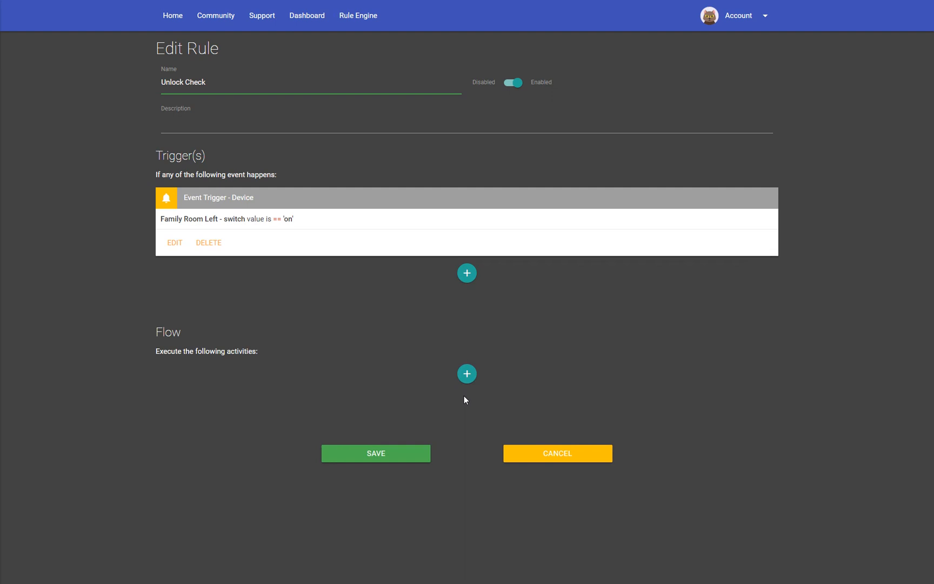
mouse_move(225, 262)
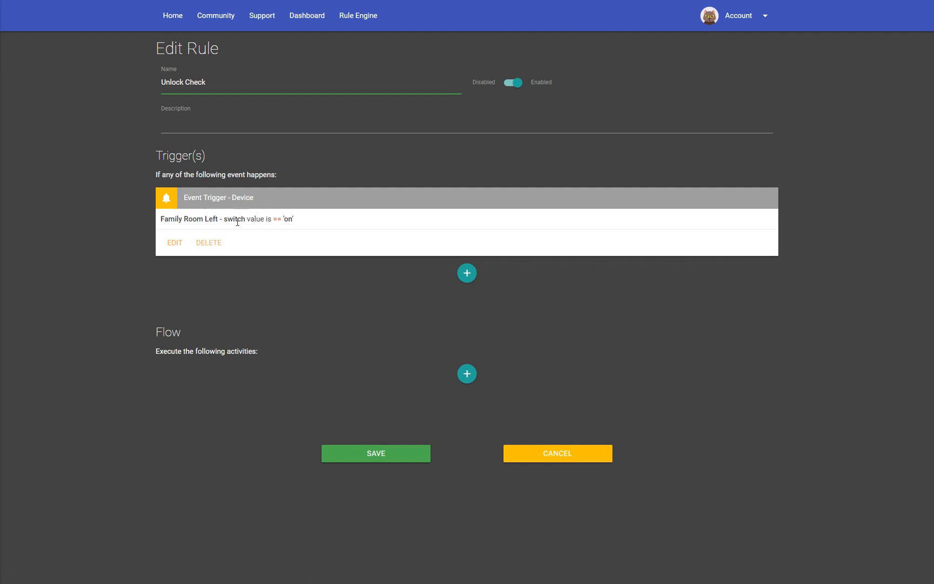
left_click(208, 242)
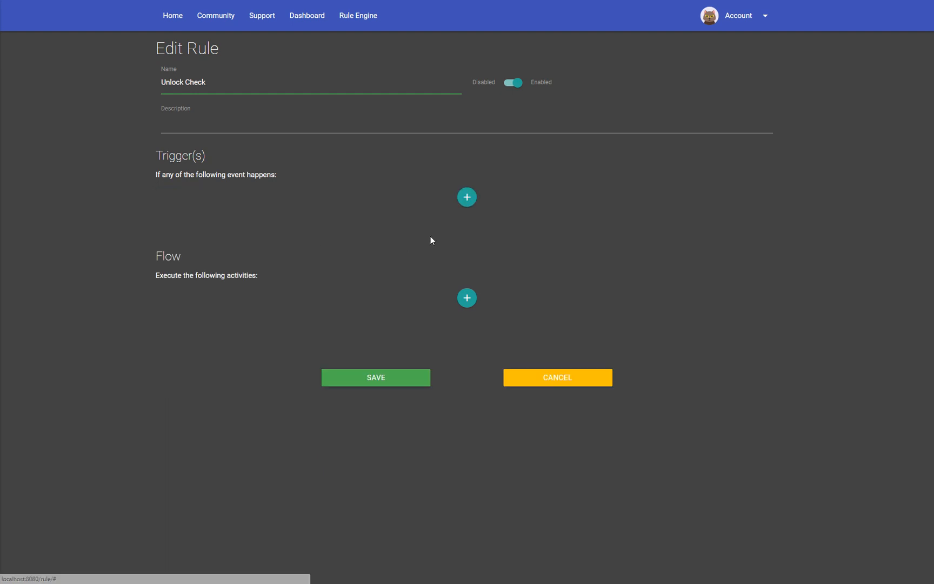
Add and save a mode trigger: Demo Home mode equals Away
left_click(467, 197)
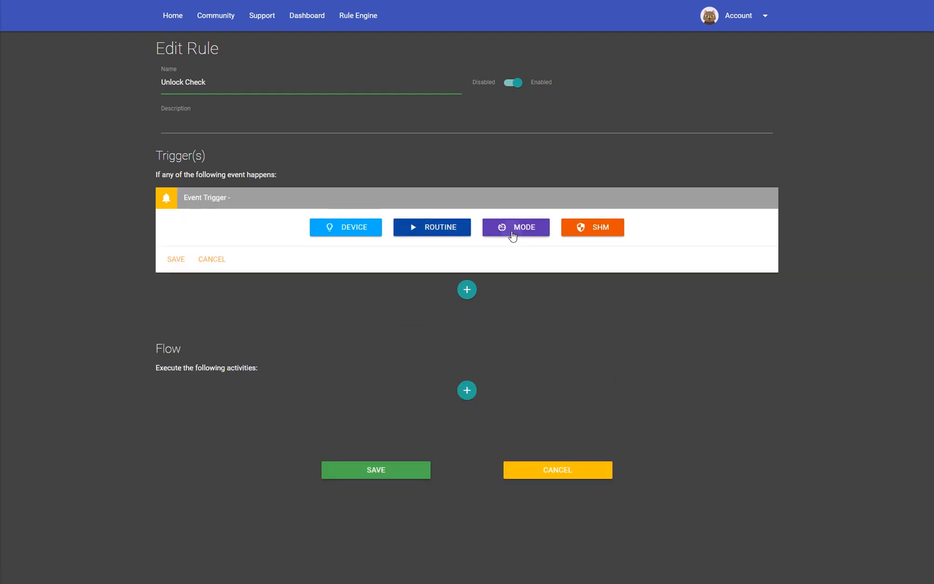
left_click(516, 227)
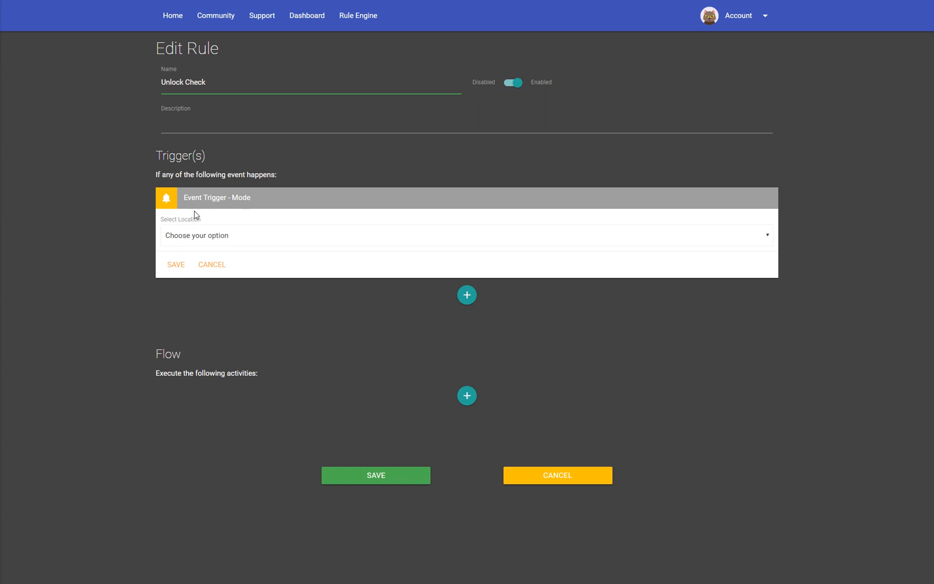
left_click(466, 235)
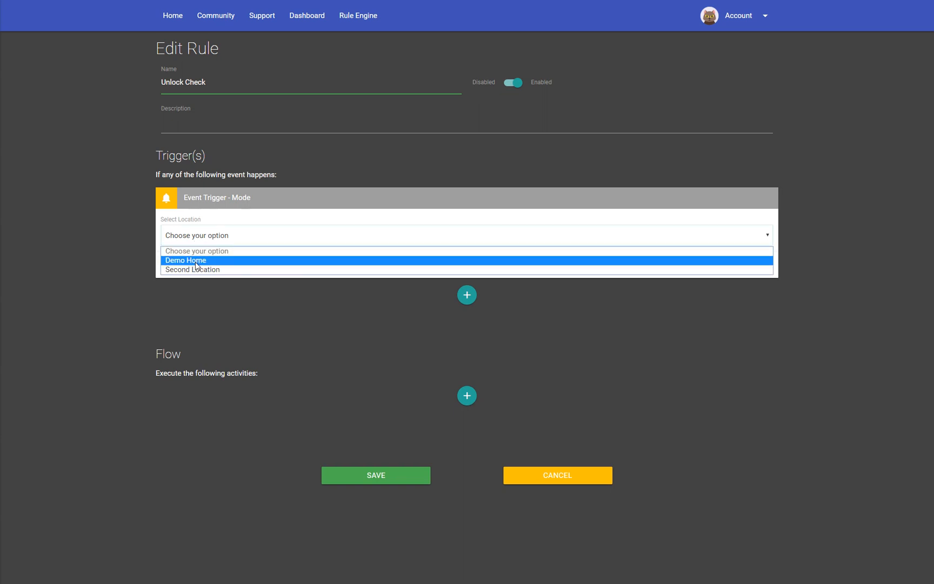
left_click(185, 260)
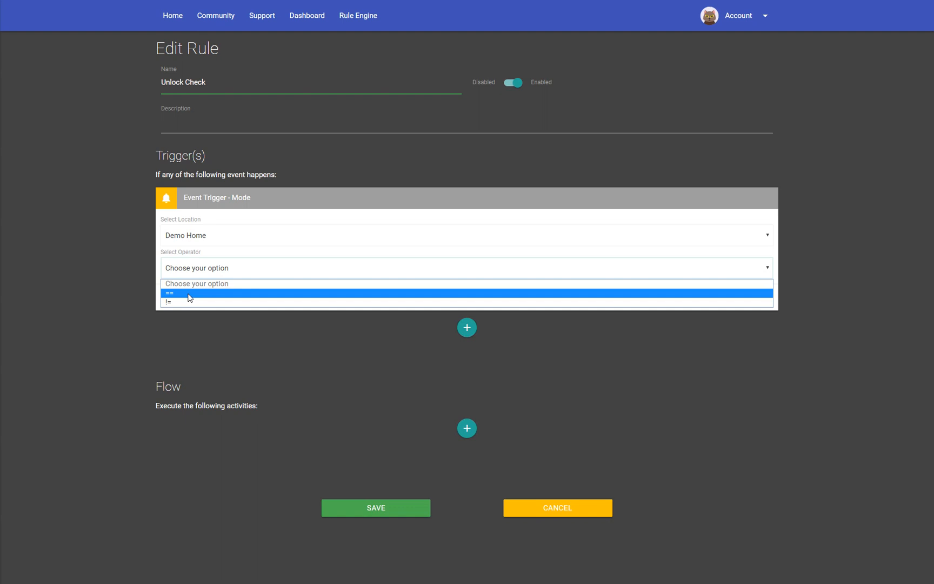
left_click(188, 293)
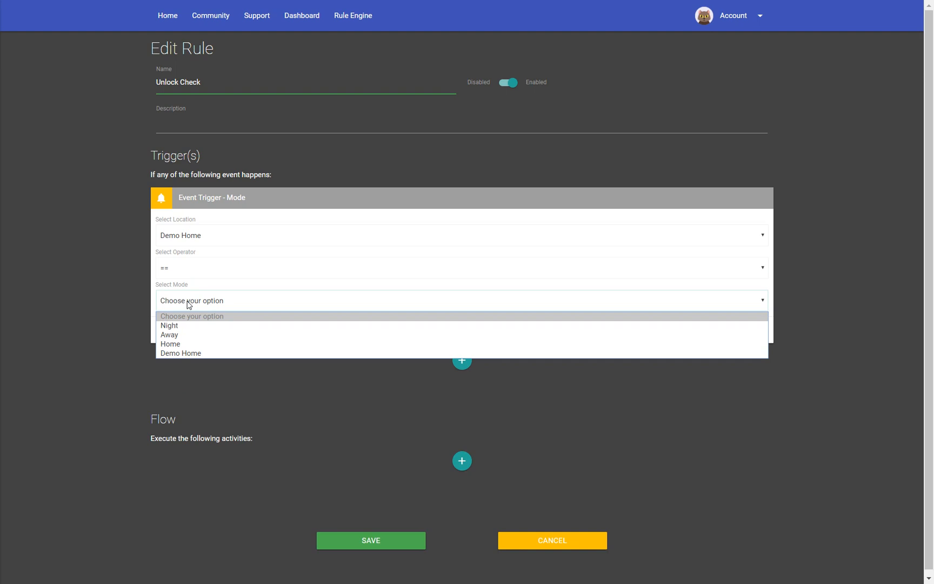
mouse_move(186, 337)
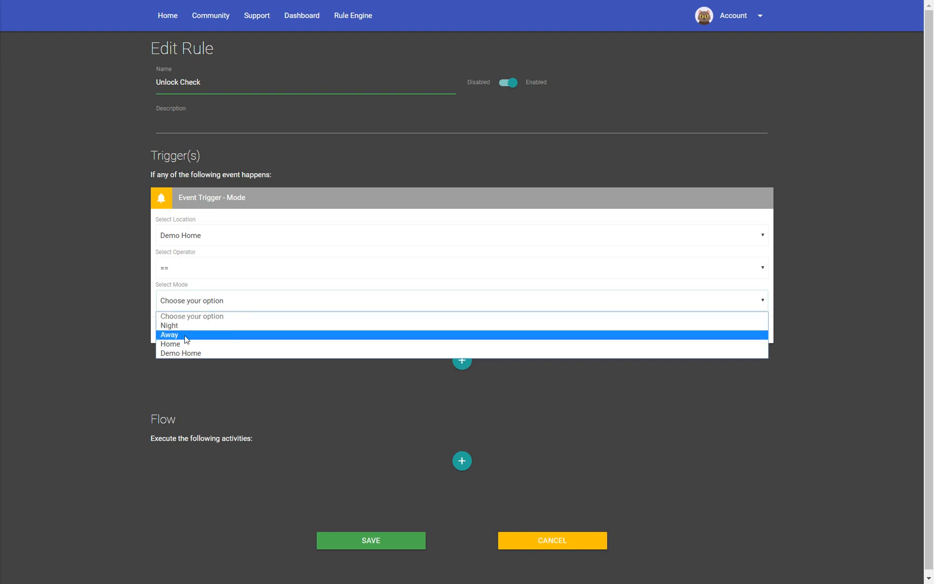
left_click(169, 335)
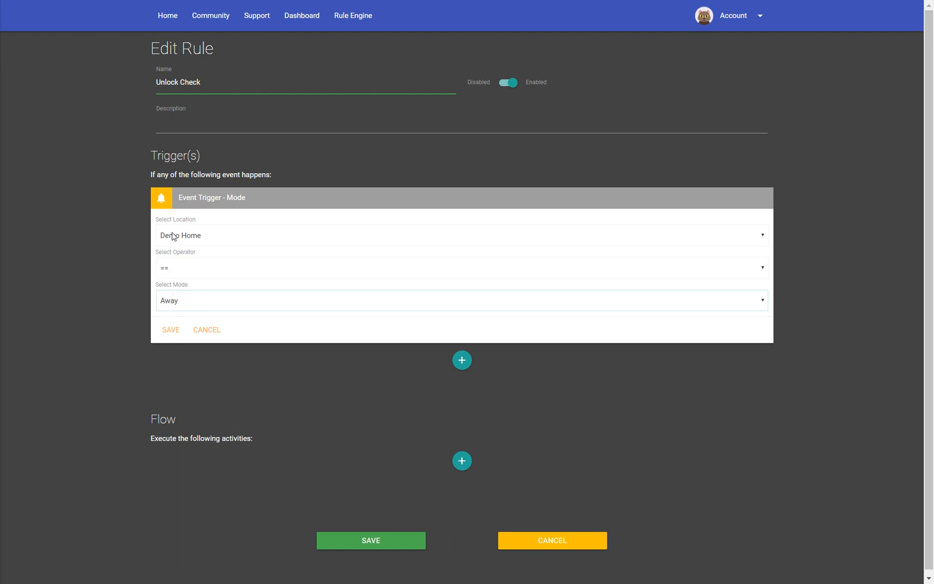
mouse_move(173, 304)
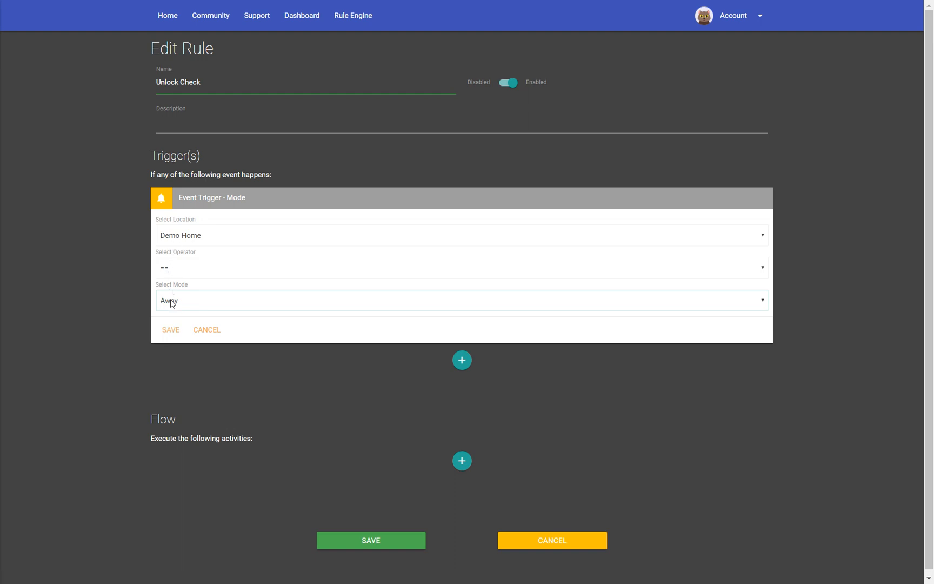
left_click(171, 330)
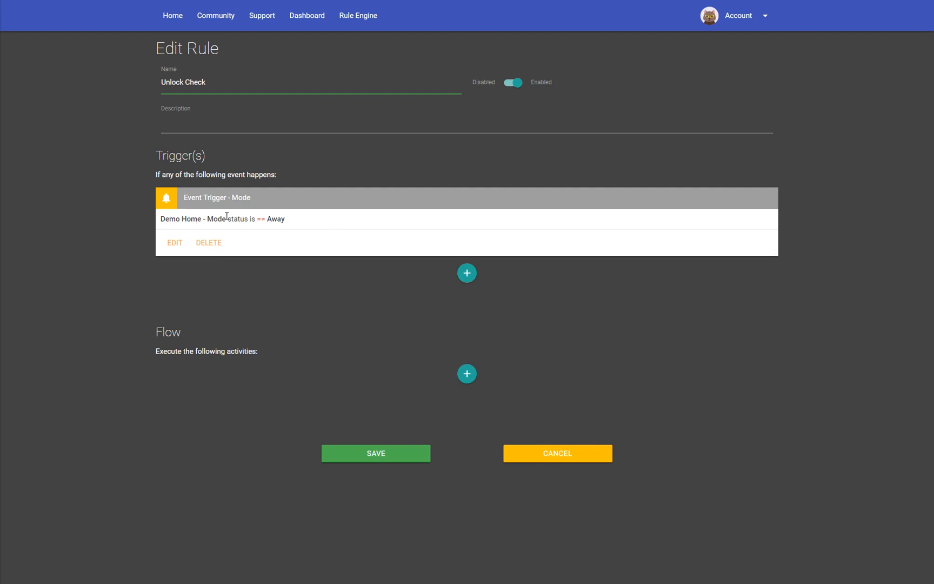
Add a timer trigger firing at 21:00, repeating daily
left_click(467, 272)
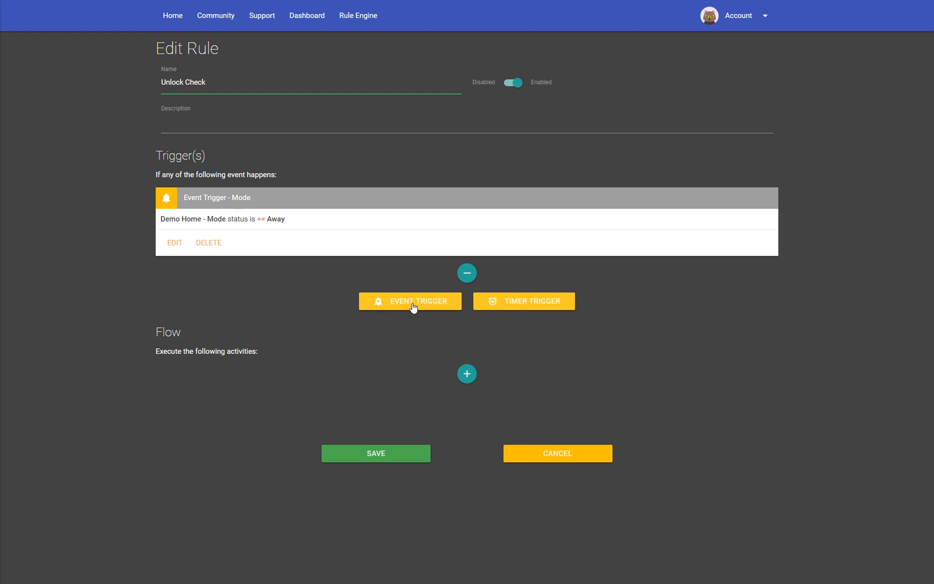
mouse_move(406, 317)
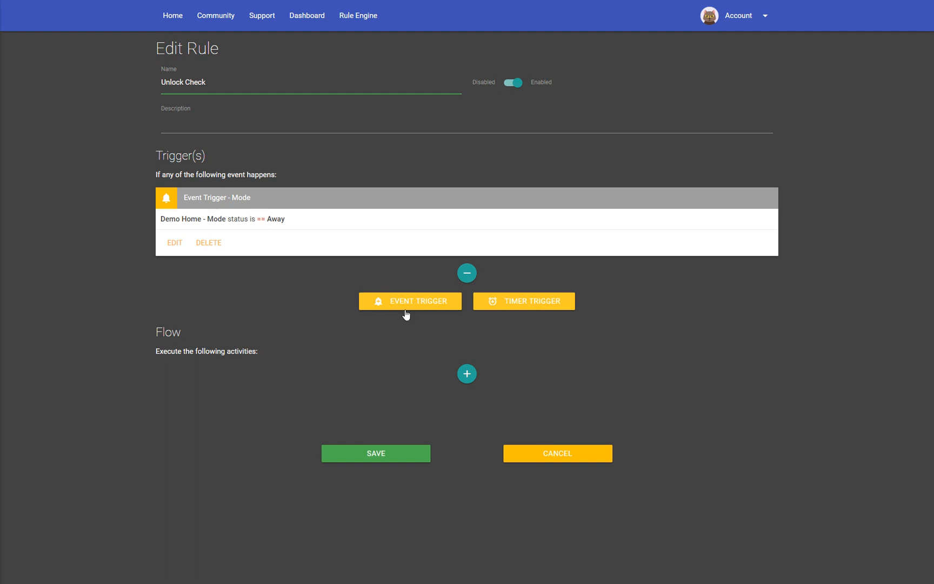
mouse_move(229, 190)
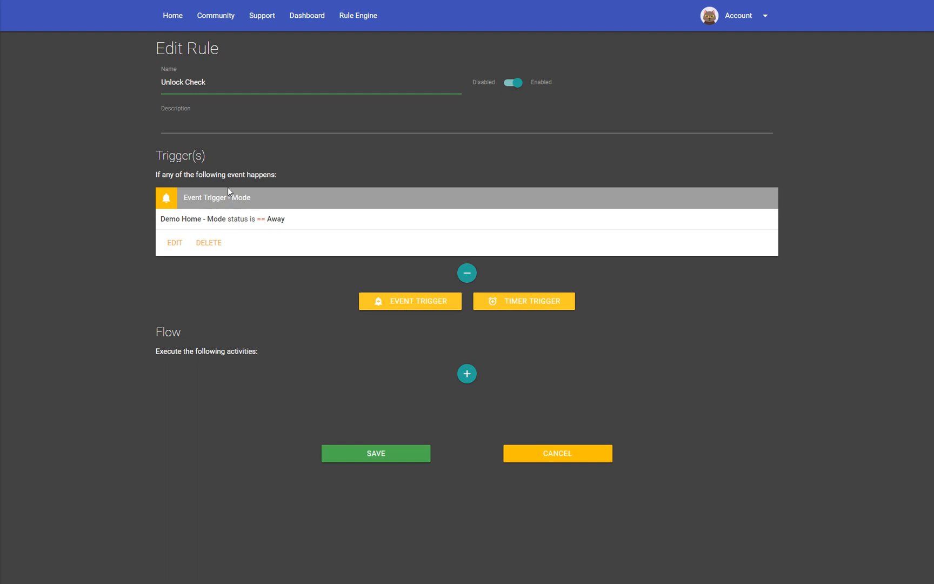
mouse_move(326, 340)
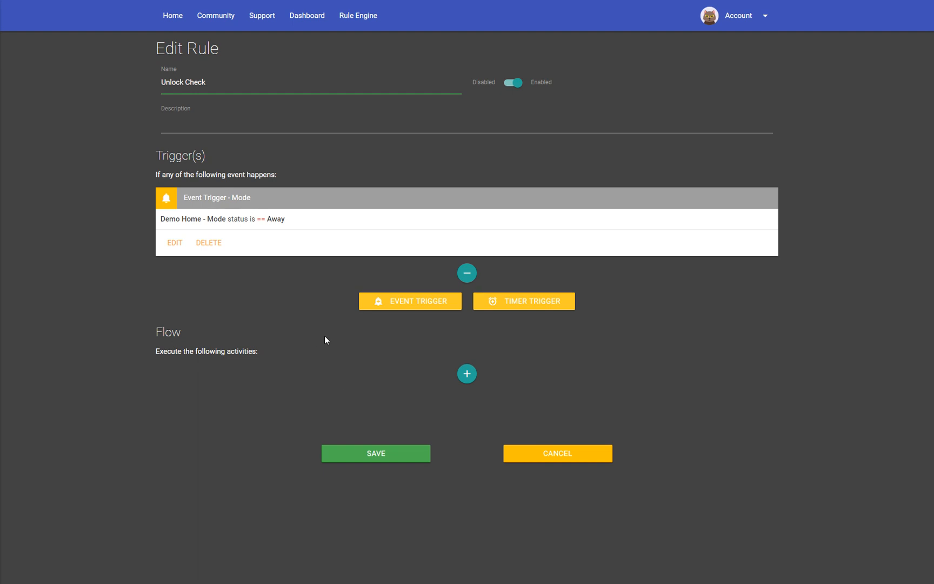
mouse_move(522, 302)
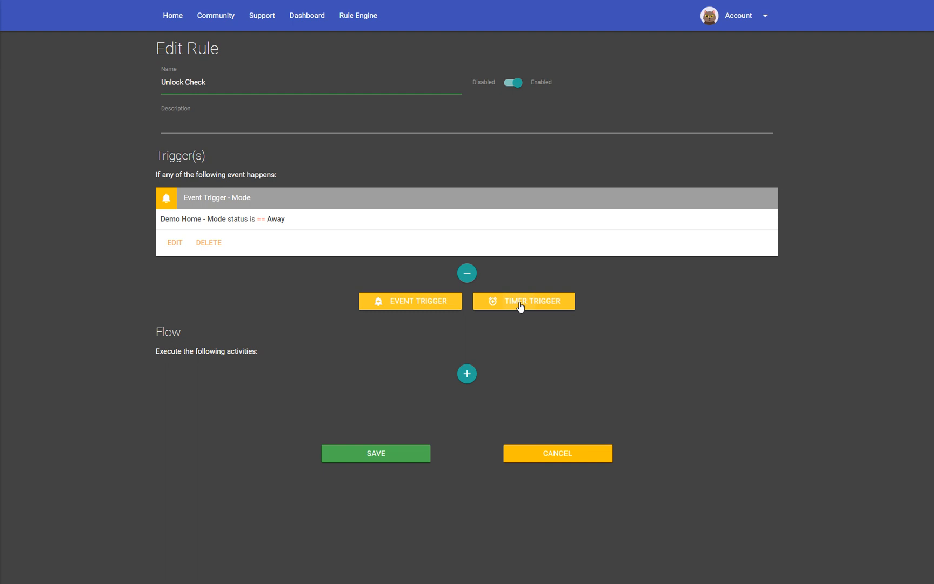
left_click(524, 301)
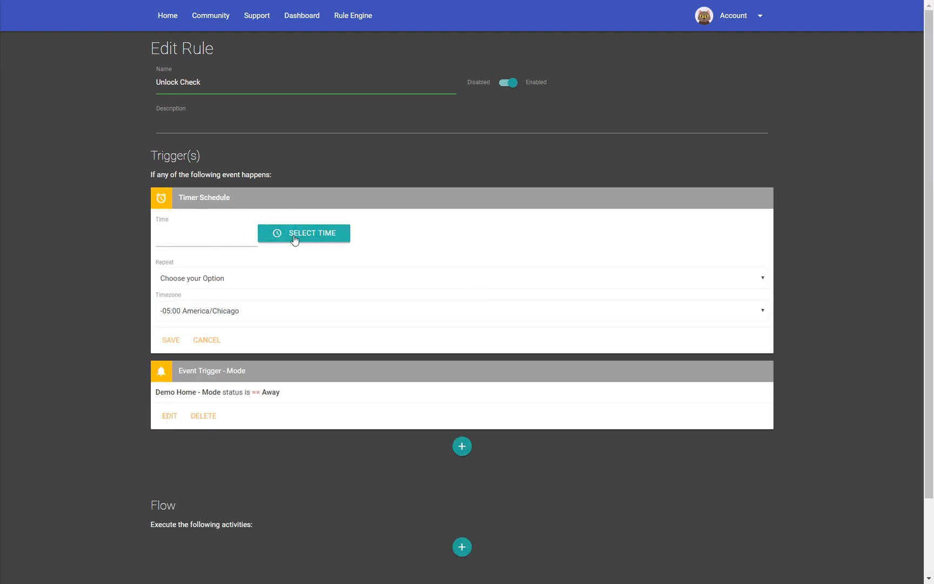
left_click(304, 233)
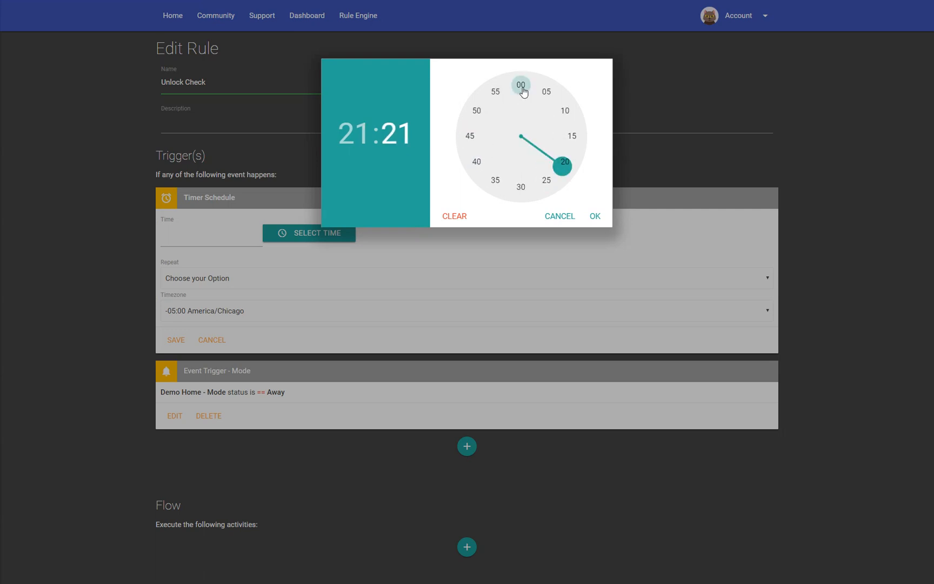
left_click(521, 86)
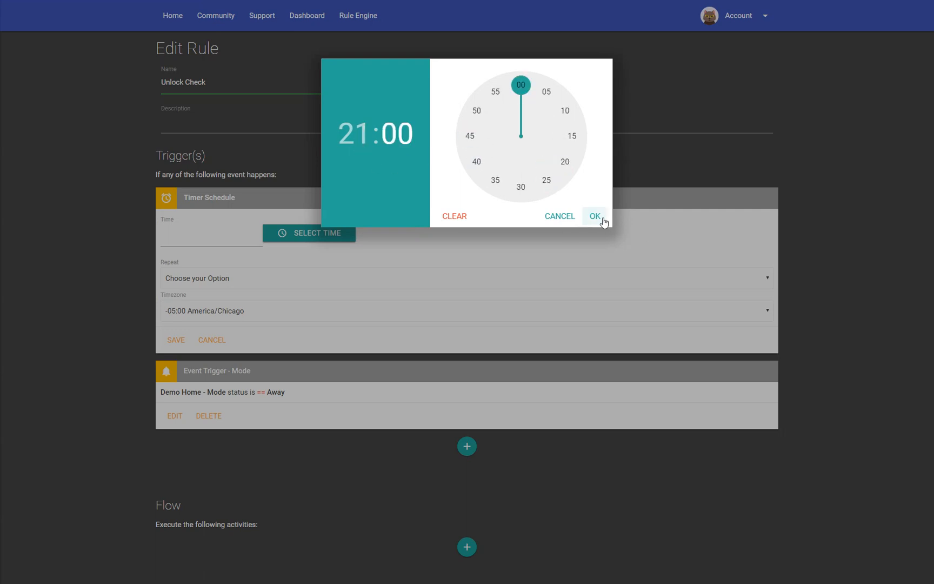
left_click(595, 216)
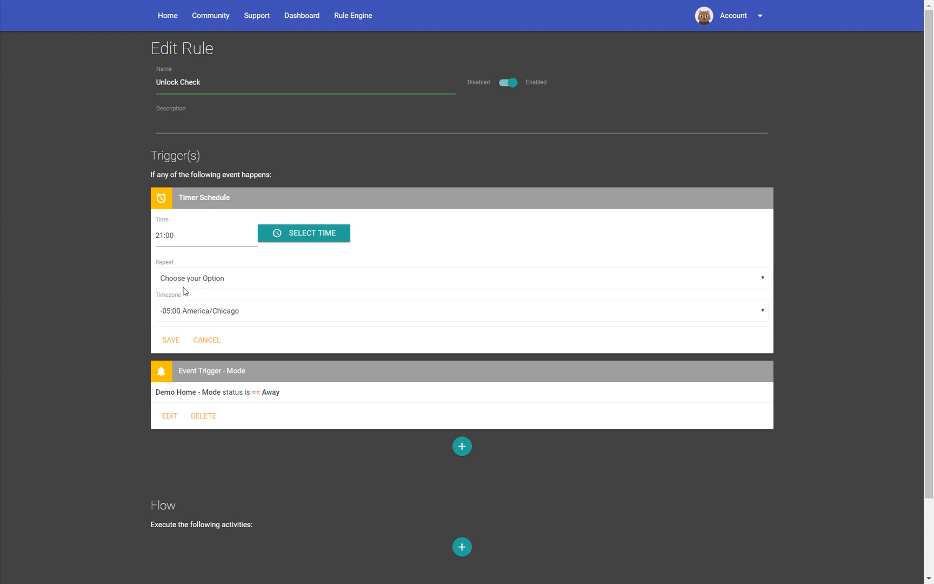
mouse_move(219, 279)
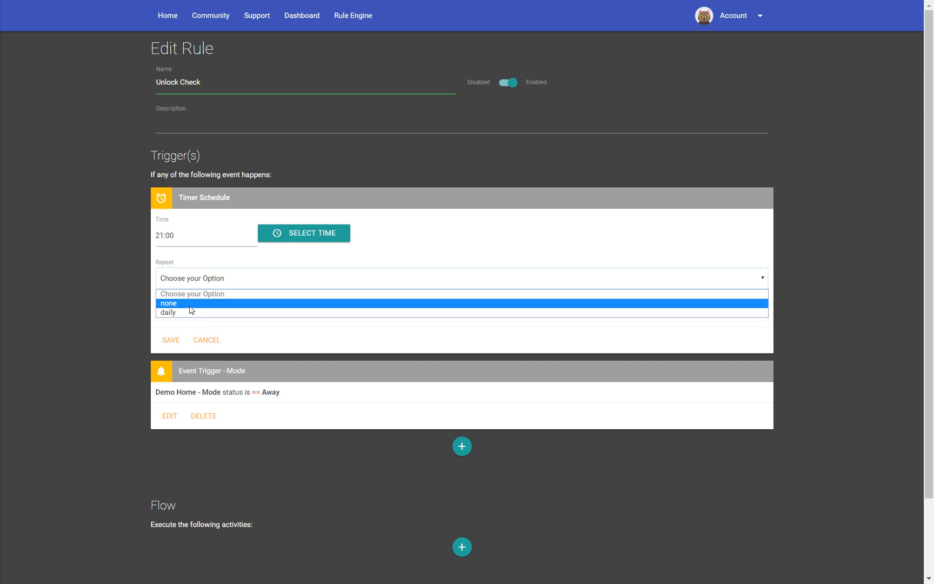
mouse_move(188, 318)
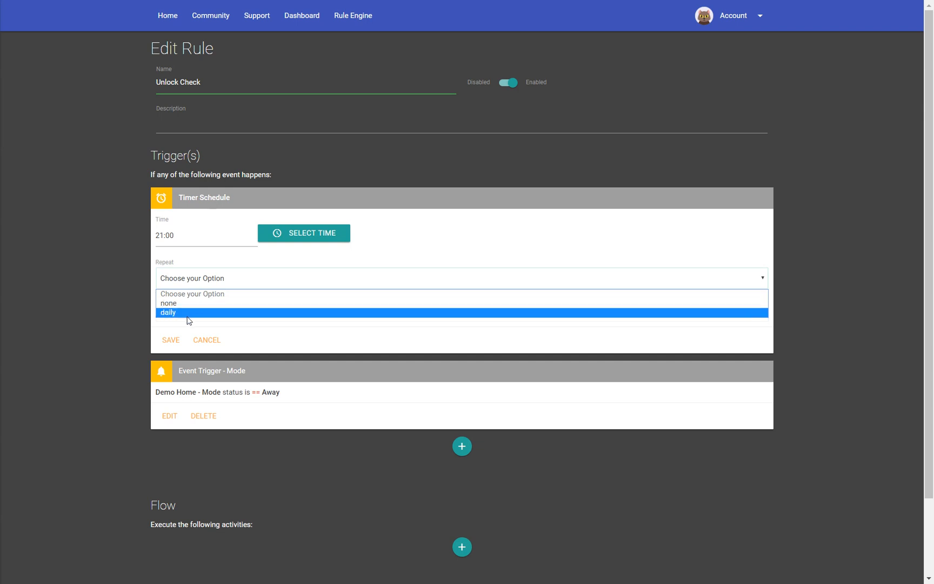
left_click(169, 313)
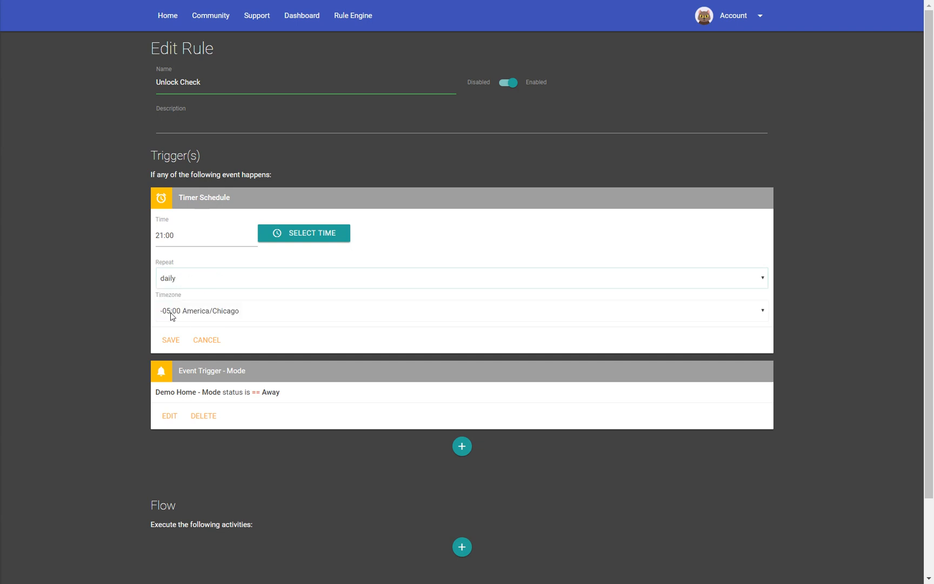
mouse_move(166, 289)
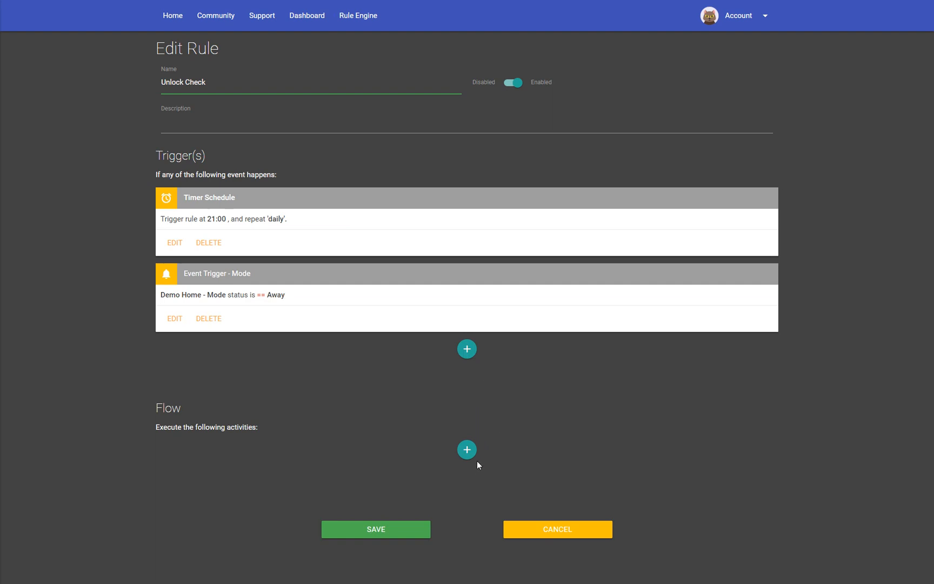
mouse_move(468, 464)
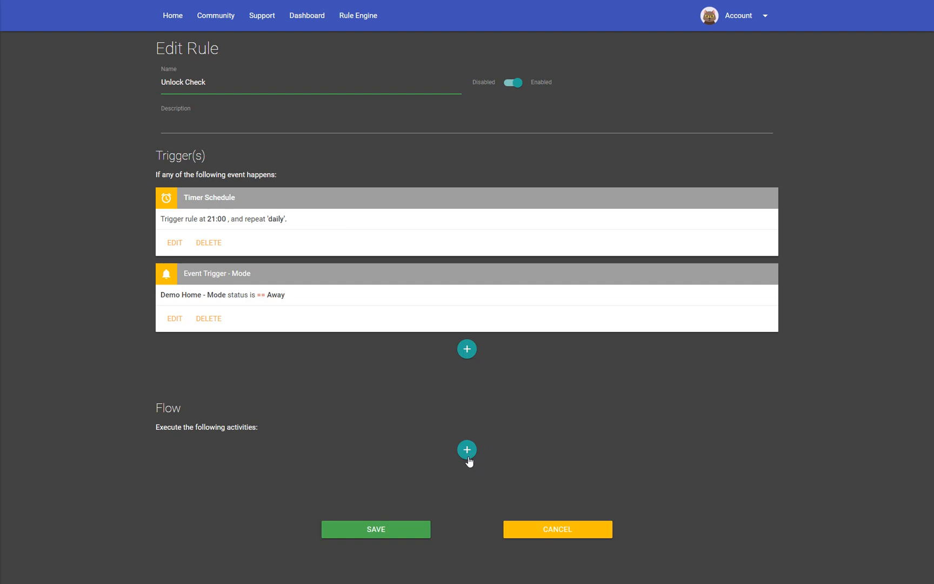
left_click(467, 449)
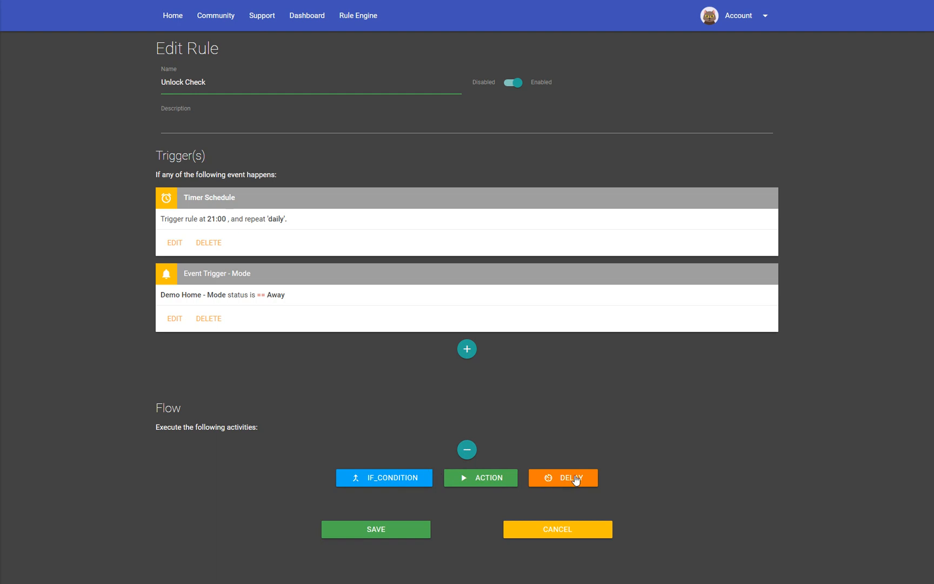
left_click(563, 477)
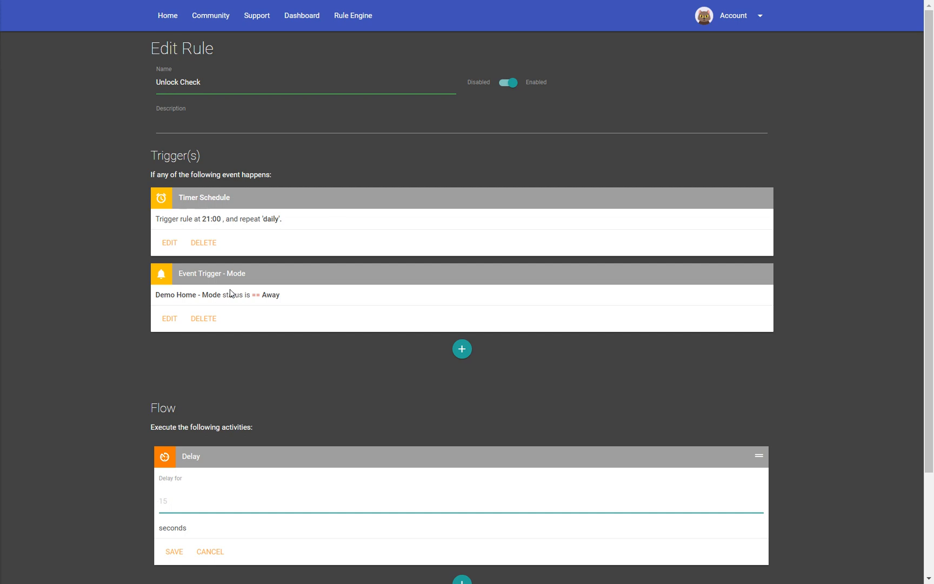
left_click(164, 502)
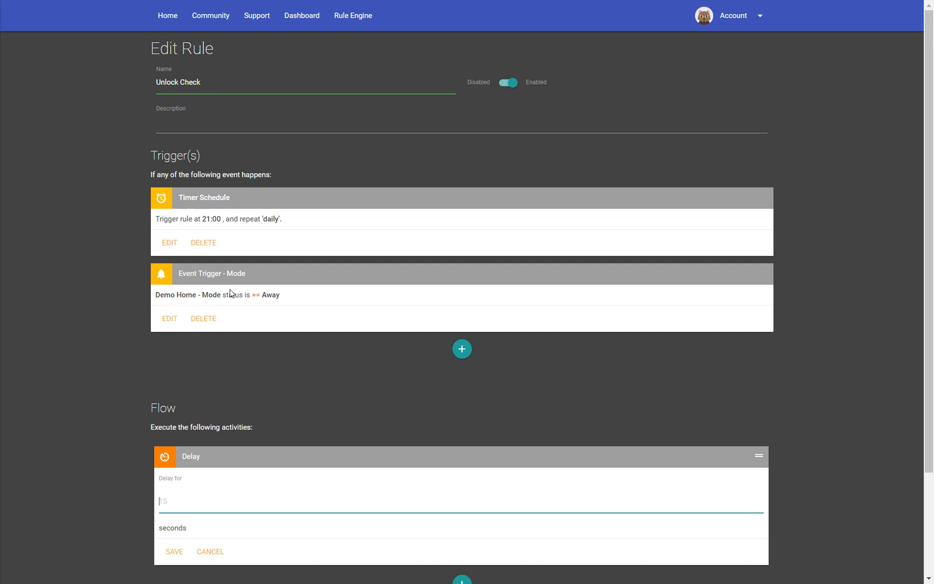
scroll("down", 3)
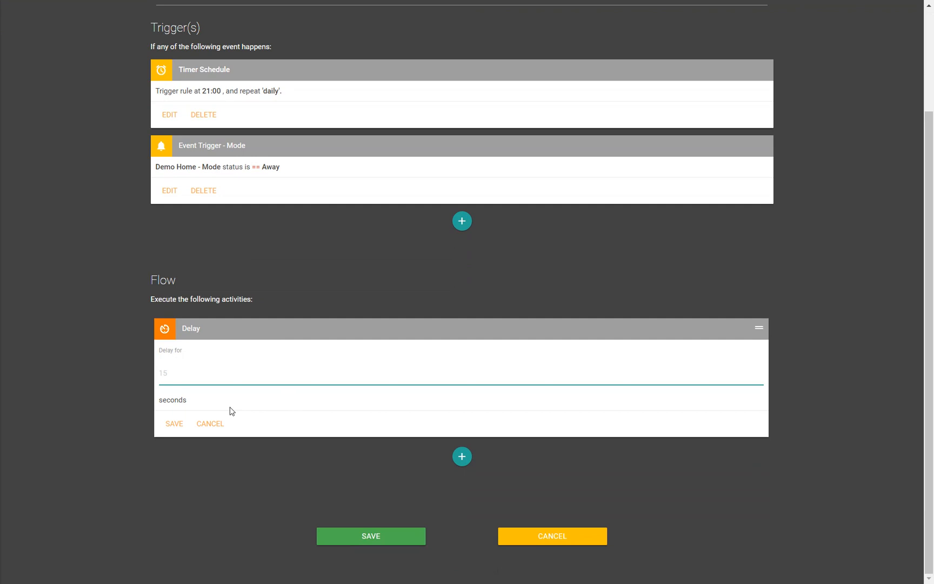
left_click(174, 424)
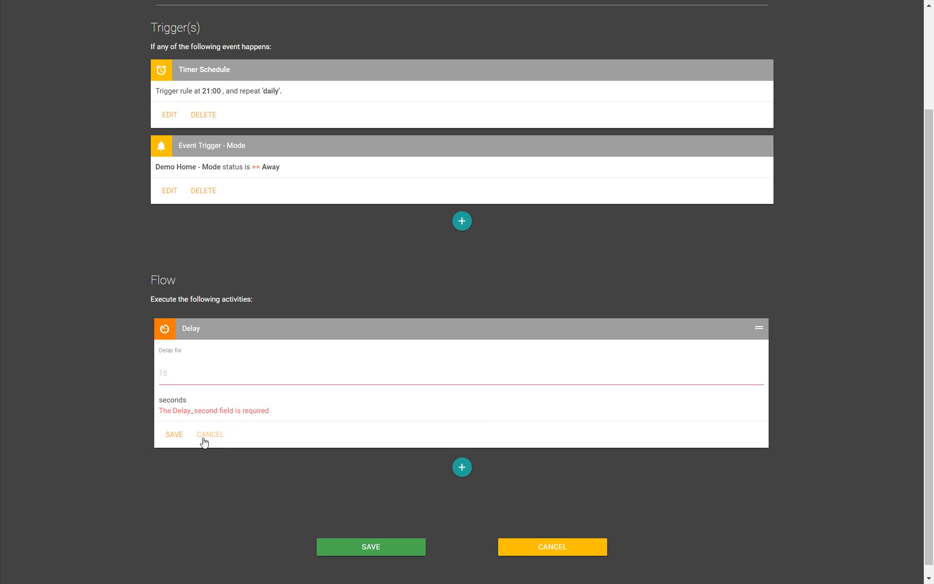
left_click(209, 435)
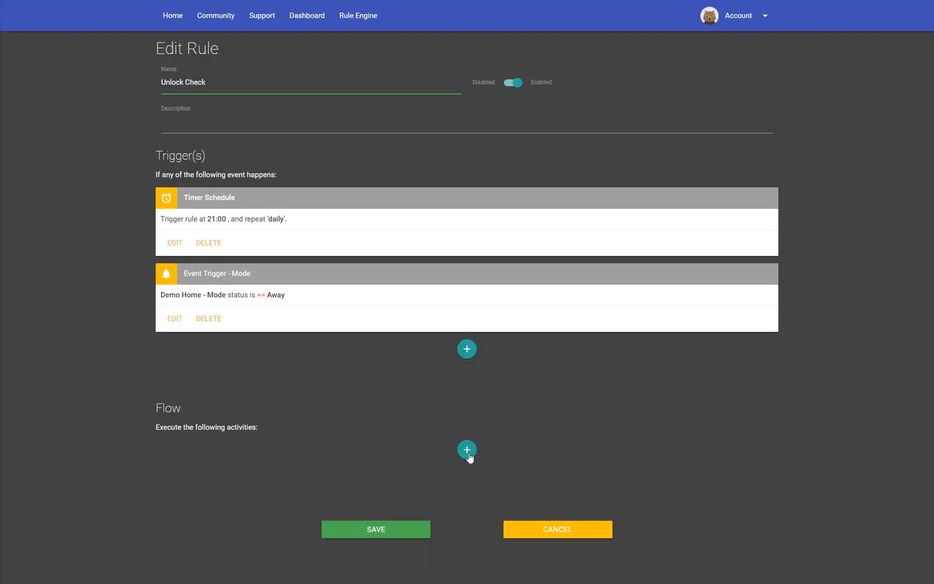
left_click(467, 450)
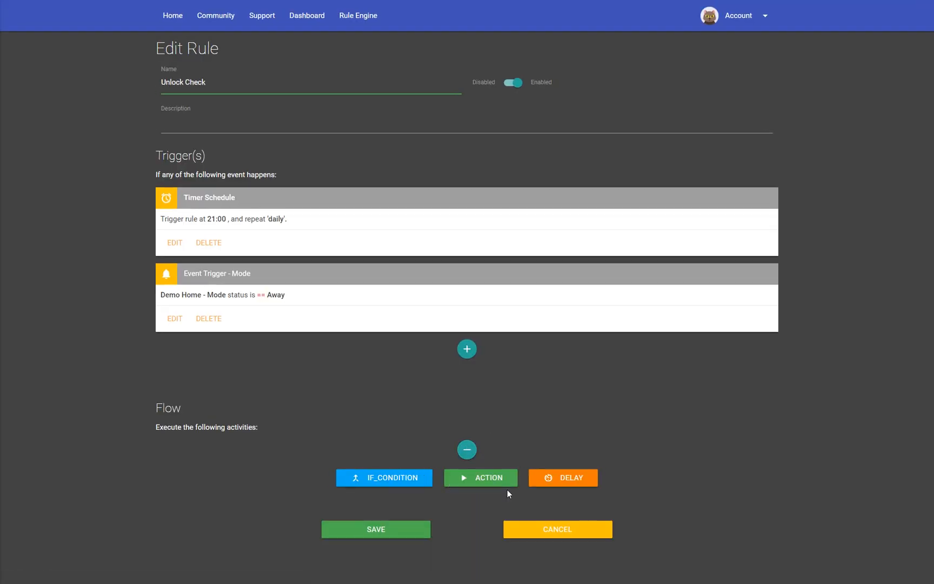
left_click(480, 477)
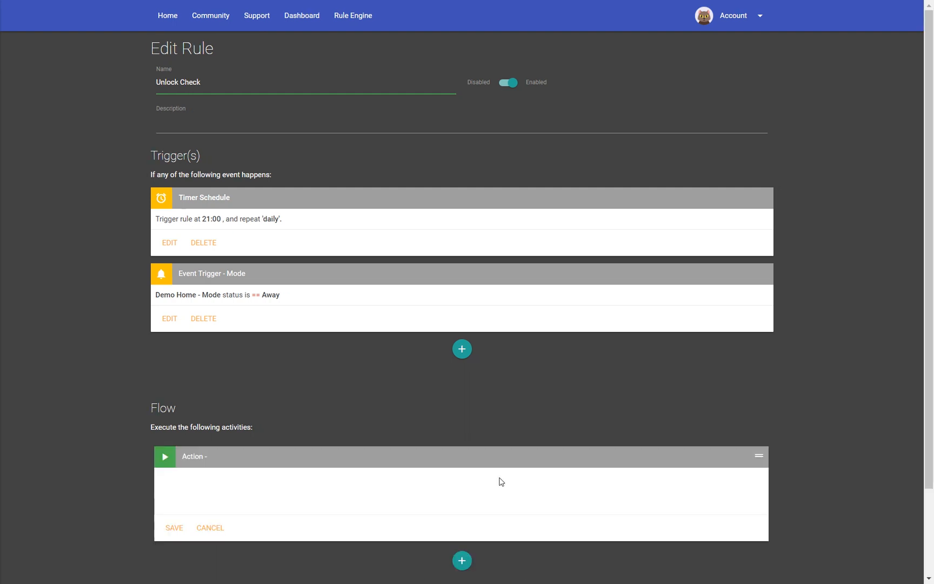
left_click(193, 456)
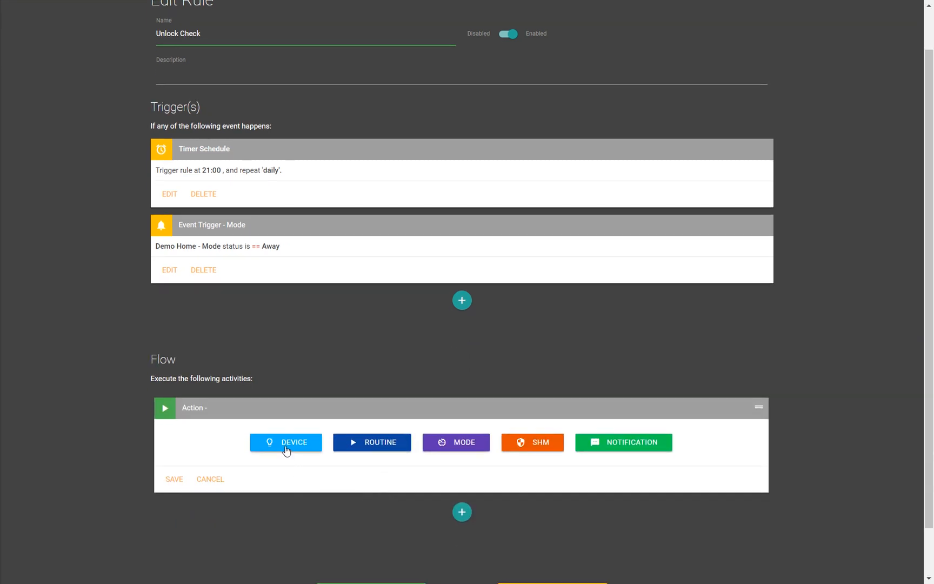
mouse_move(384, 448)
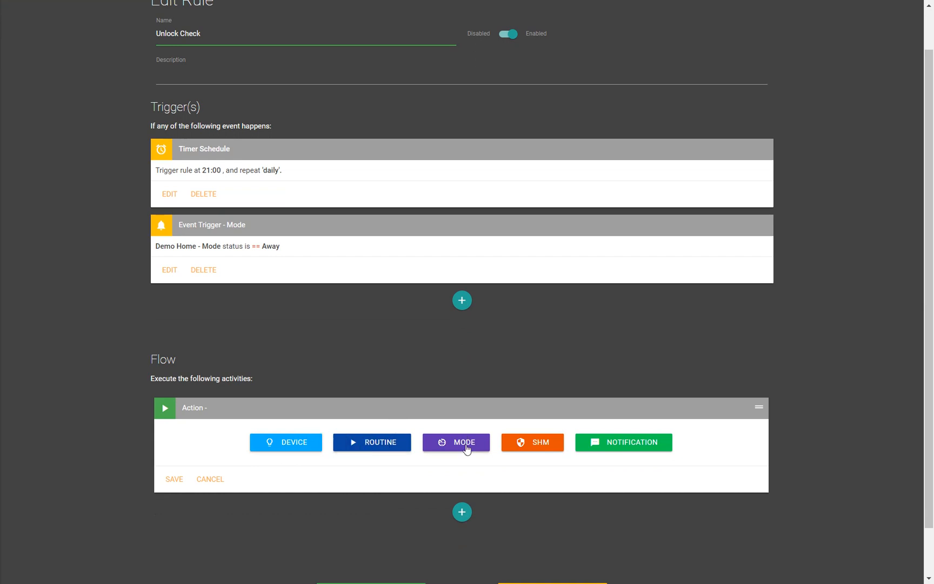
mouse_move(549, 454)
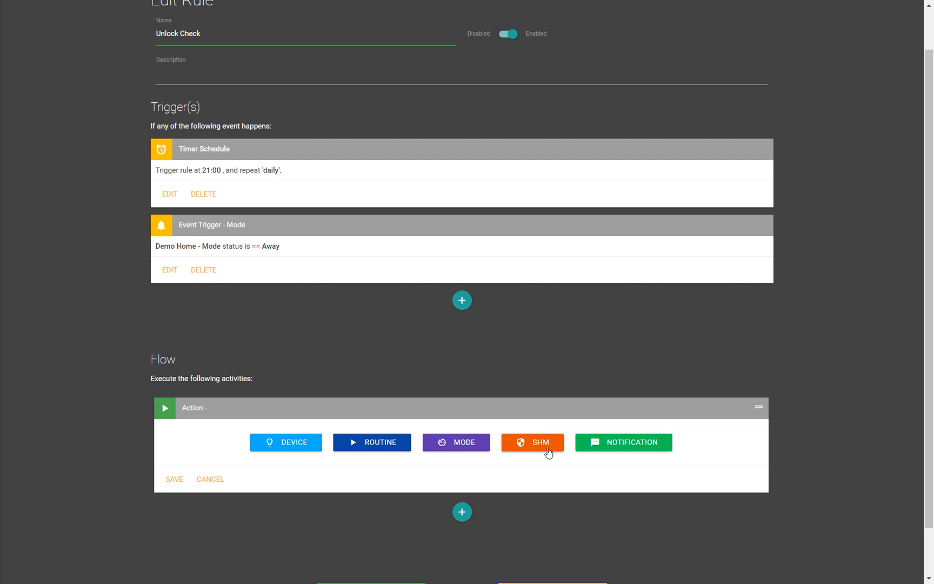
mouse_move(644, 451)
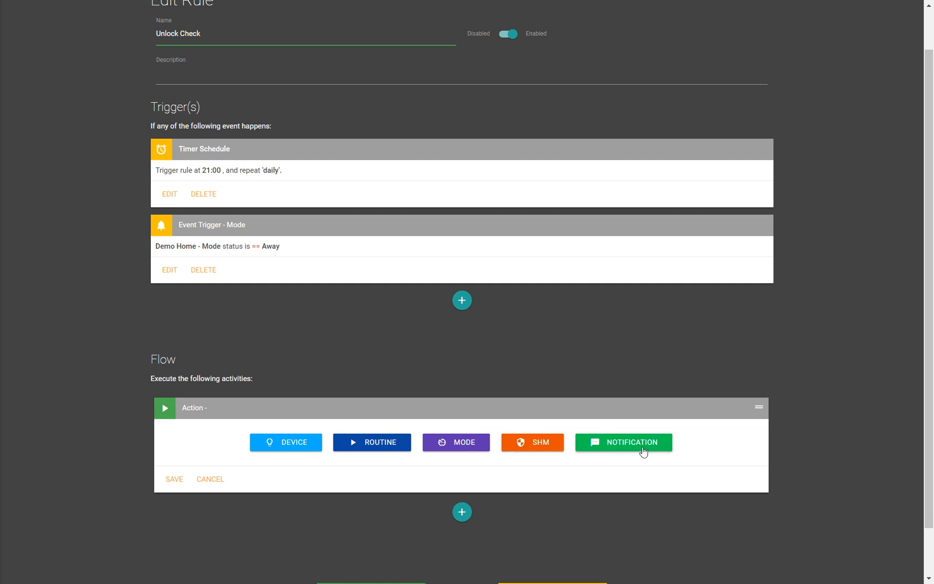
mouse_move(251, 474)
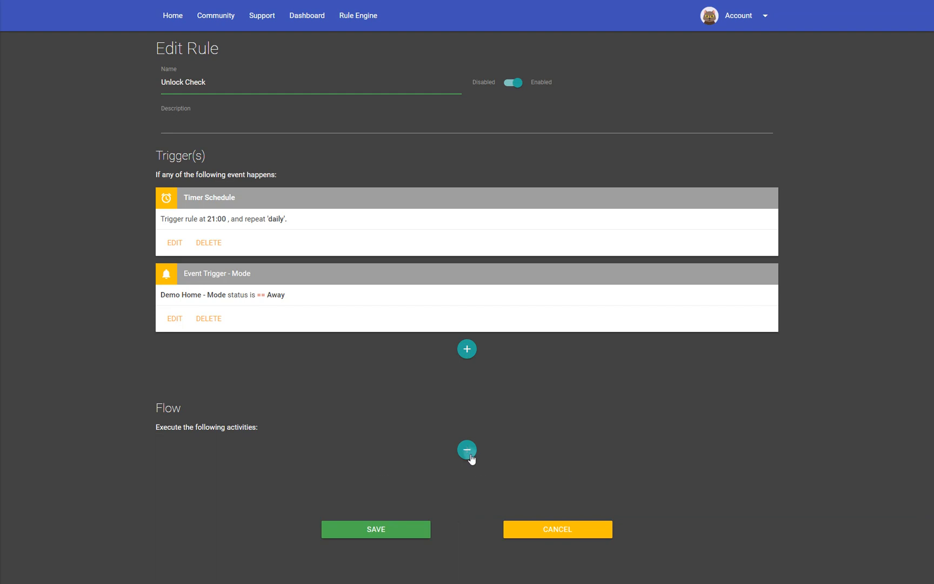
left_click(467, 450)
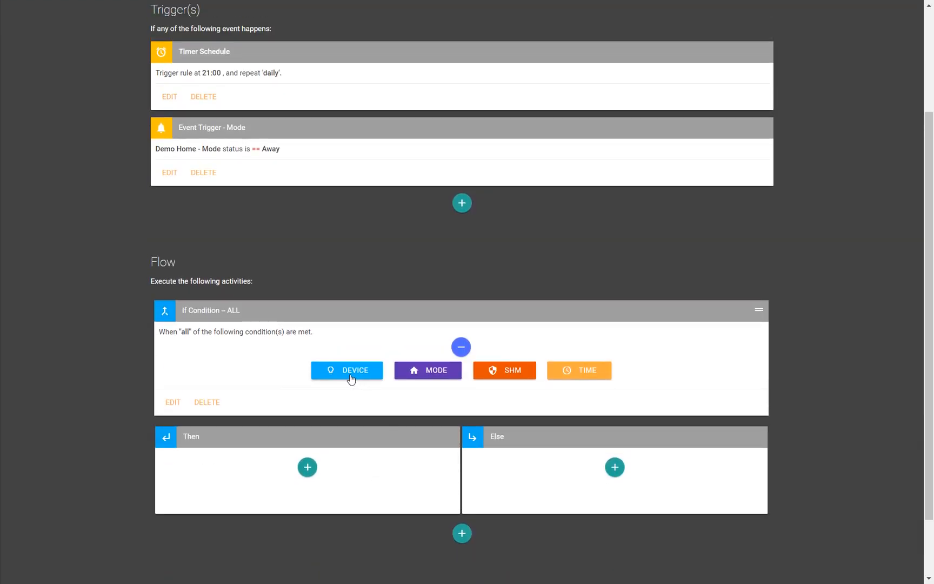
mouse_move(459, 373)
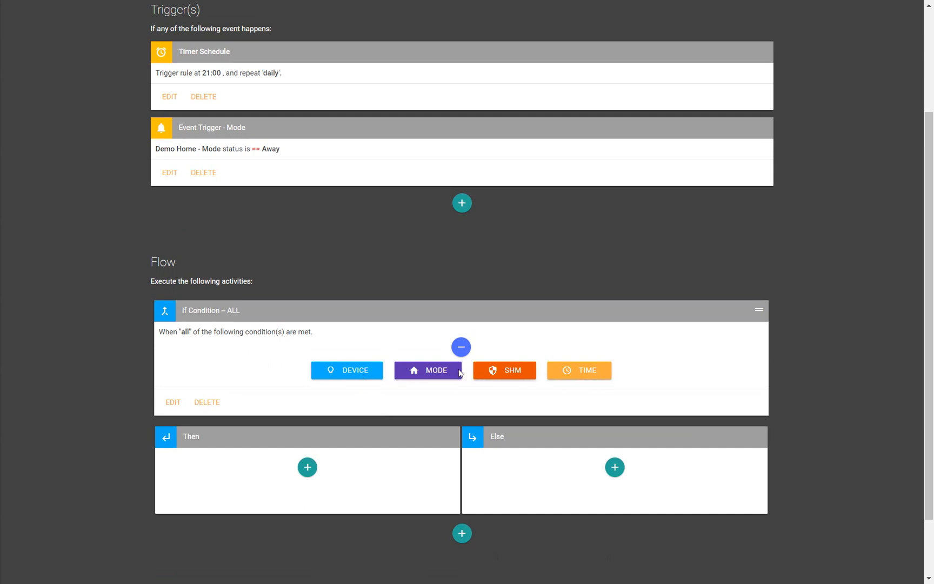
mouse_move(348, 373)
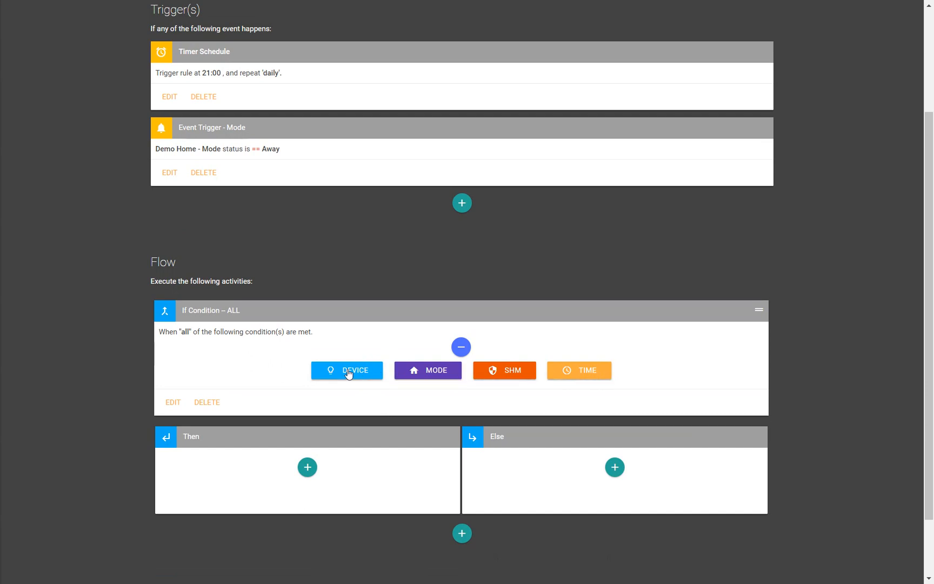
mouse_move(451, 362)
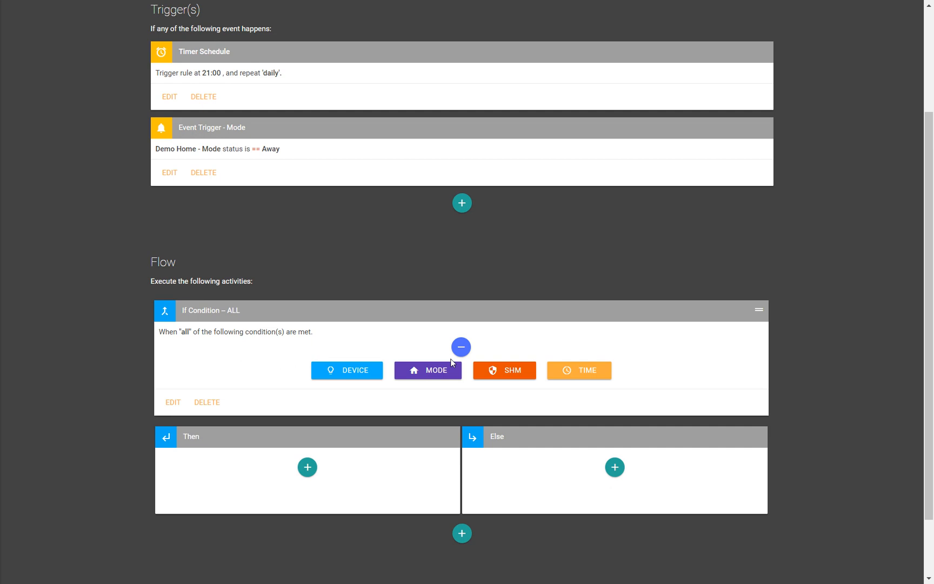
mouse_move(444, 374)
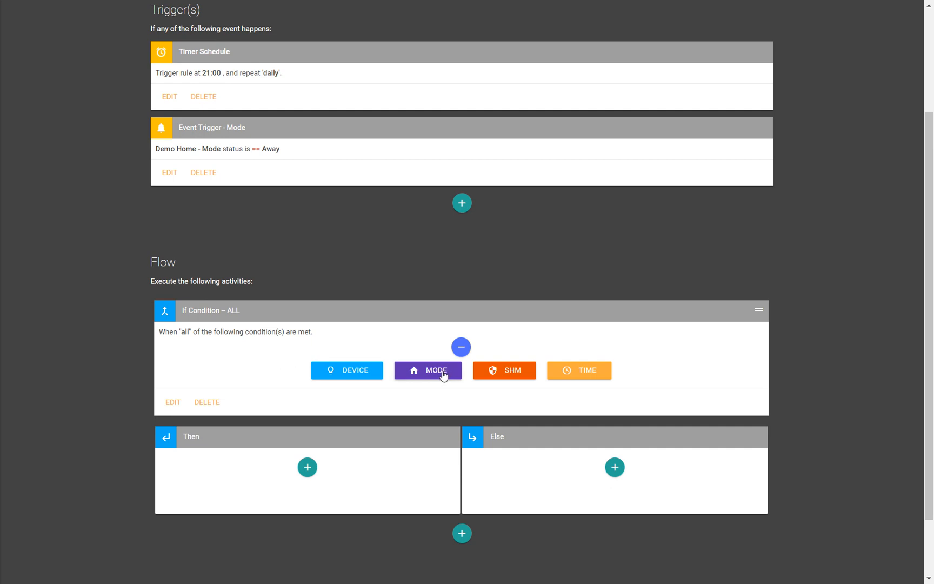
mouse_move(514, 375)
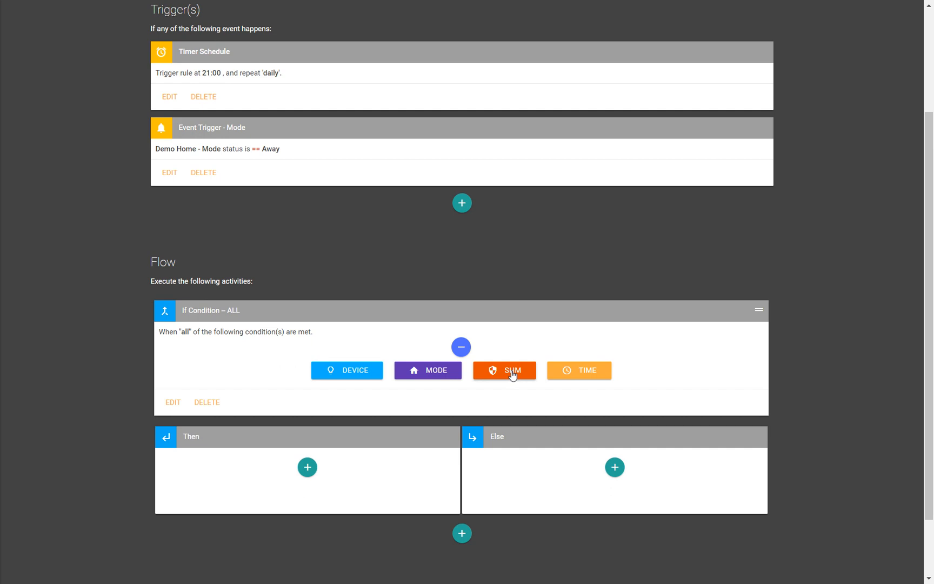
mouse_move(586, 380)
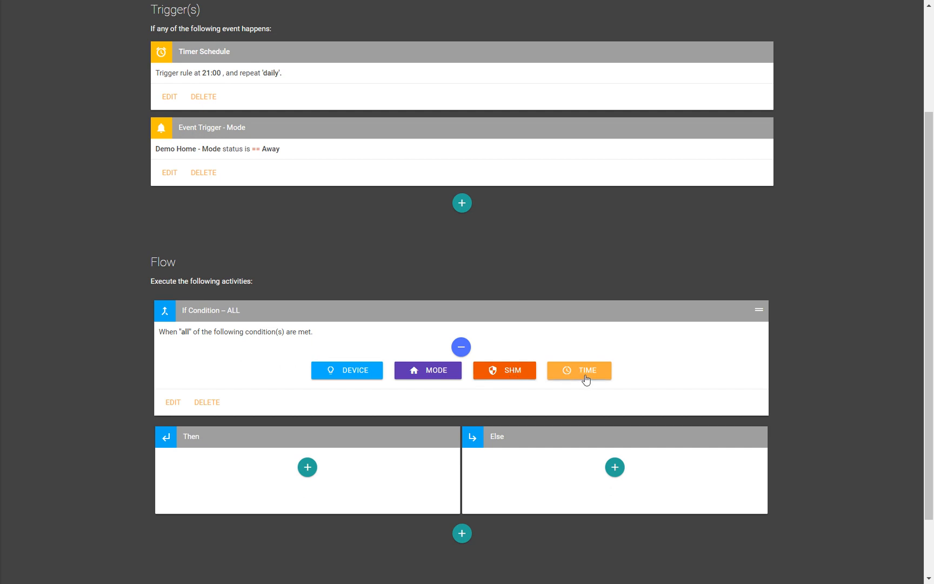
mouse_move(294, 344)
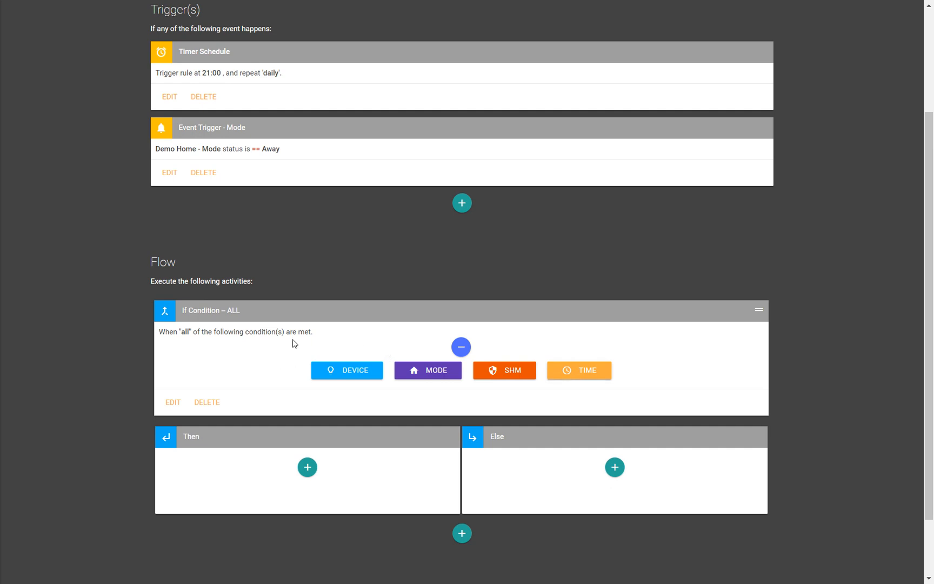
mouse_move(598, 376)
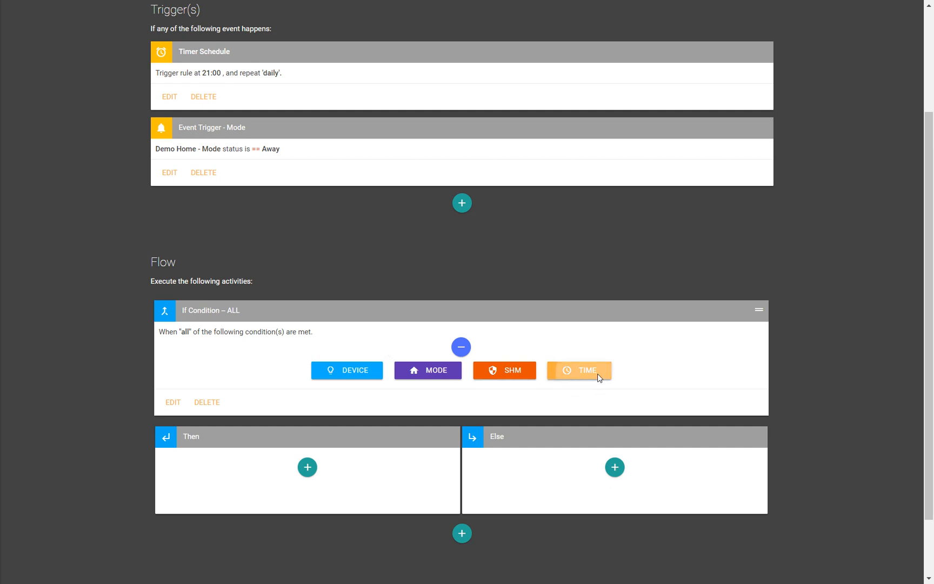
Add and save a time condition: between 21:00 and 08:00 next day
left_click(587, 369)
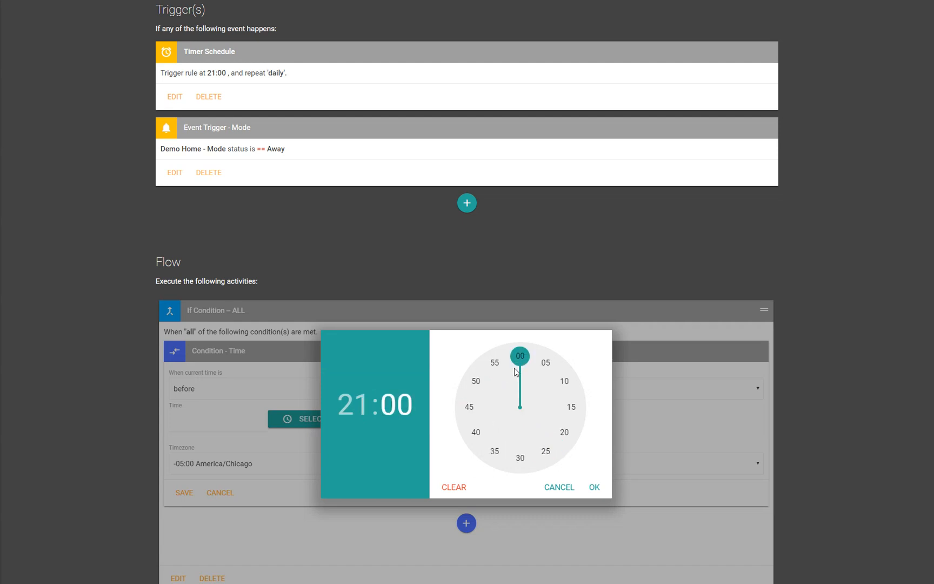
left_click(594, 487)
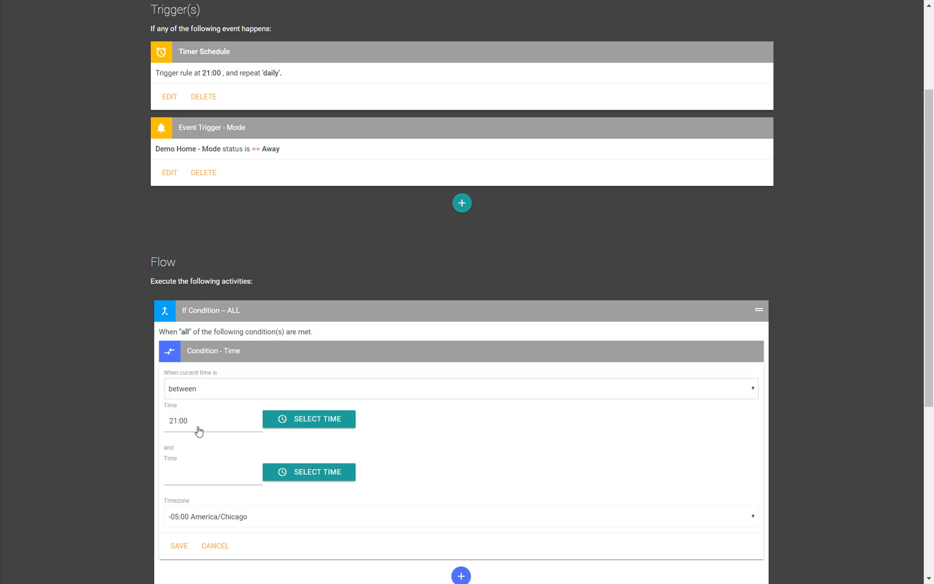
left_click(309, 419)
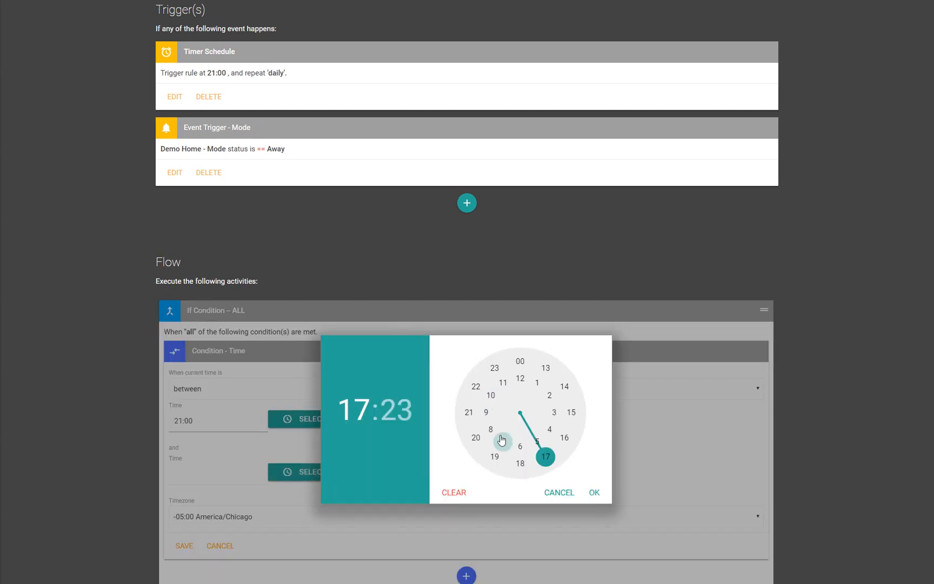
left_click(595, 493)
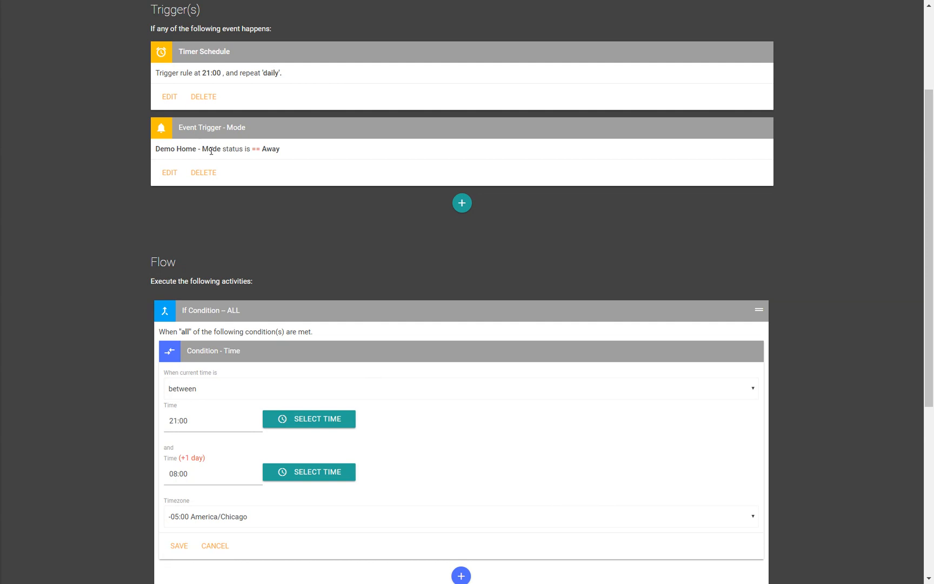
mouse_move(222, 481)
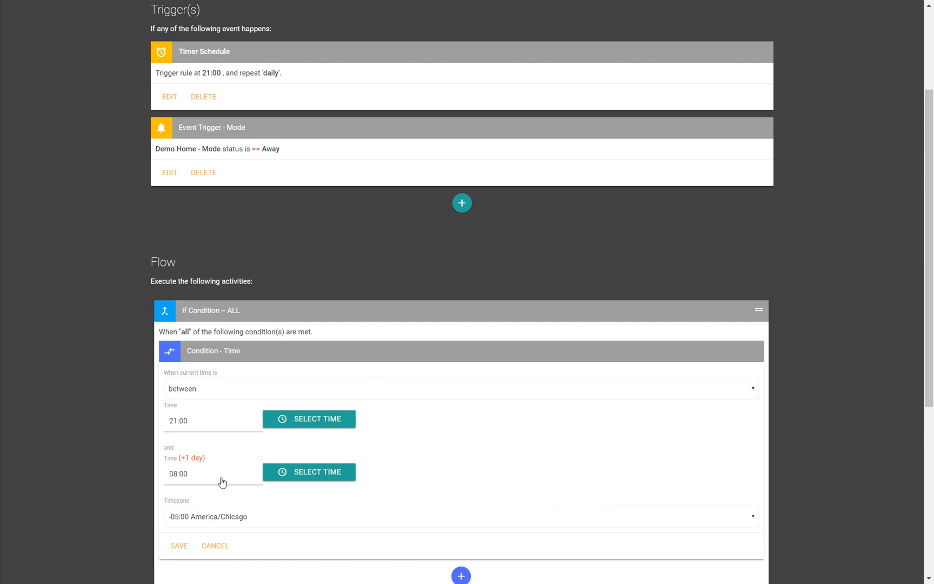
mouse_move(184, 428)
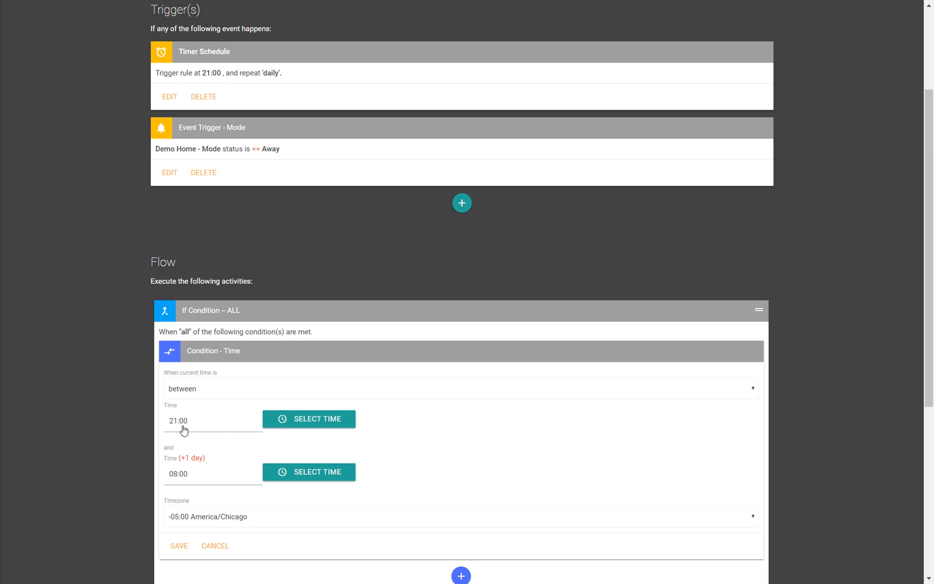
mouse_move(201, 454)
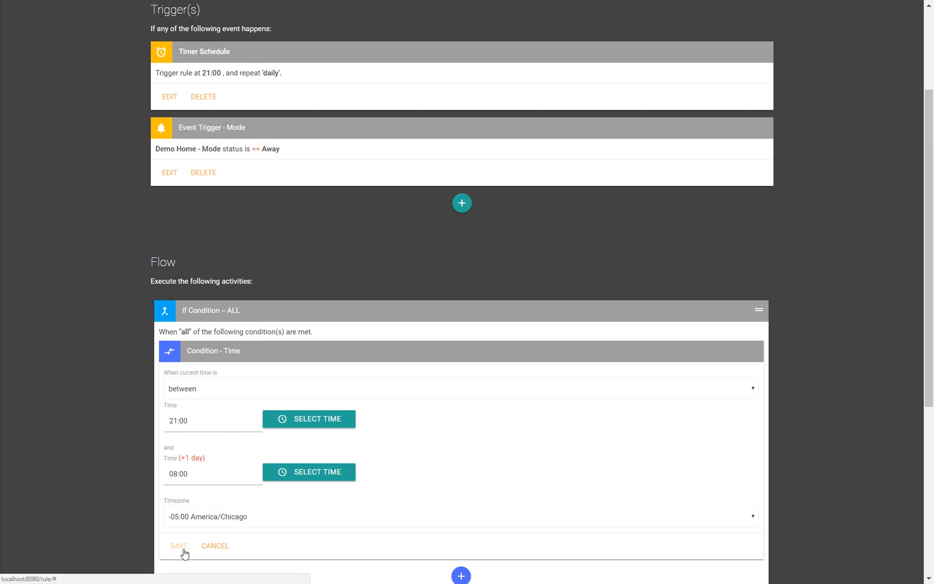
left_click(179, 546)
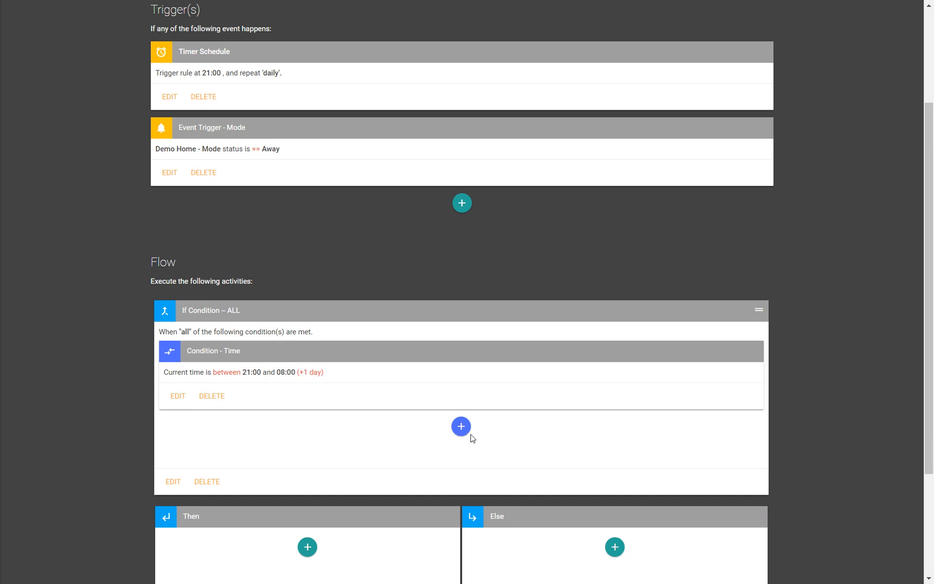
mouse_move(299, 402)
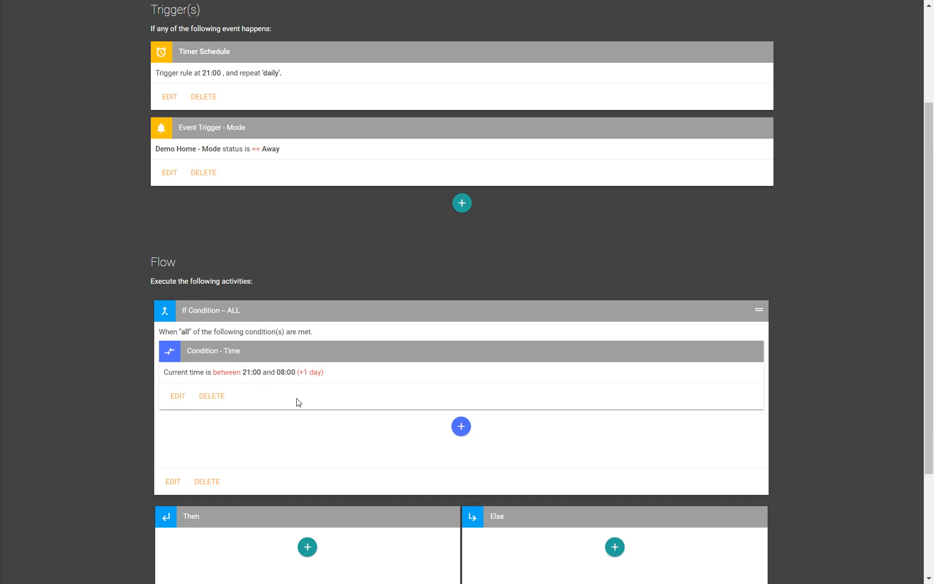
mouse_move(462, 427)
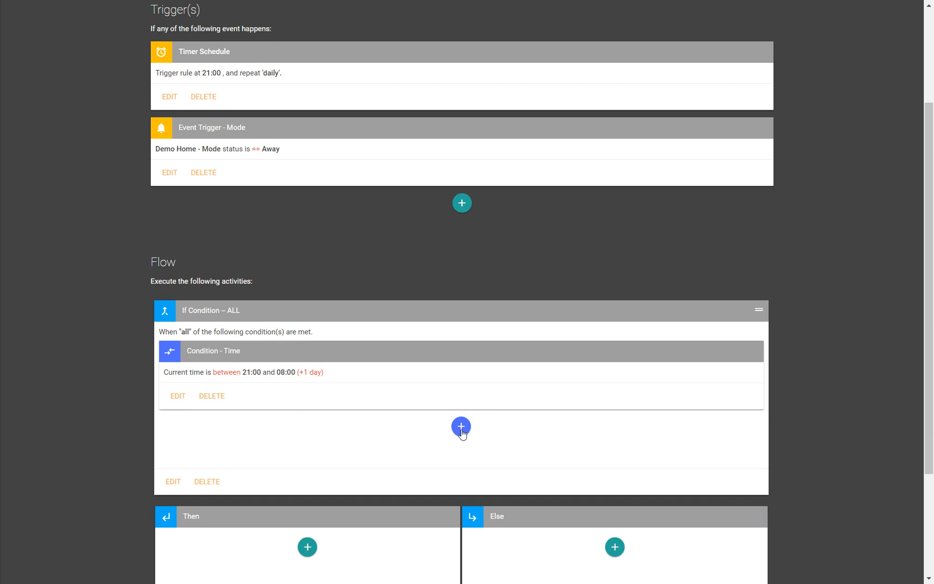
Add a device condition joined by AND under the time condition
left_click(461, 426)
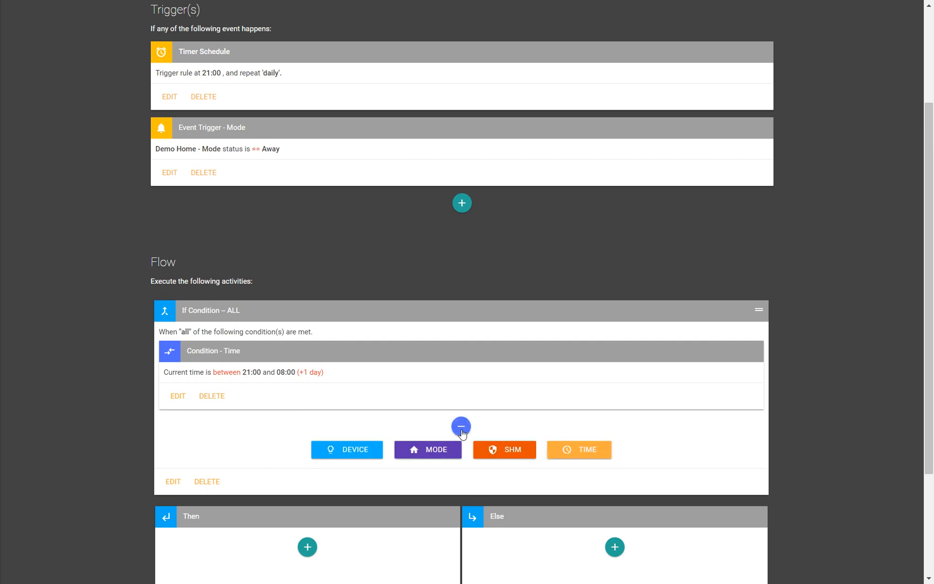
mouse_move(178, 381)
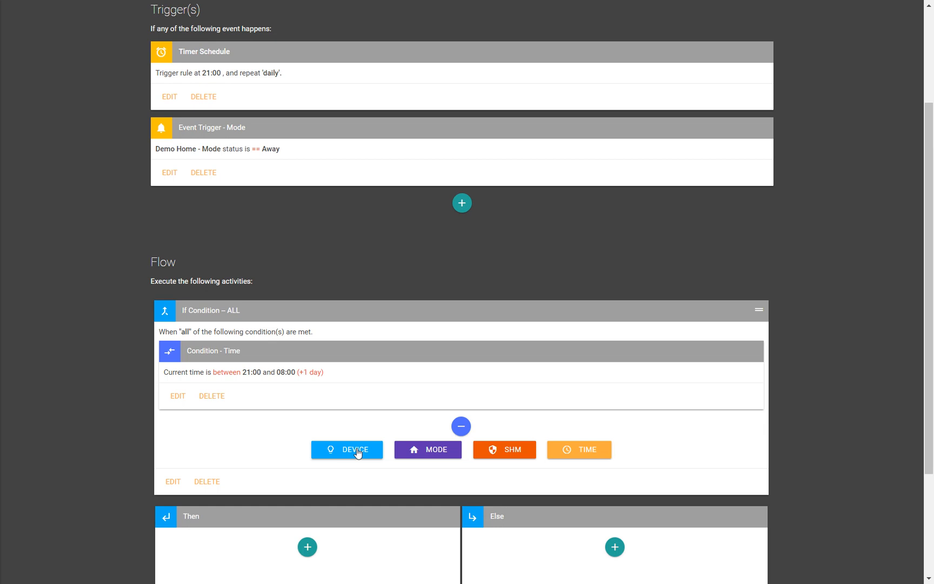
left_click(346, 450)
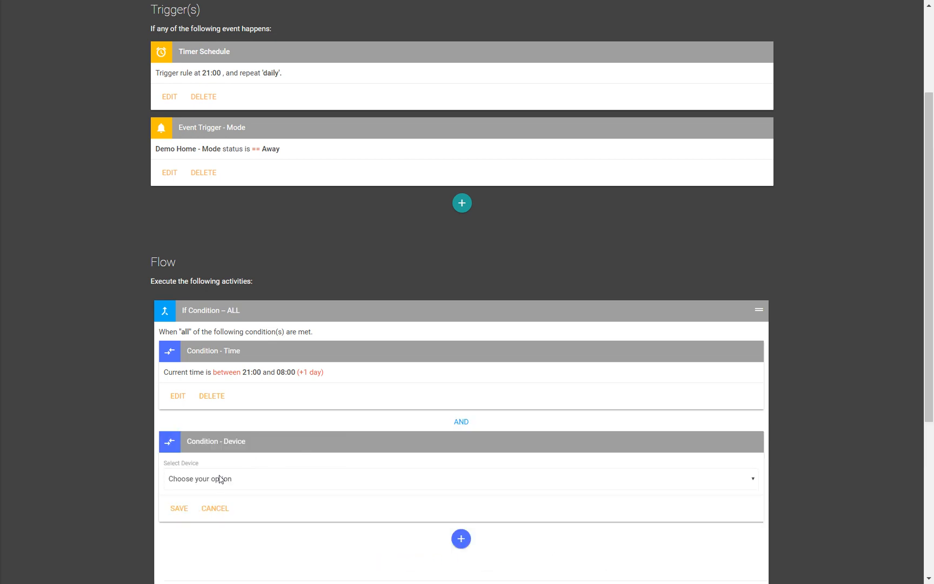
mouse_move(464, 428)
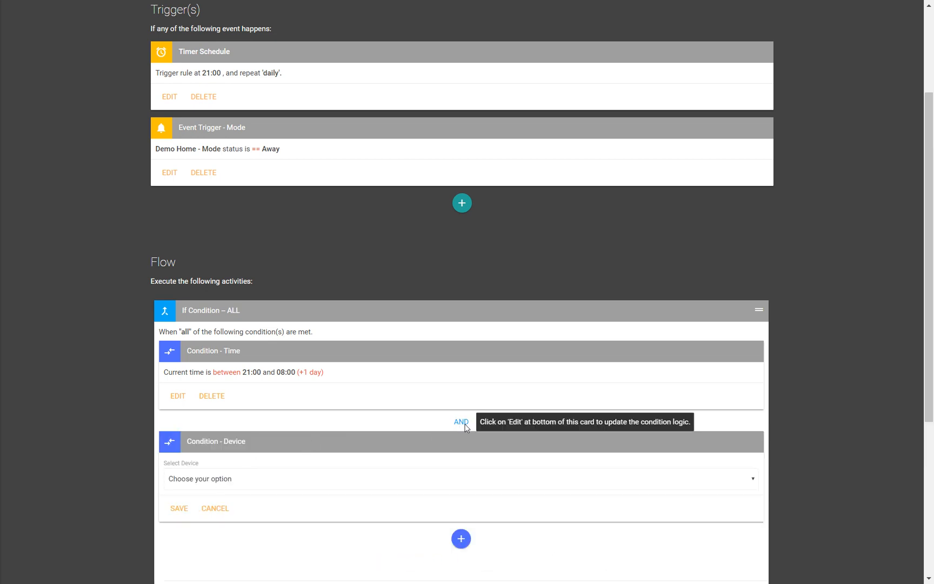
scroll("down", 3)
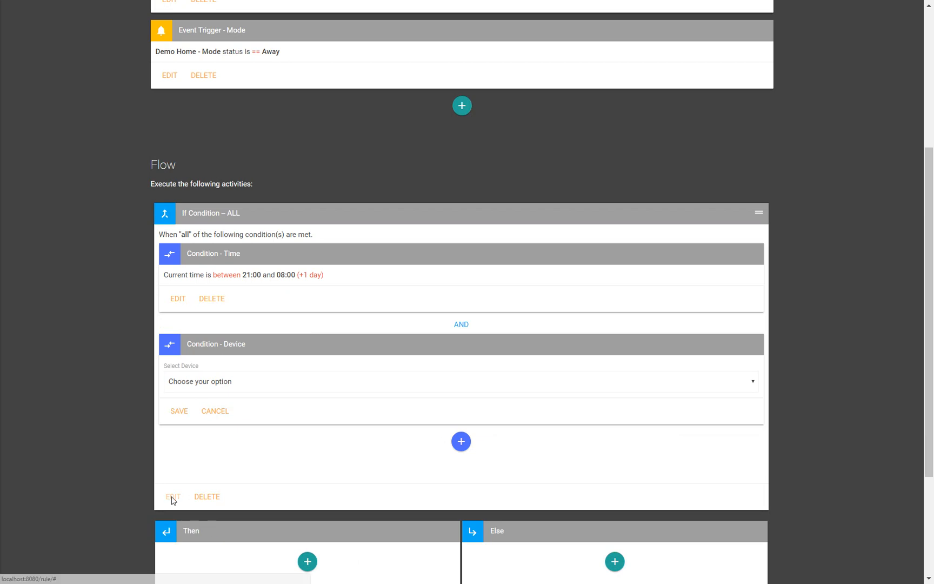
left_click(173, 497)
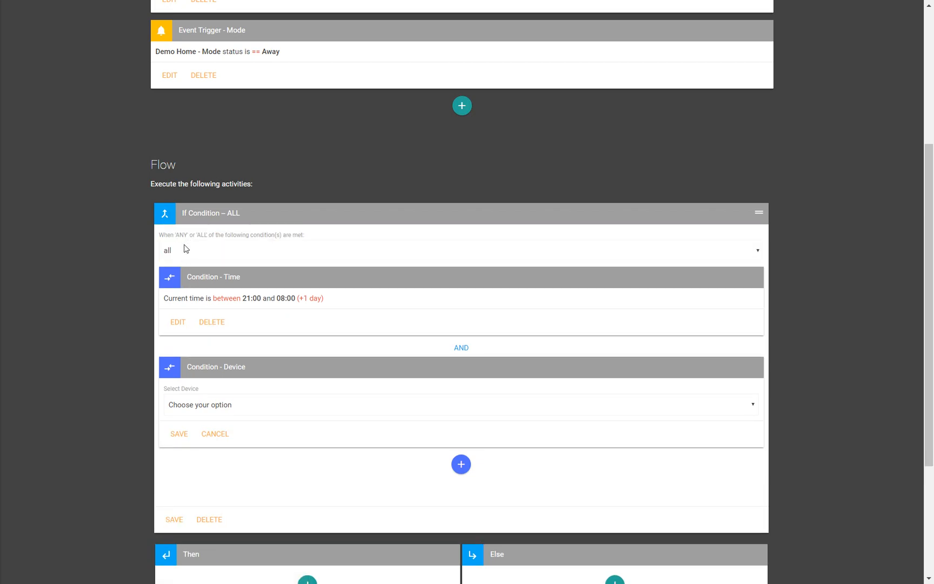
left_click(459, 265)
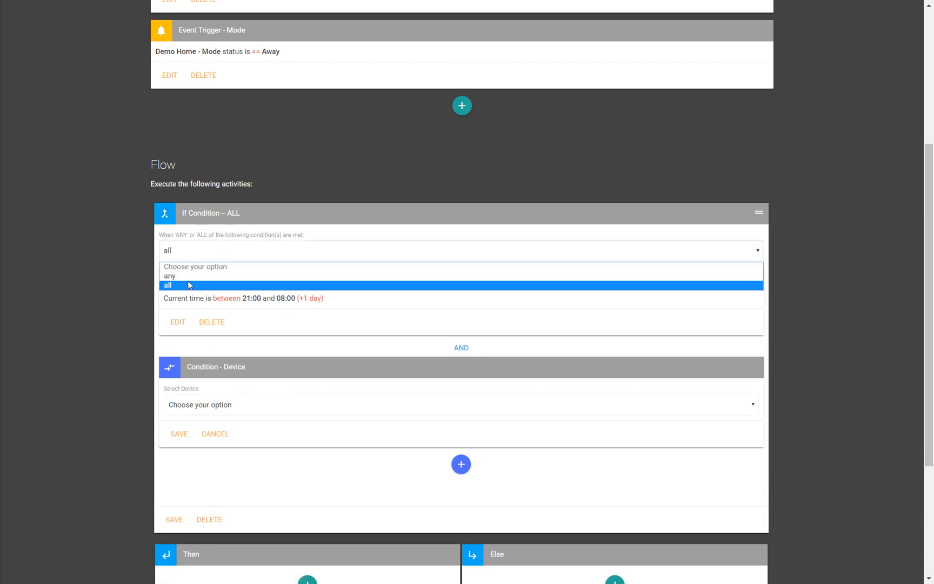
left_click(170, 276)
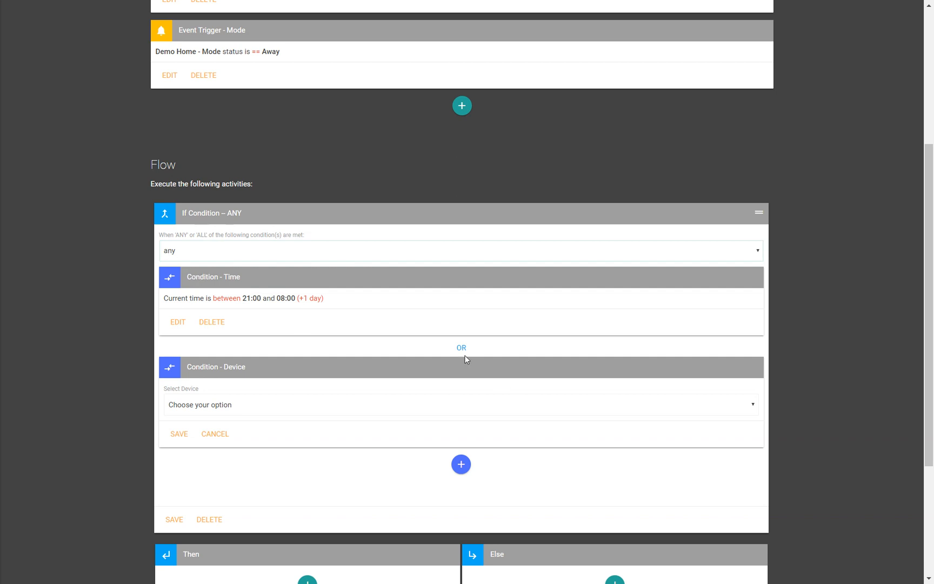
mouse_move(274, 298)
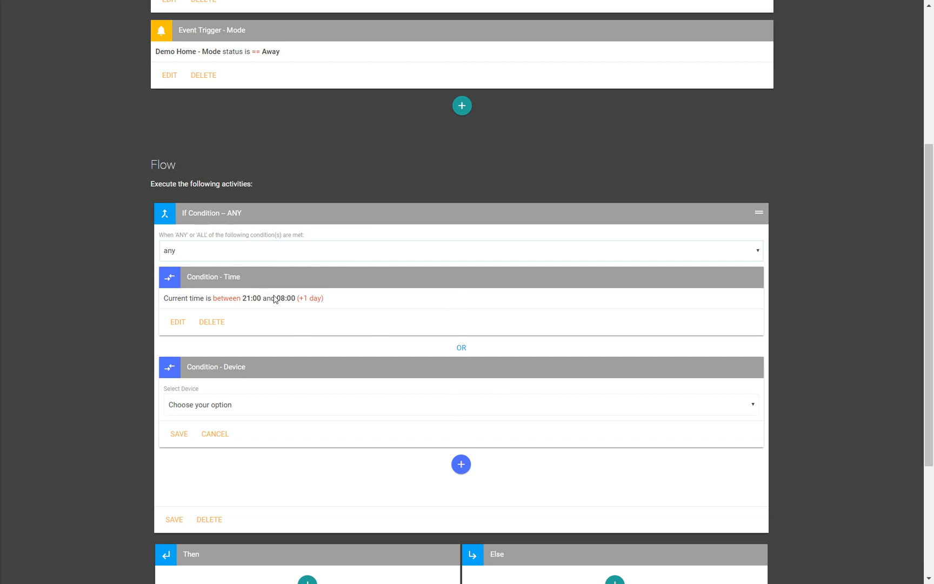
mouse_move(300, 302)
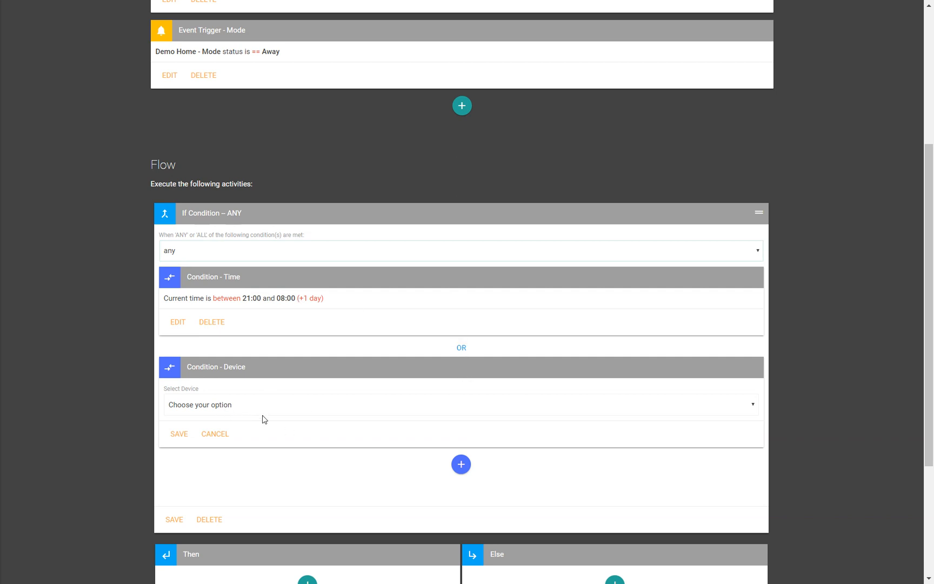
mouse_move(198, 266)
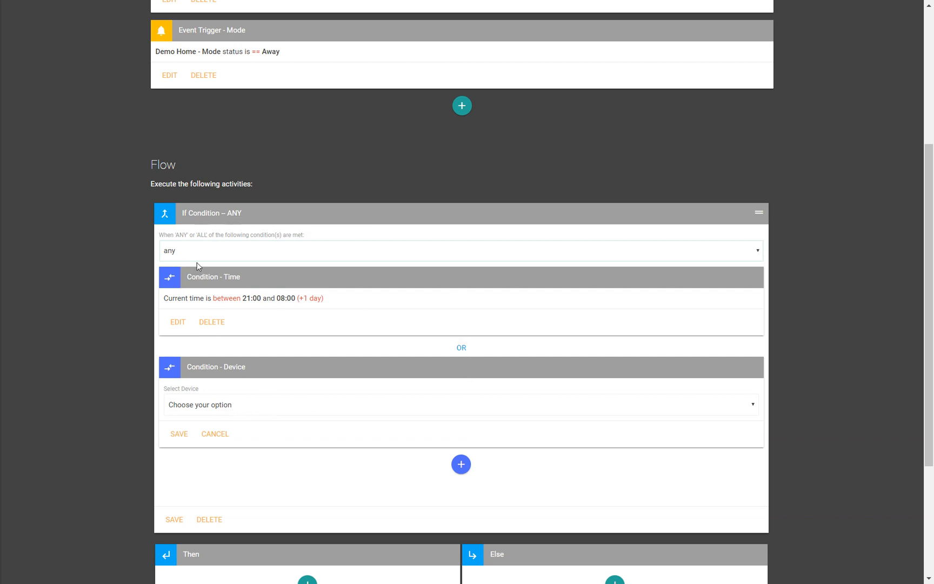
left_click(458, 256)
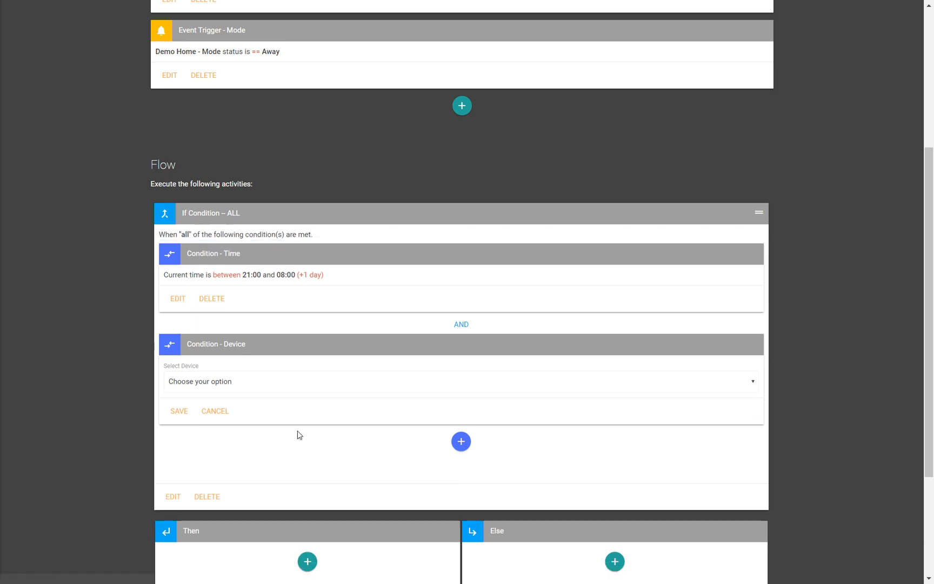
left_click(459, 380)
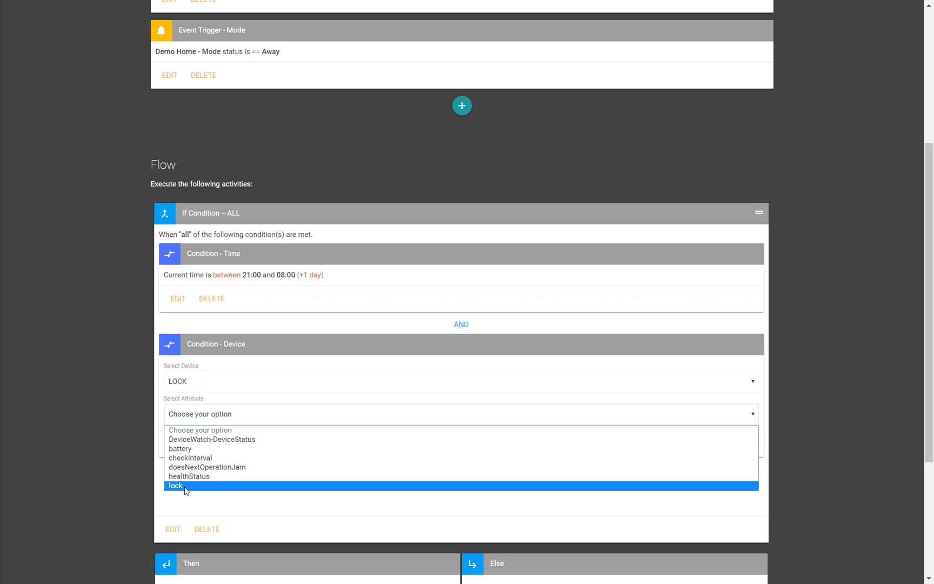
Set the LOCK condition to lock attribute equals unlocked, then reconsider the comparison
left_click(175, 485)
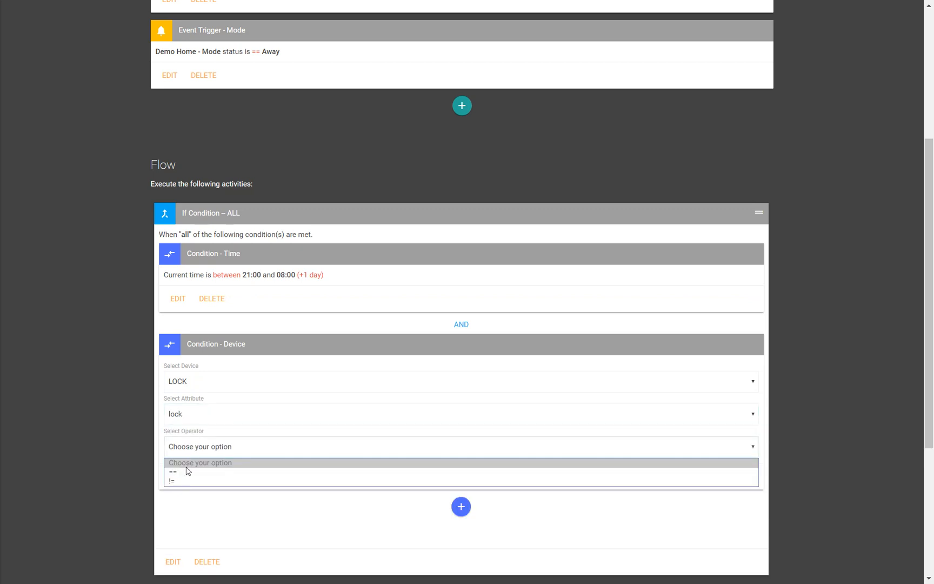
left_click(172, 472)
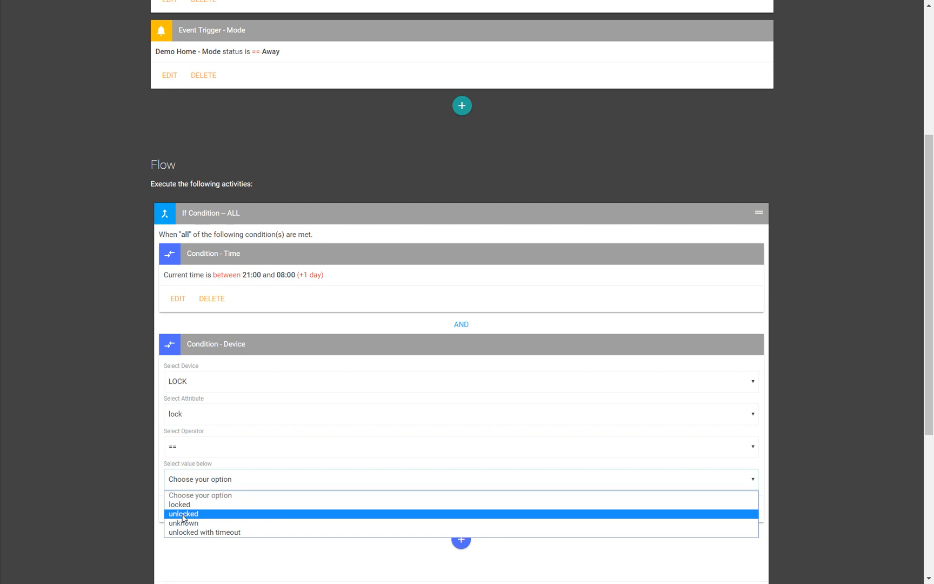
left_click(182, 513)
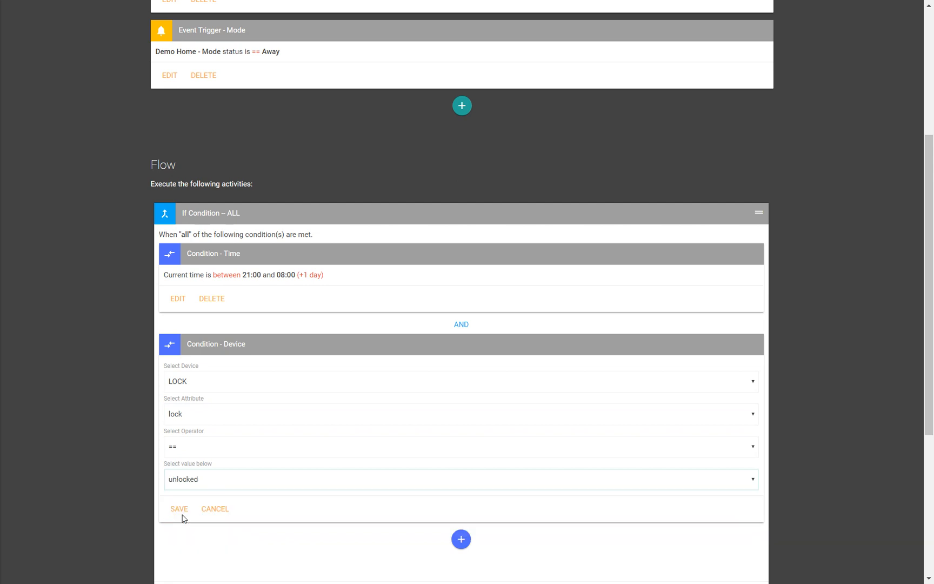
mouse_move(209, 475)
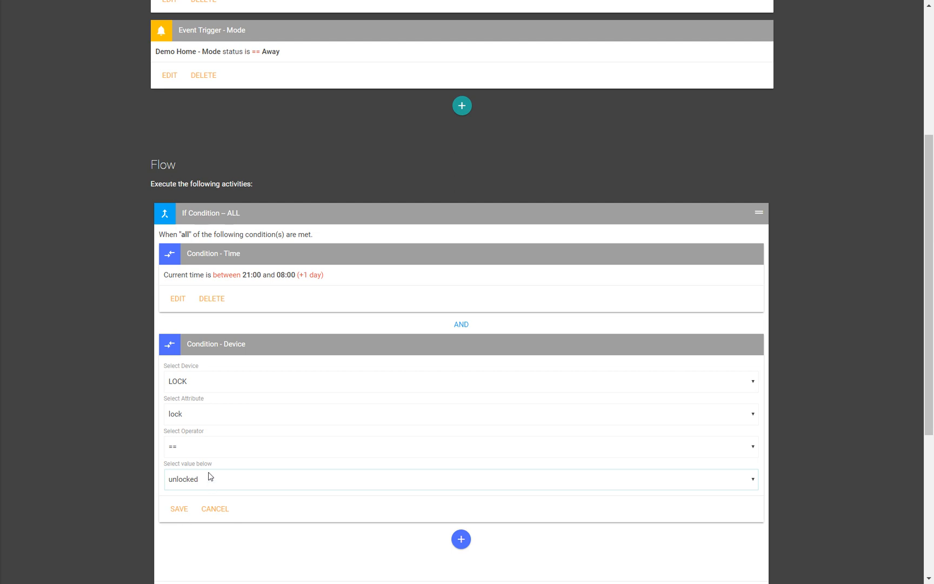
left_click(460, 446)
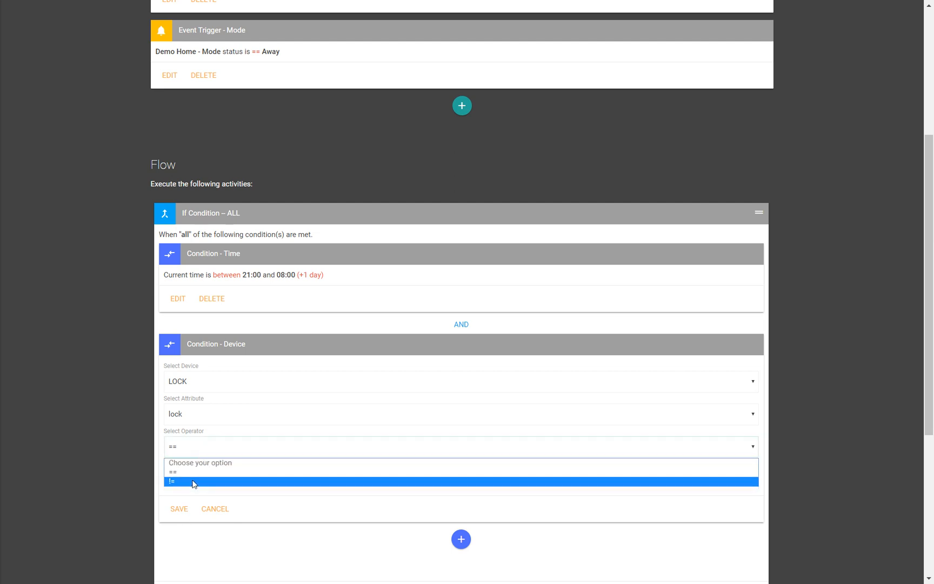
Change the condition to lock value != 'locked' and save it
left_click(190, 481)
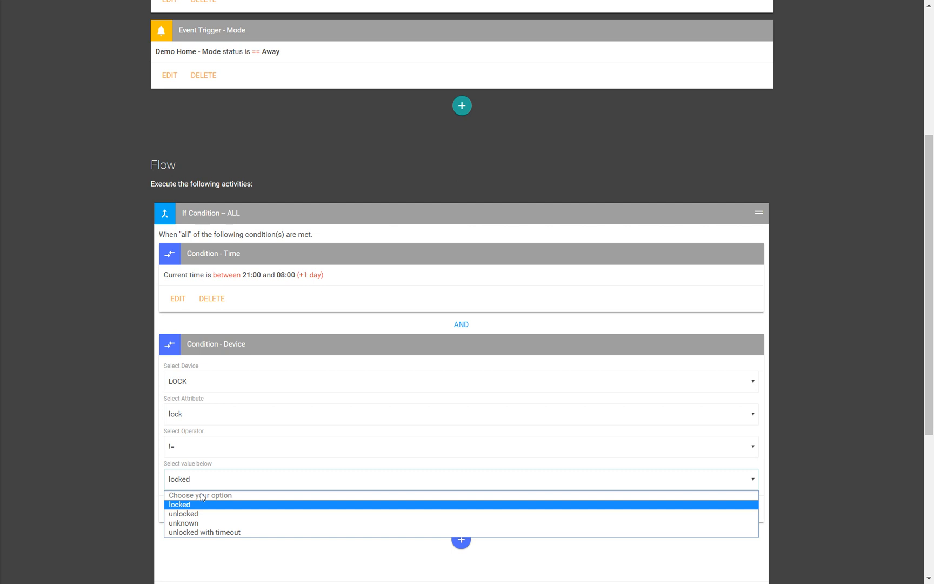
mouse_move(190, 550)
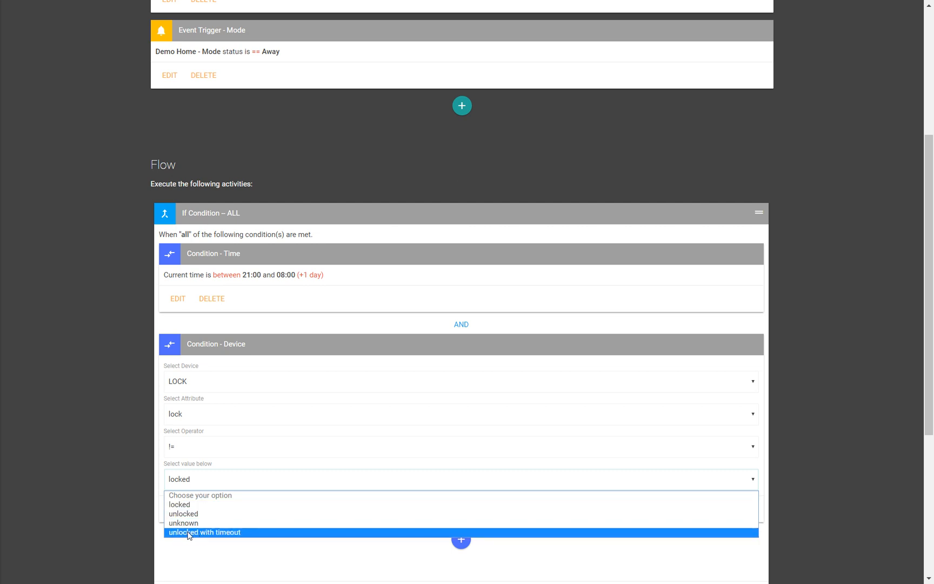
mouse_move(183, 523)
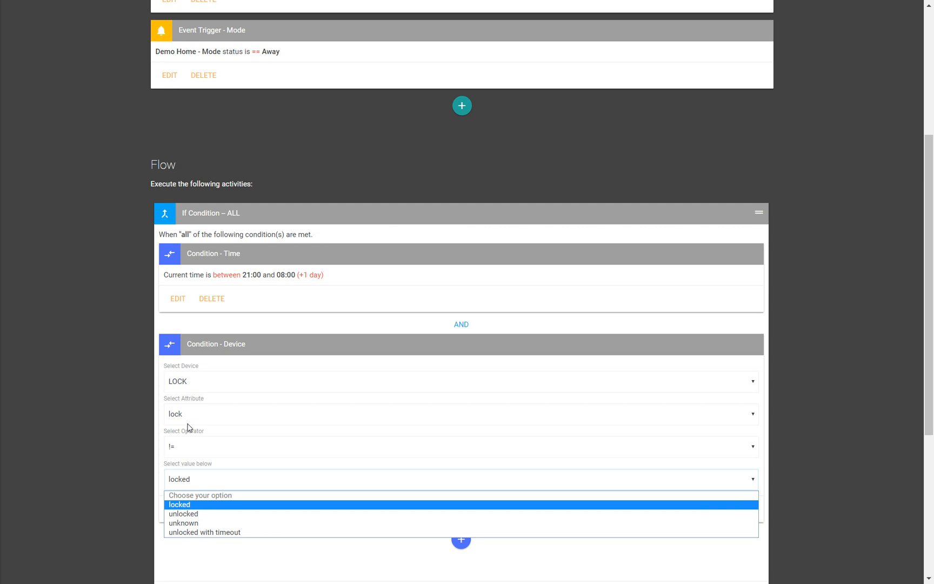
left_click(180, 503)
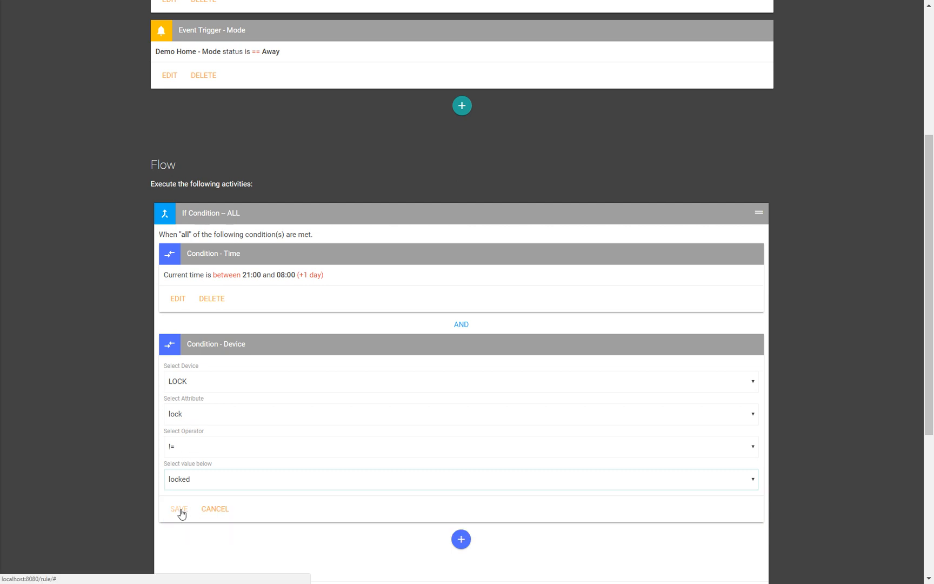
mouse_move(209, 427)
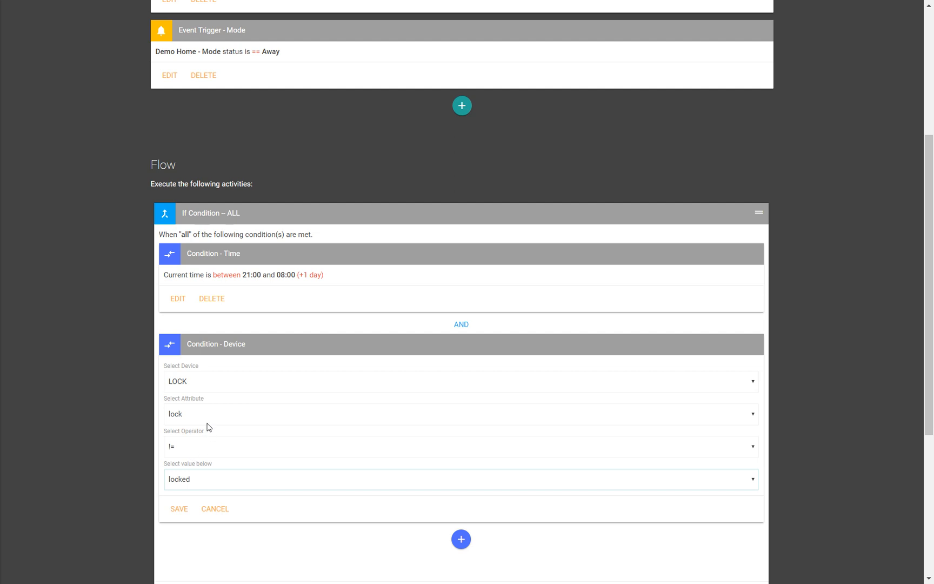
left_click(459, 419)
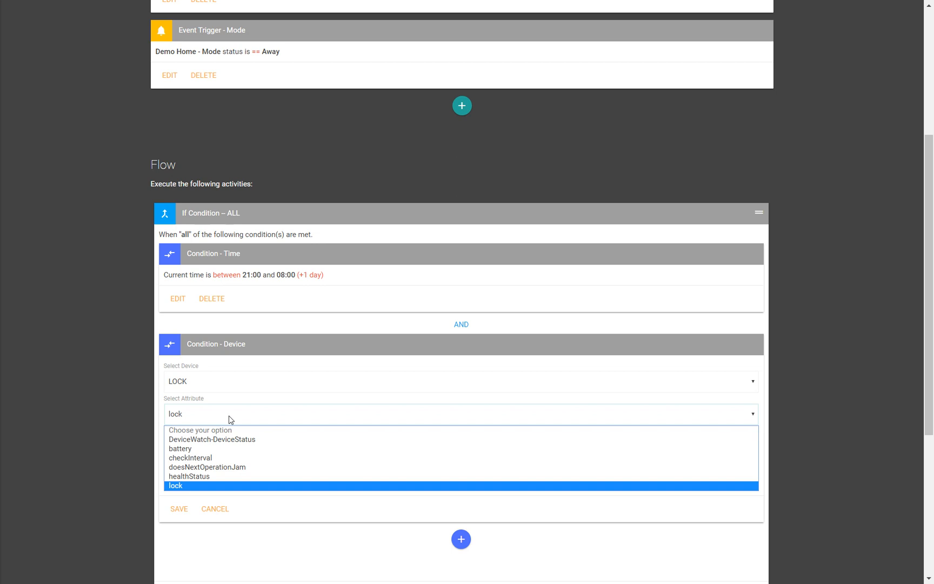
mouse_move(120, 411)
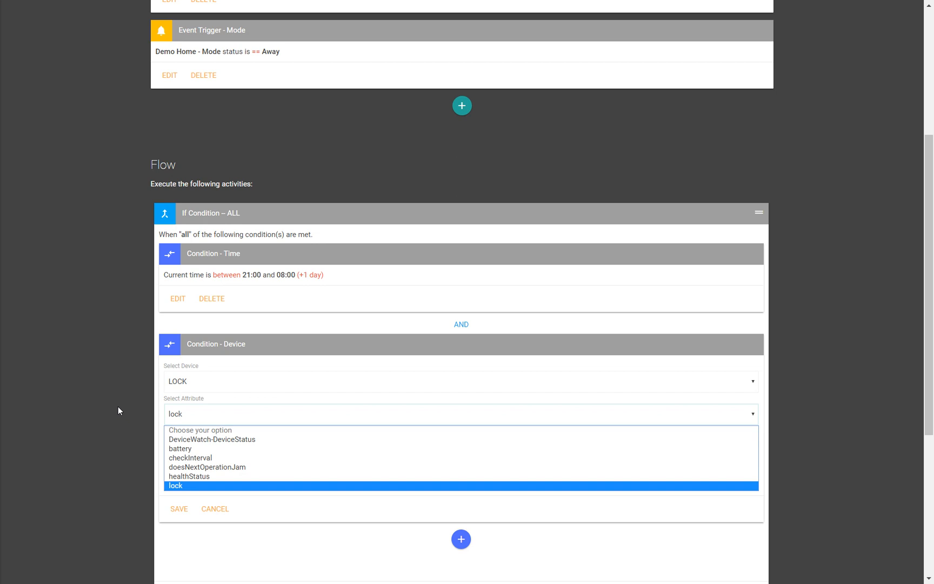
left_click(178, 508)
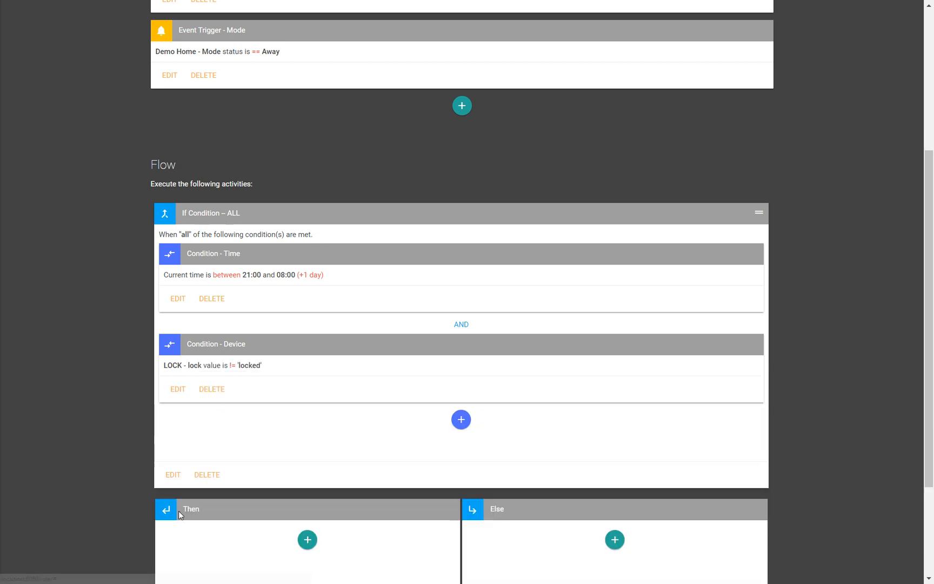
Reveal the If Condition, Action and Delay step choices in the Then branch
scroll("down", 3)
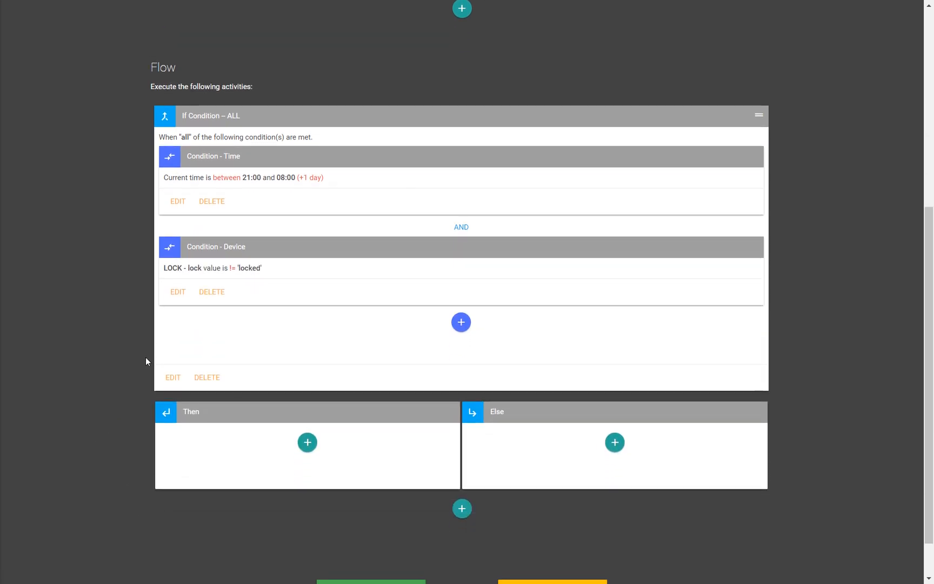
mouse_move(253, 182)
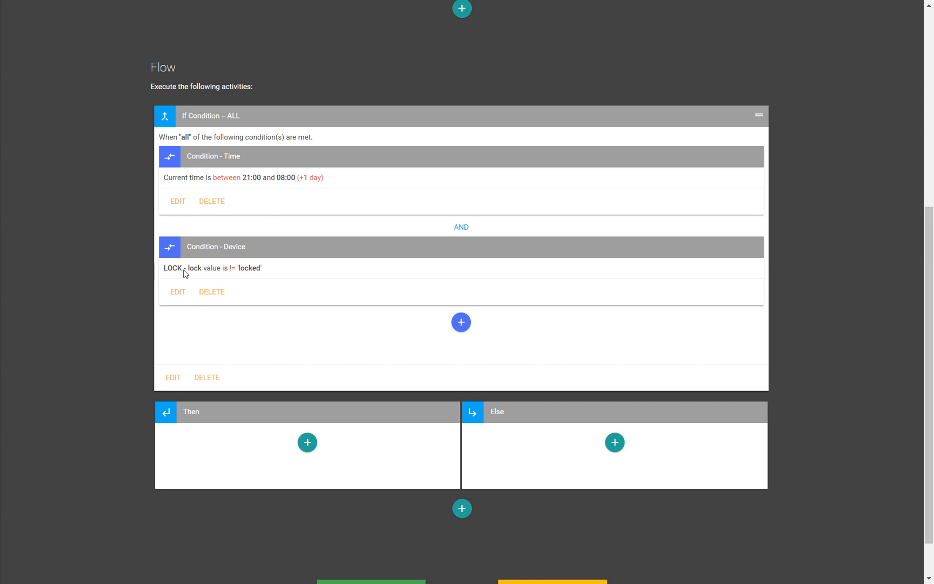
mouse_move(254, 277)
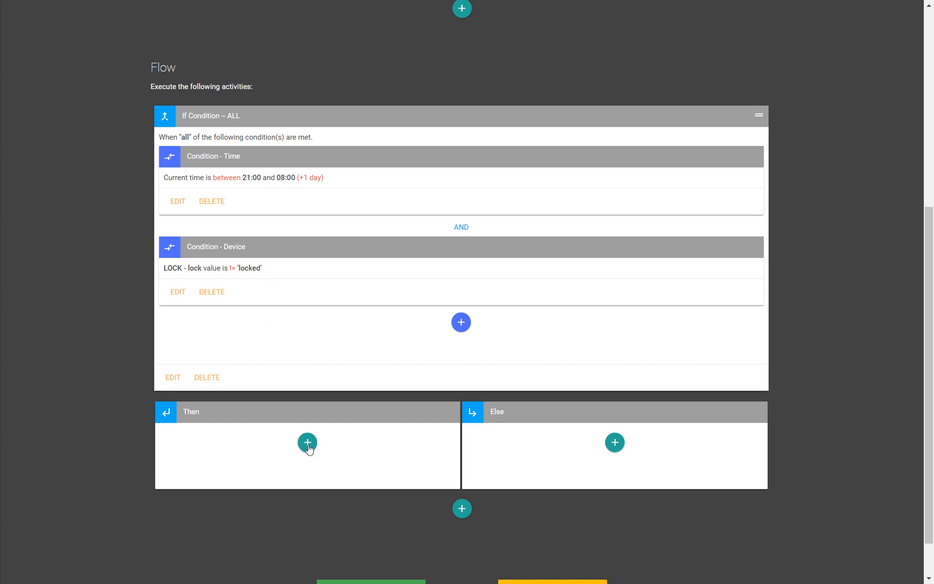
left_click(307, 443)
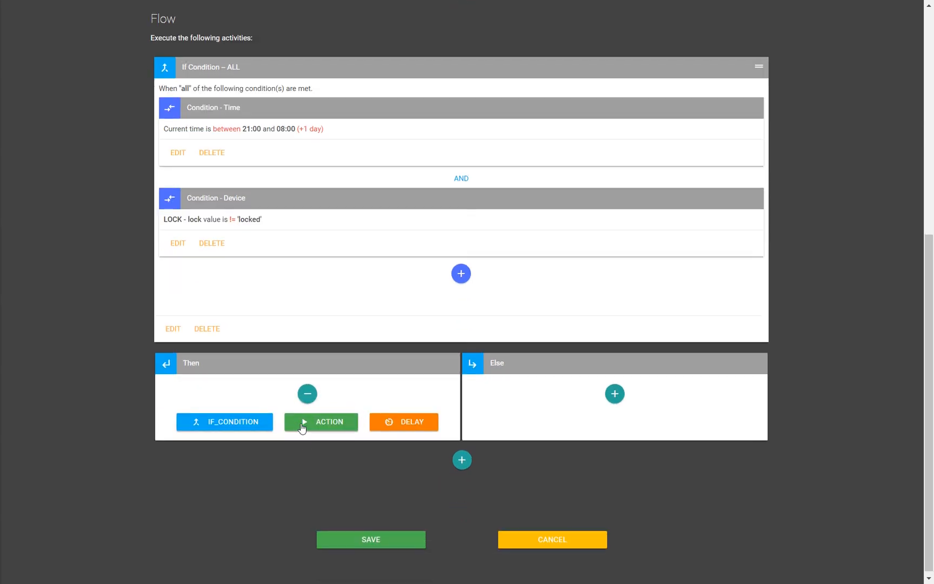
mouse_move(222, 415)
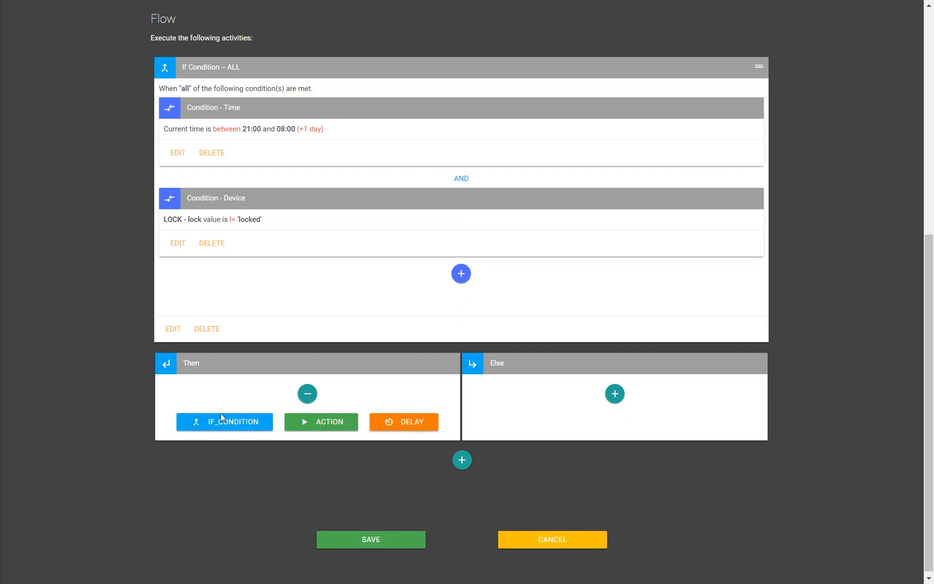
mouse_move(285, 407)
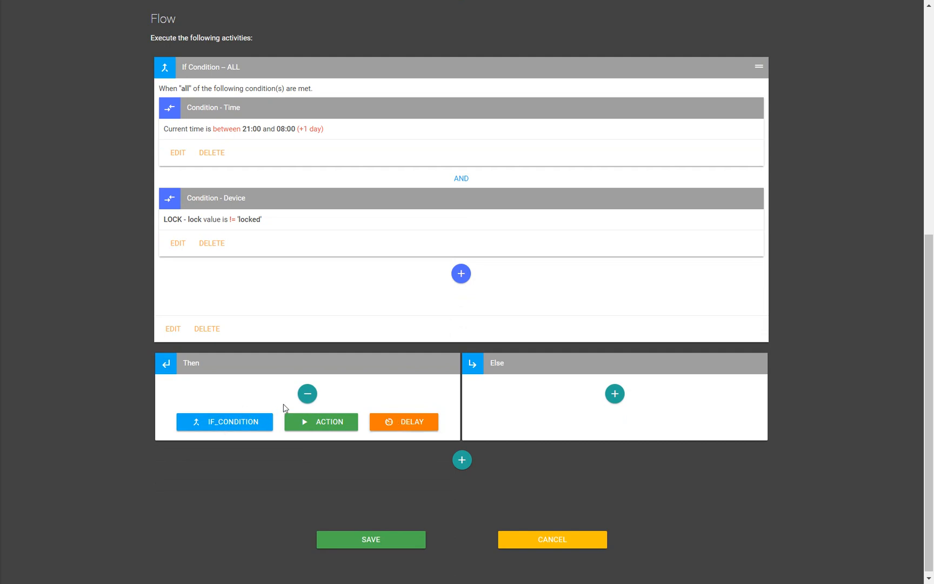
mouse_move(315, 427)
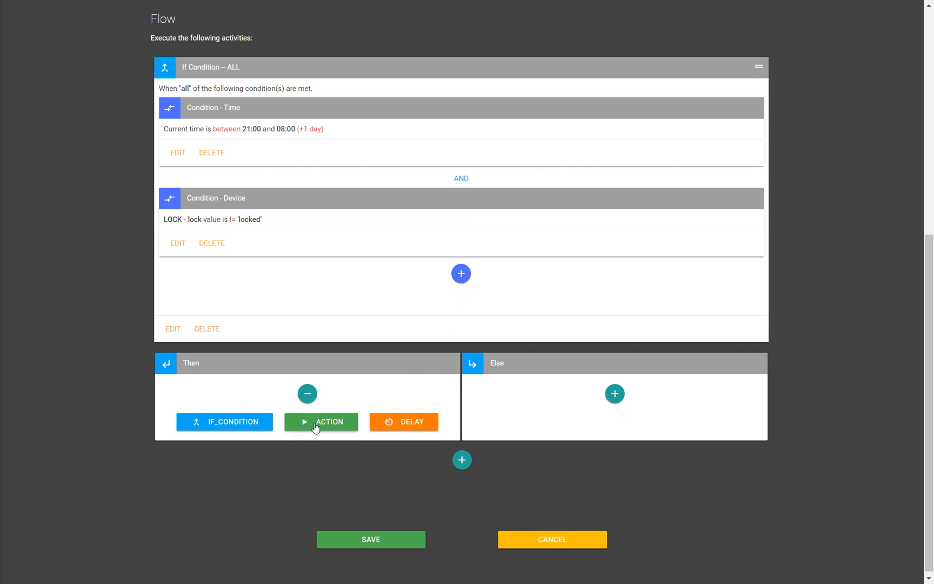
Add a Then device action targeting Hue Bloom with the setColor command
left_click(321, 422)
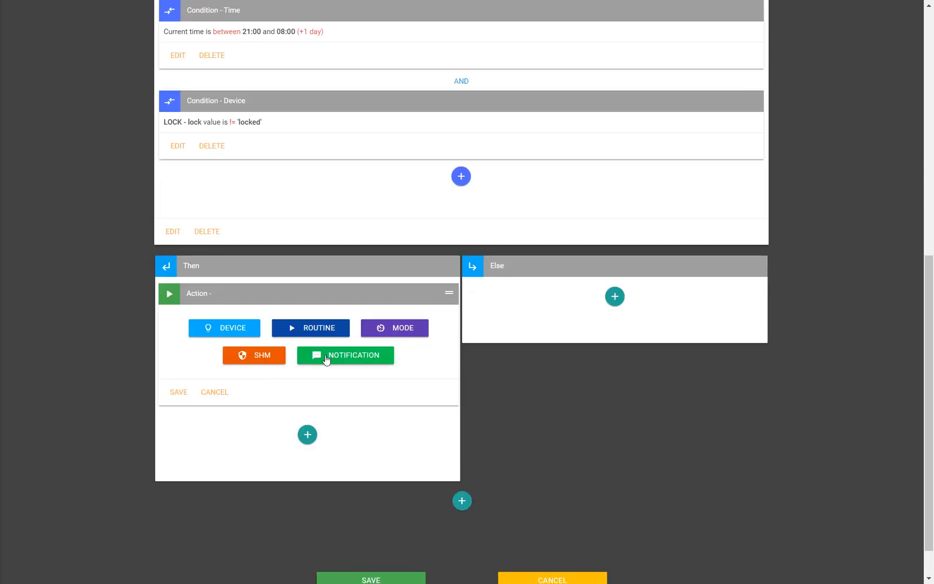
left_click(224, 327)
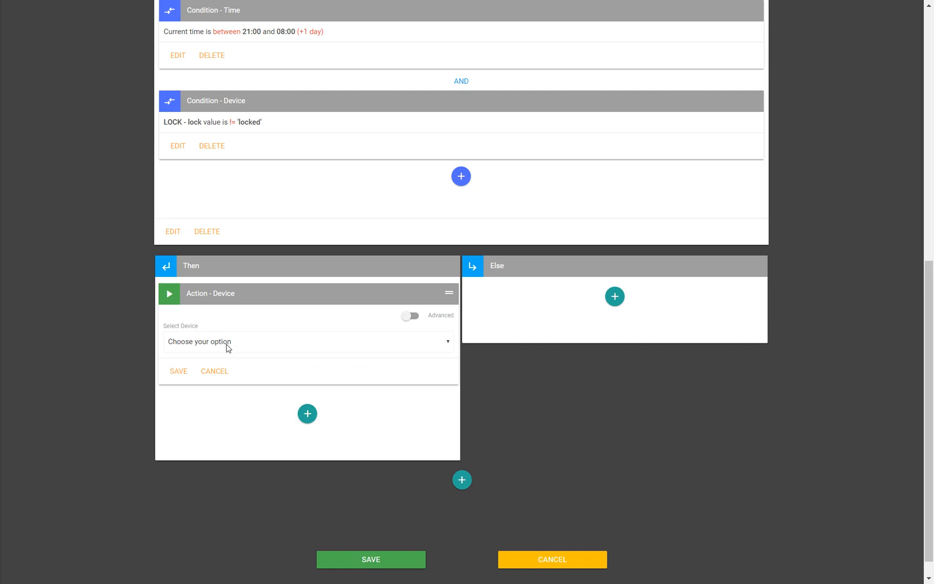
left_click(307, 341)
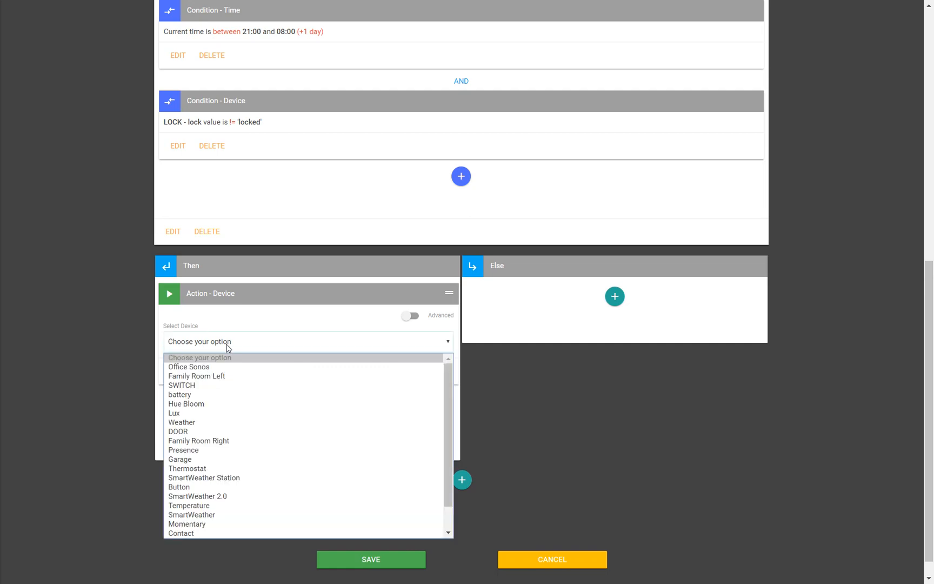
left_click(186, 405)
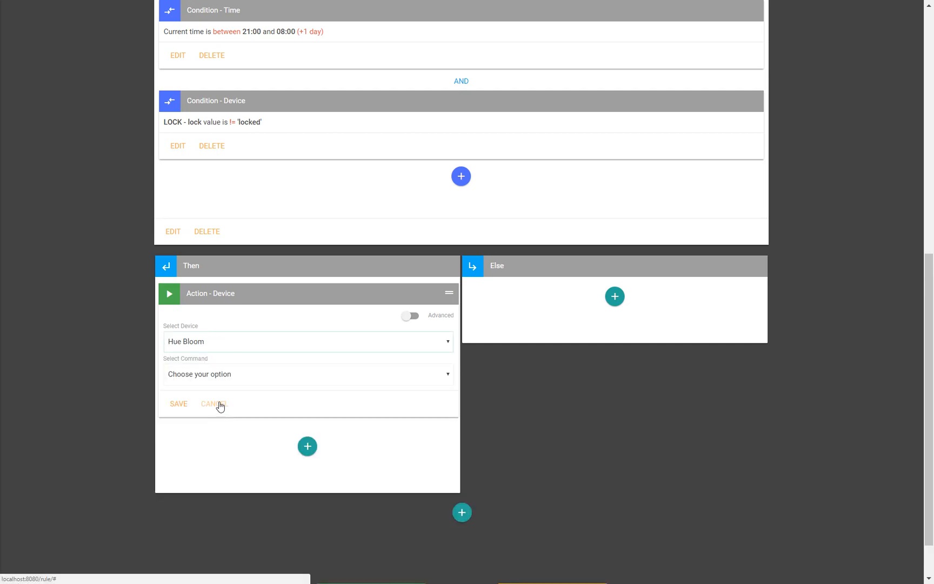
left_click(307, 374)
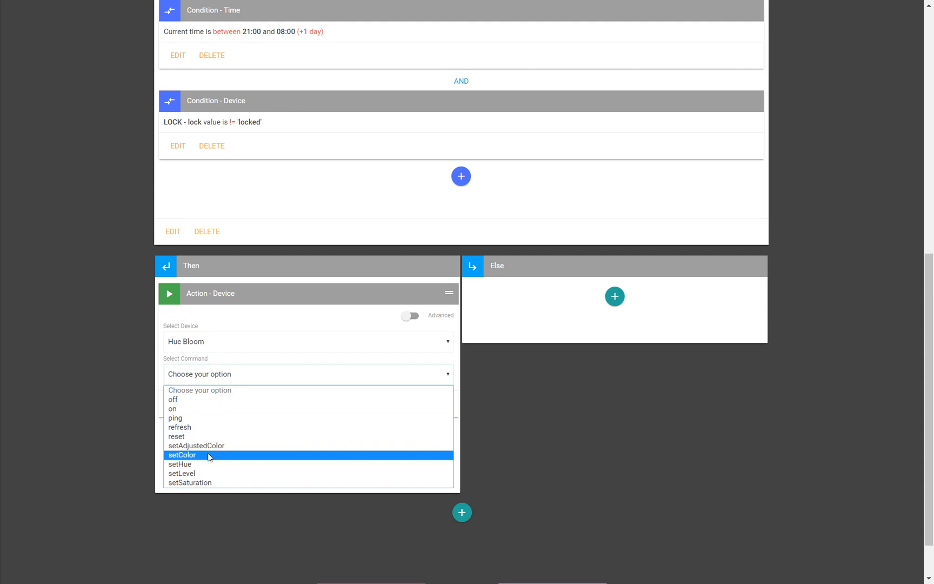
left_click(182, 456)
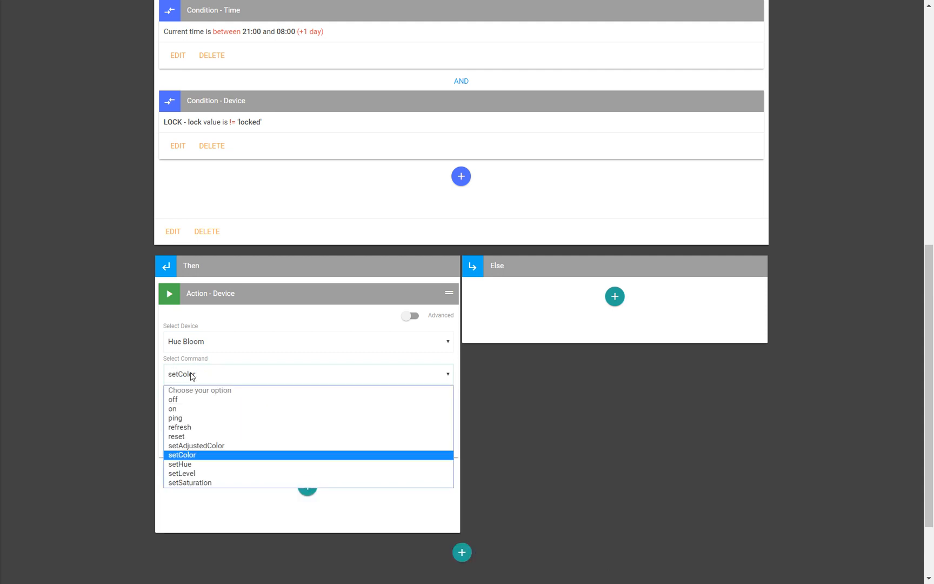
mouse_move(200, 393)
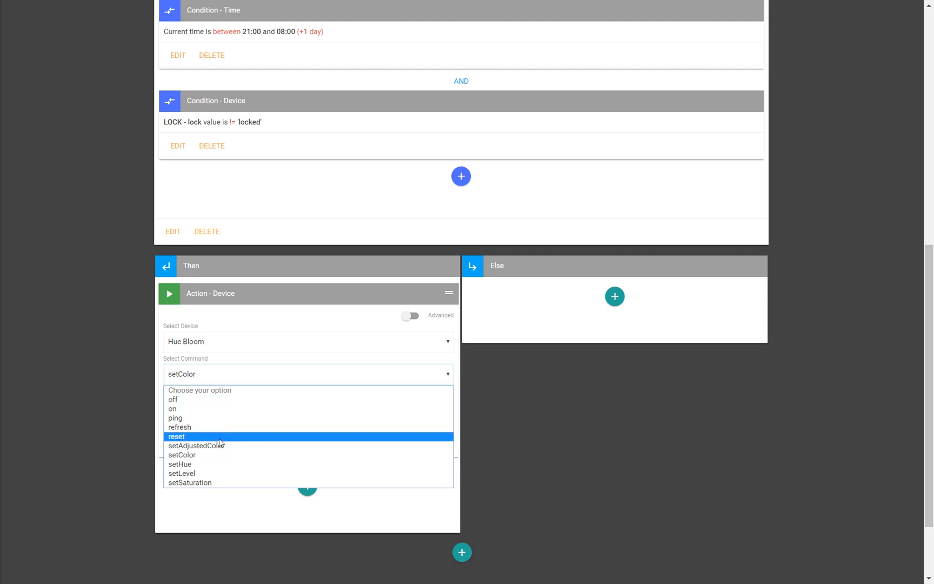
mouse_move(230, 450)
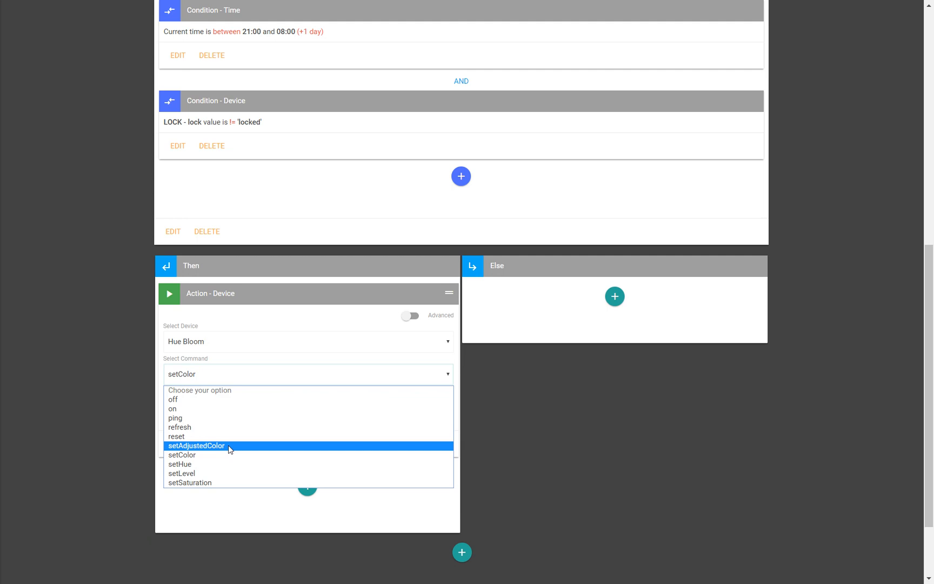
mouse_move(201, 460)
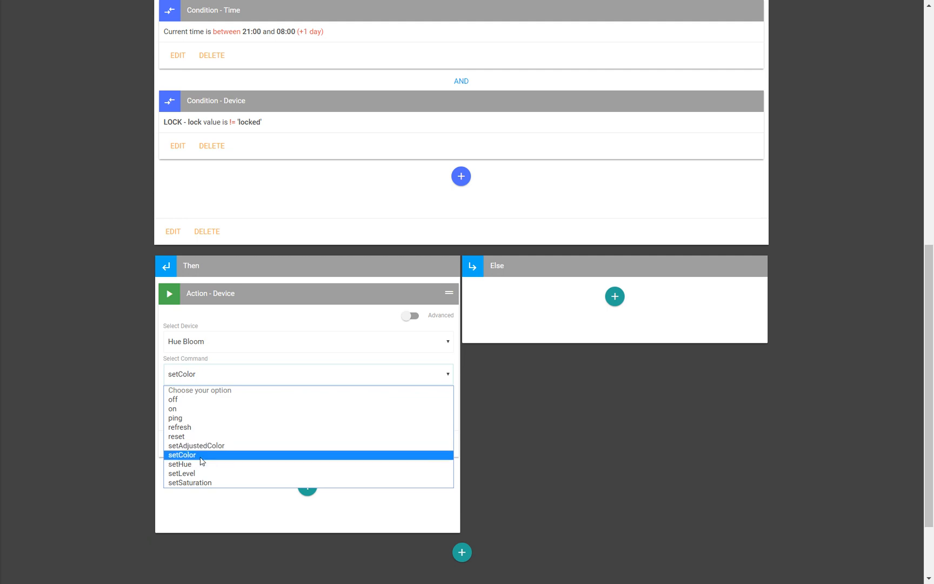
Choose red in the colour picker and save the setColor action
left_click(182, 454)
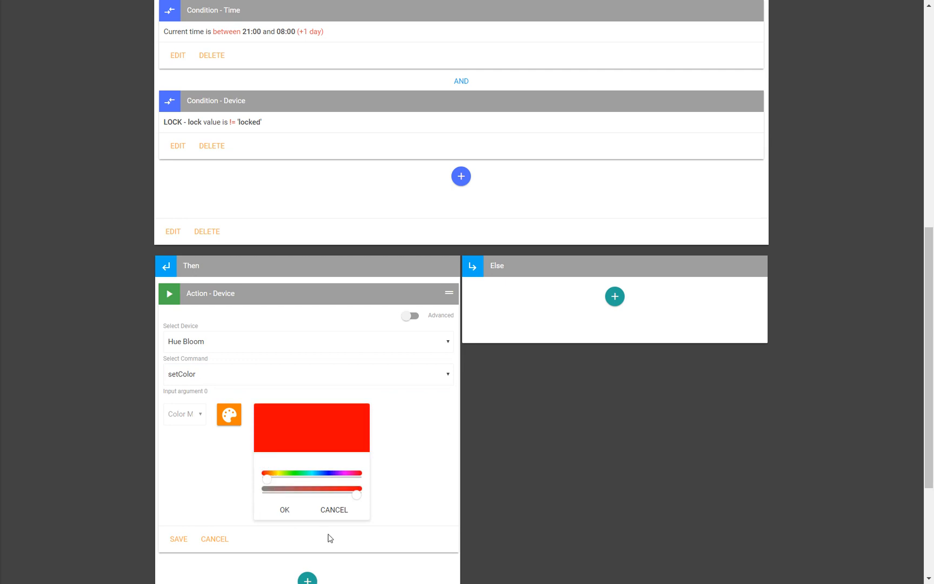
left_click(285, 510)
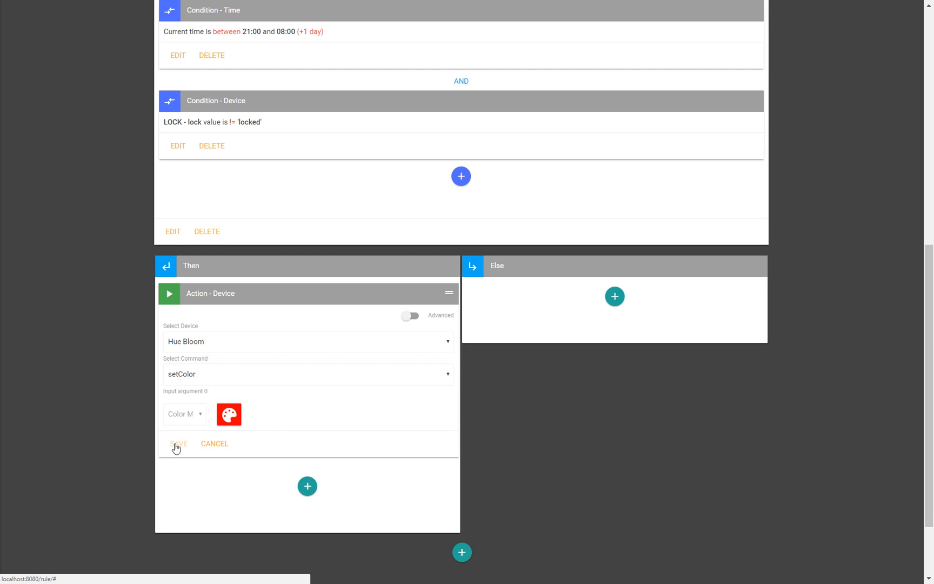
left_click(179, 443)
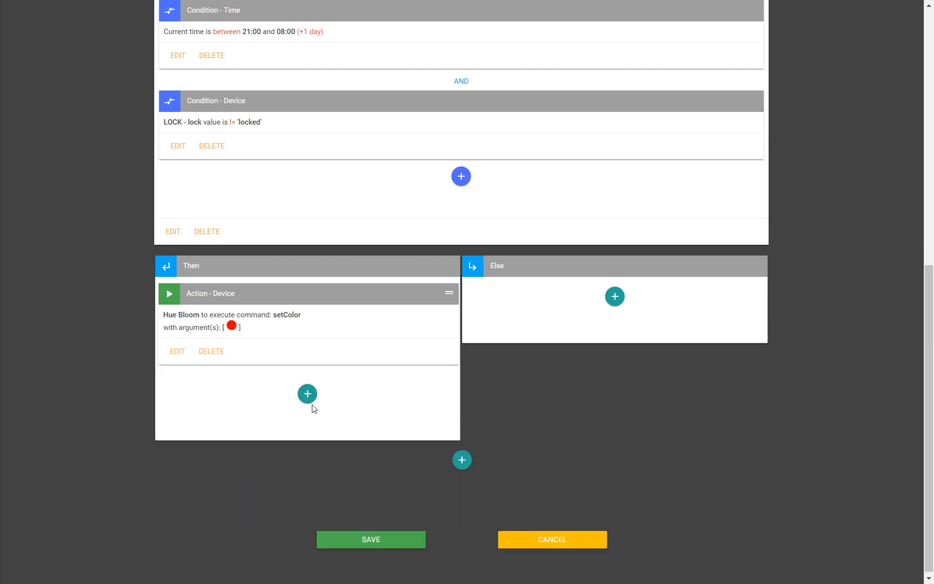
Add a Pushbullet notification to Google Pixel 2 XL titled 'Uh Oh!' with body 'The front door is unlocked', and save it
left_click(307, 393)
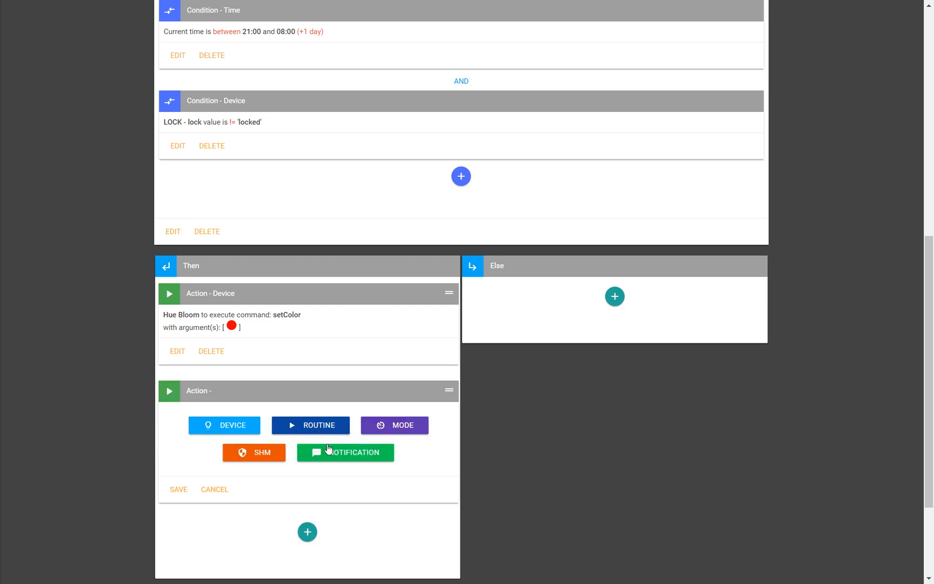
left_click(345, 453)
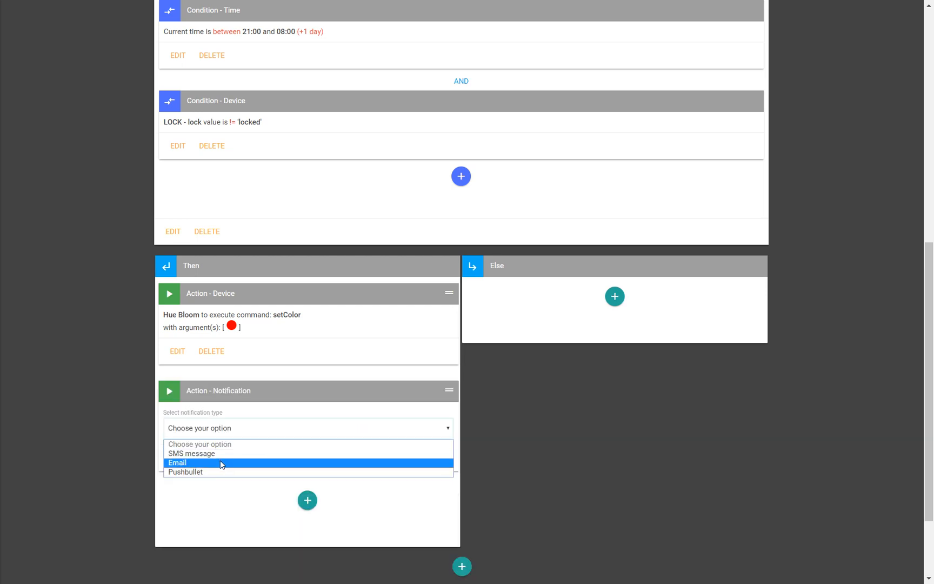
mouse_move(225, 465)
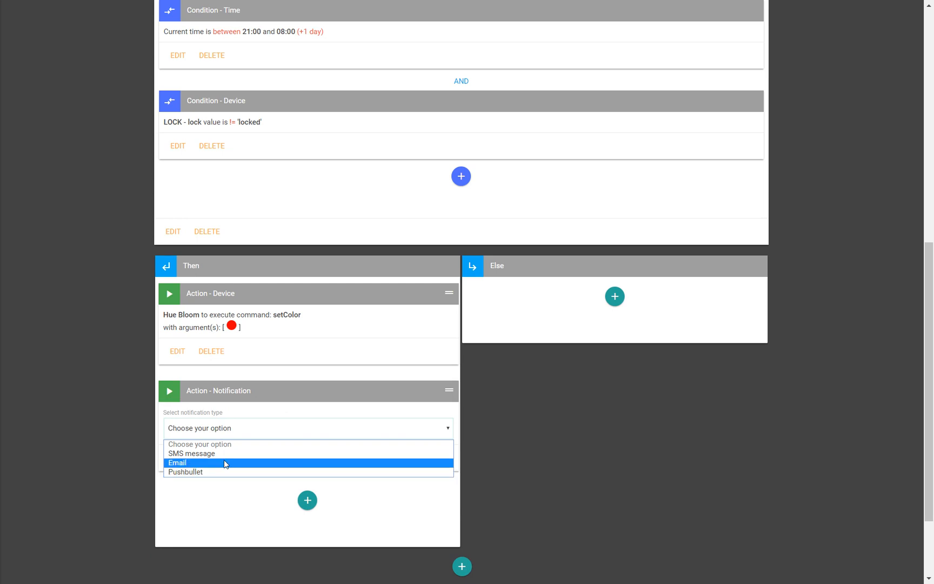
left_click(185, 472)
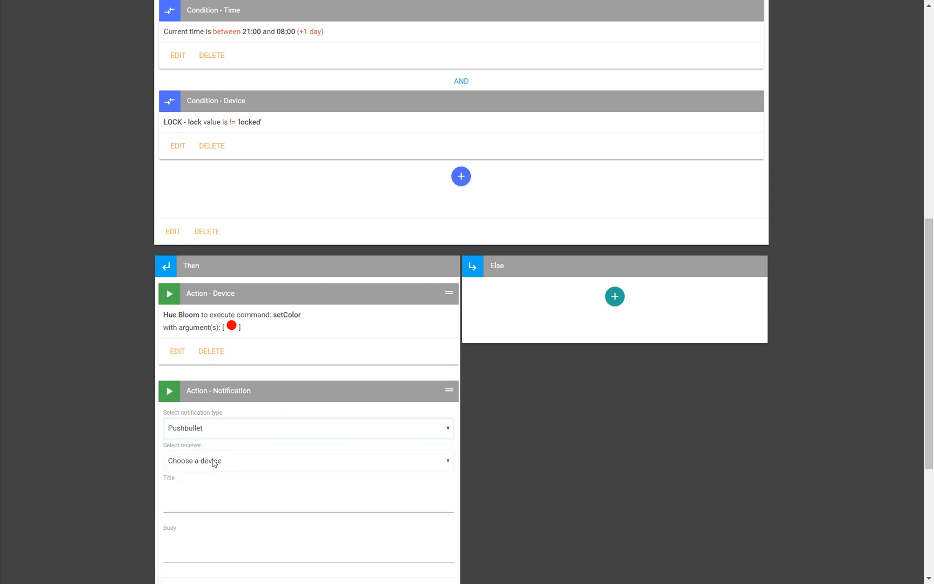
left_click(308, 461)
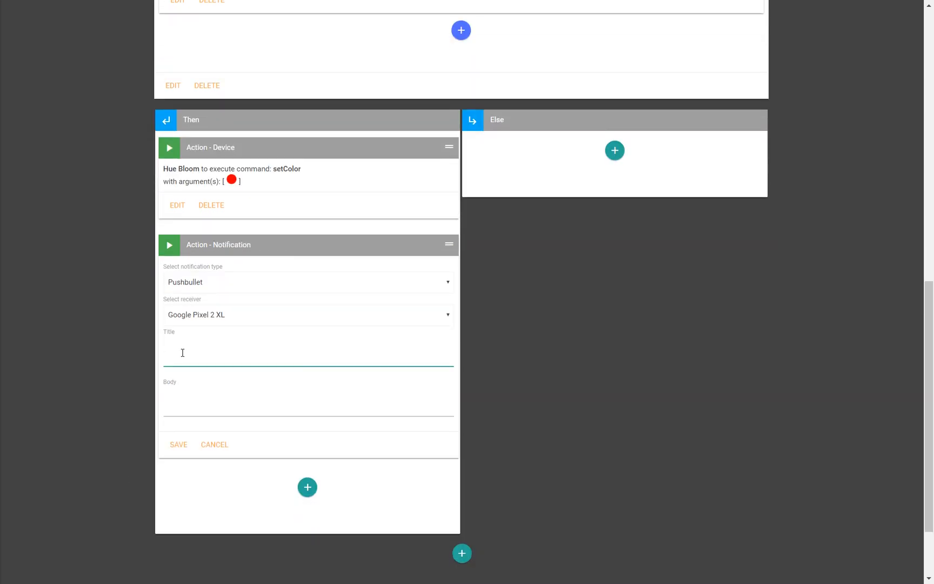
type("Uh O")
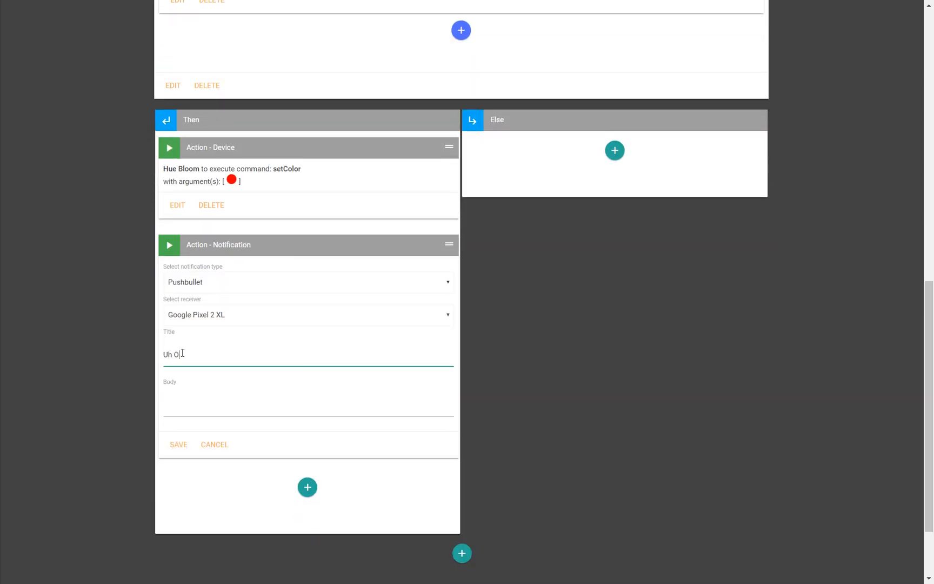
type("The front door is unlocked!")
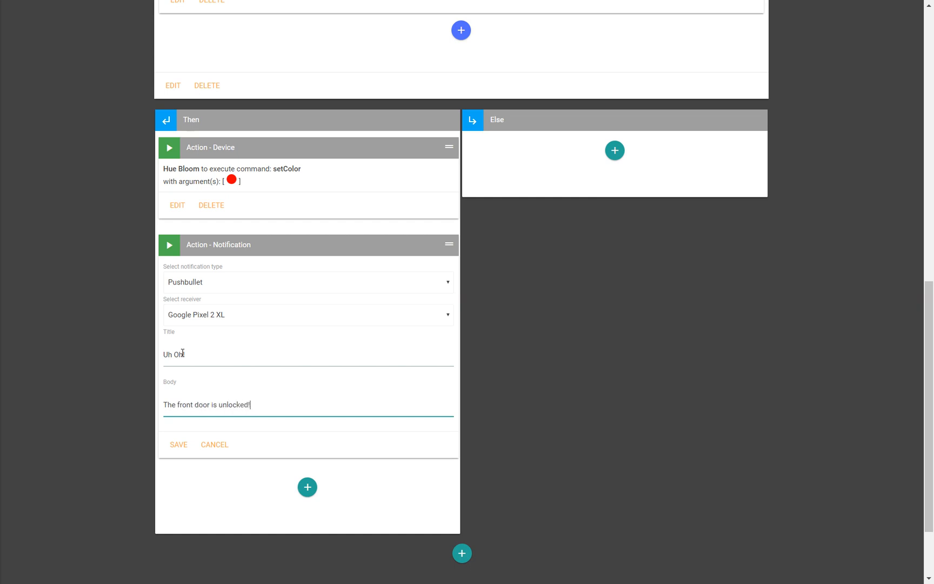
left_click(179, 445)
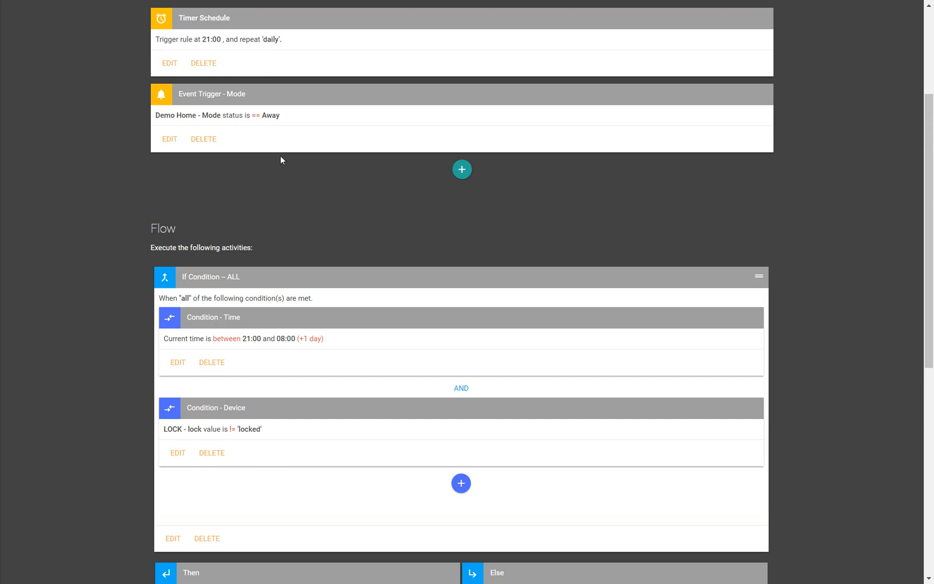
scroll("down", 3)
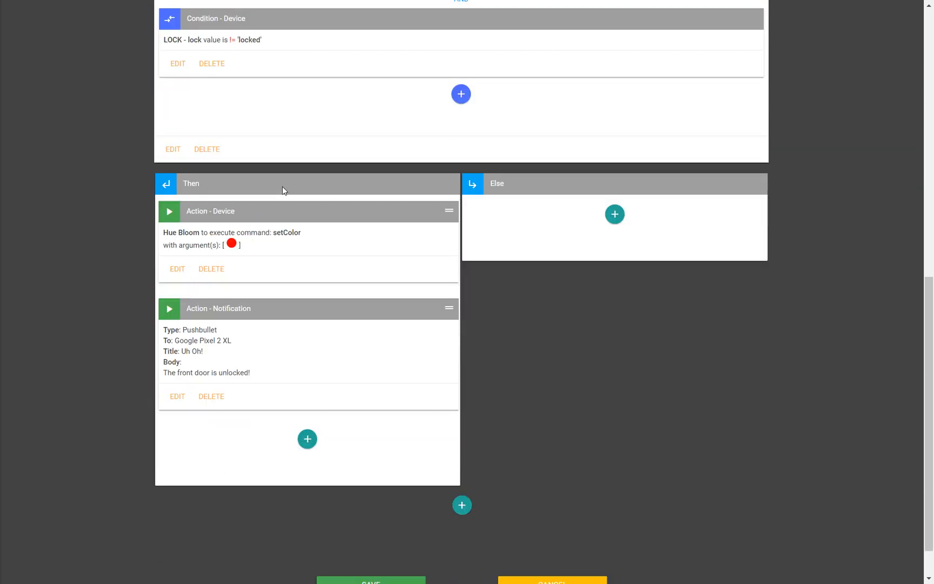
mouse_move(319, 276)
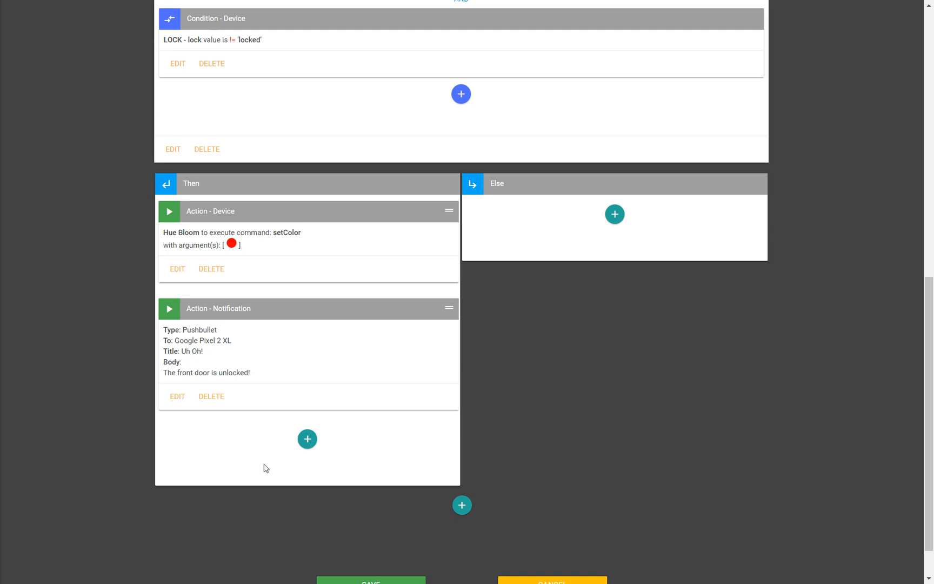
left_click(307, 439)
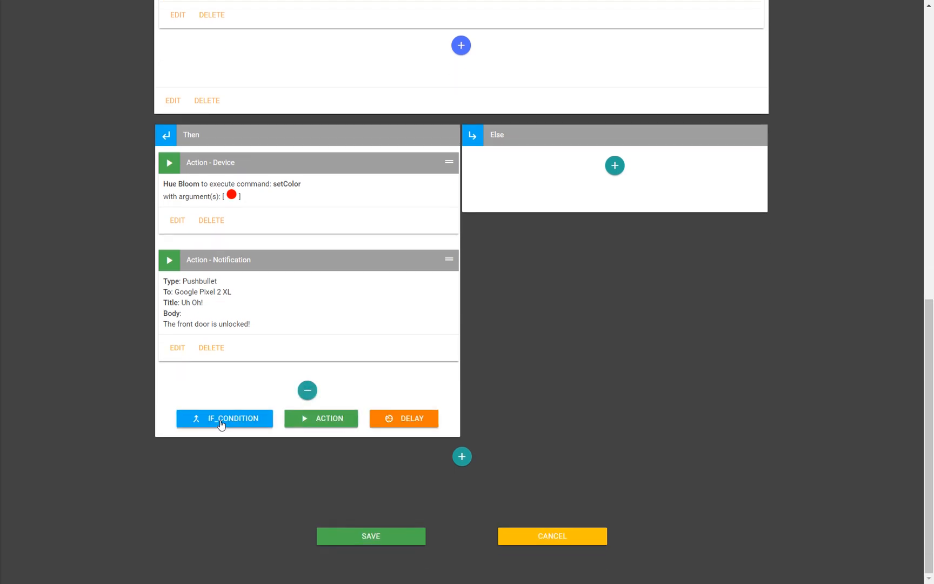
left_click(225, 418)
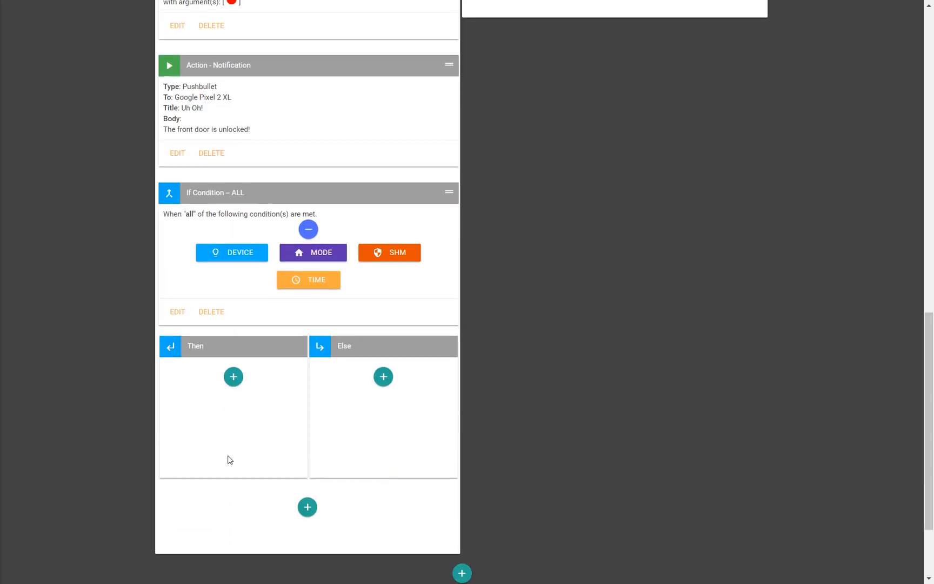
left_click(233, 378)
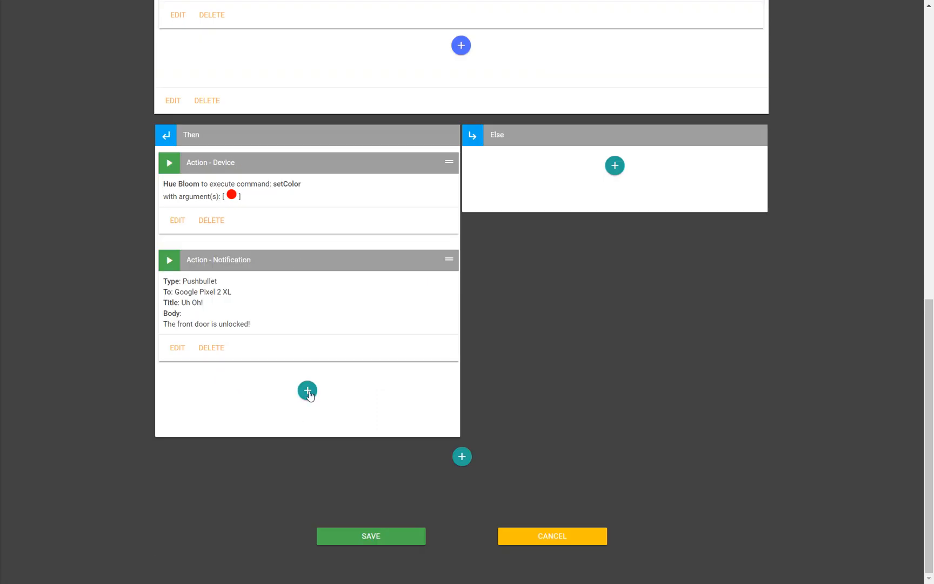
Start a third Then device action: Hue Bloom with the setLevel command
left_click(307, 391)
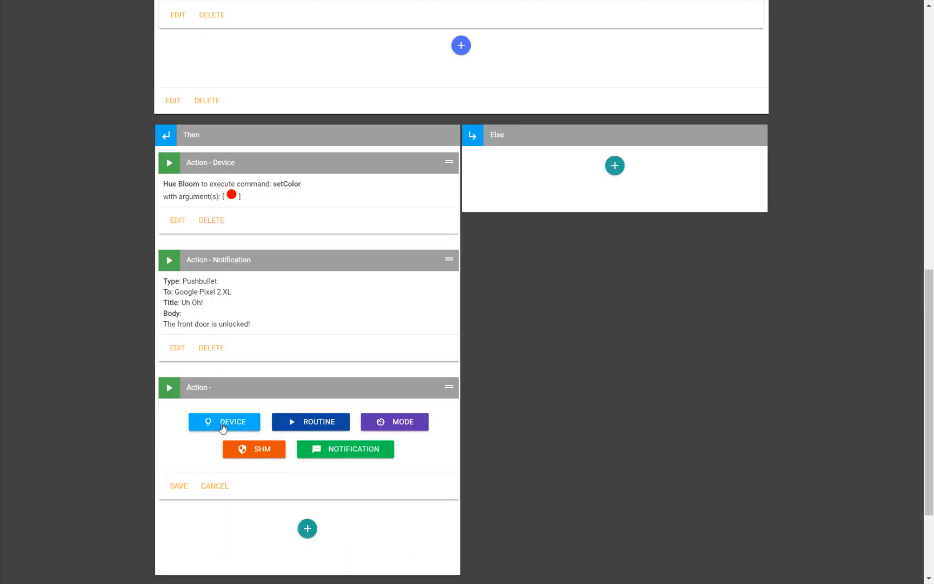
left_click(224, 422)
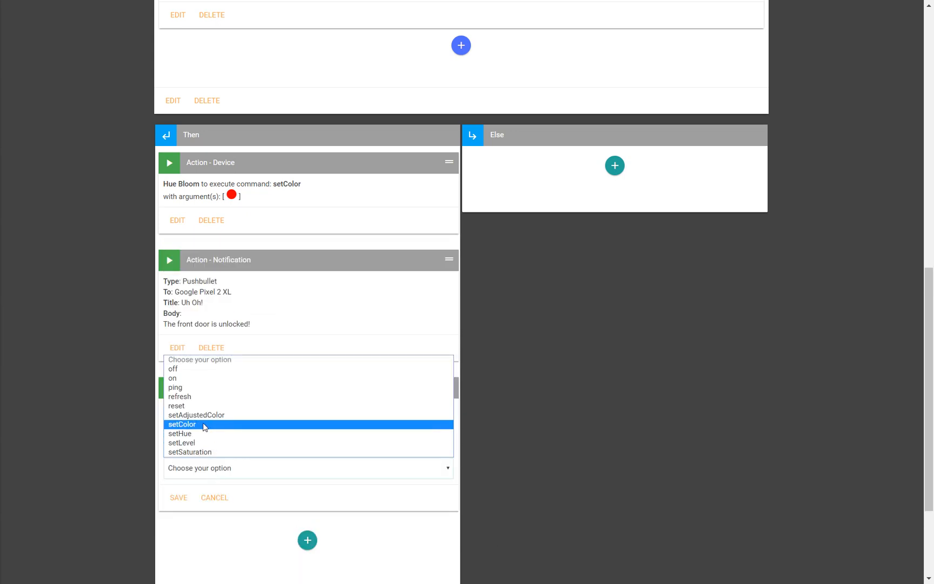
mouse_move(205, 442)
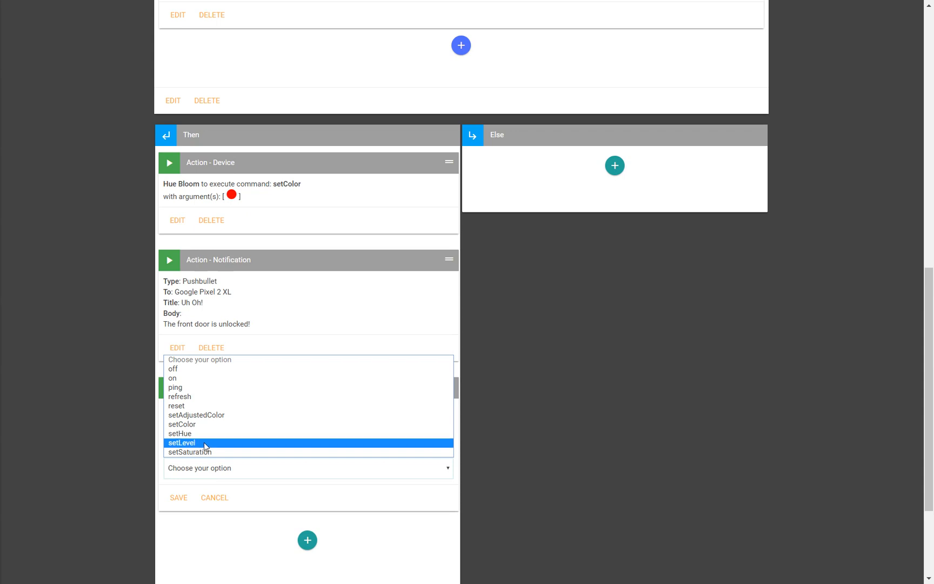
left_click(181, 442)
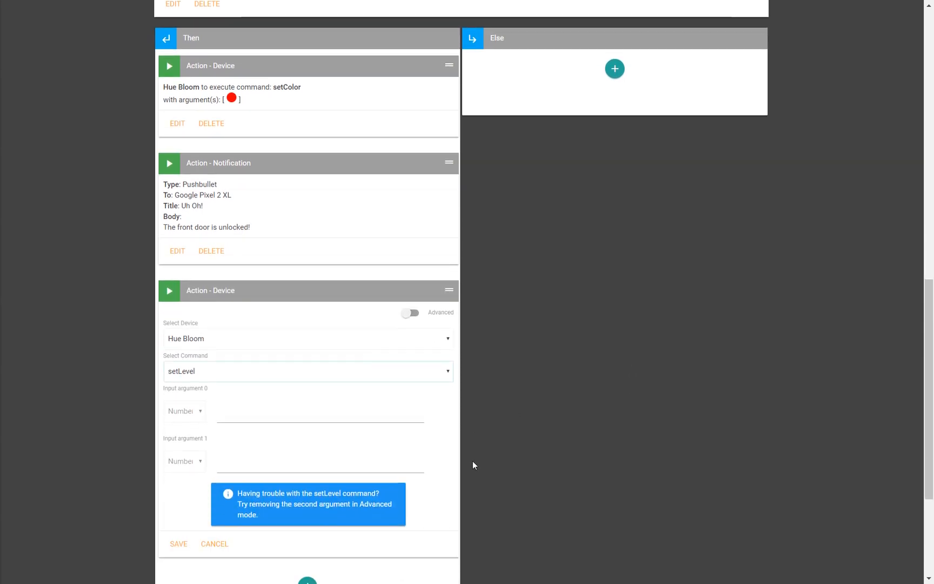
mouse_move(170, 387)
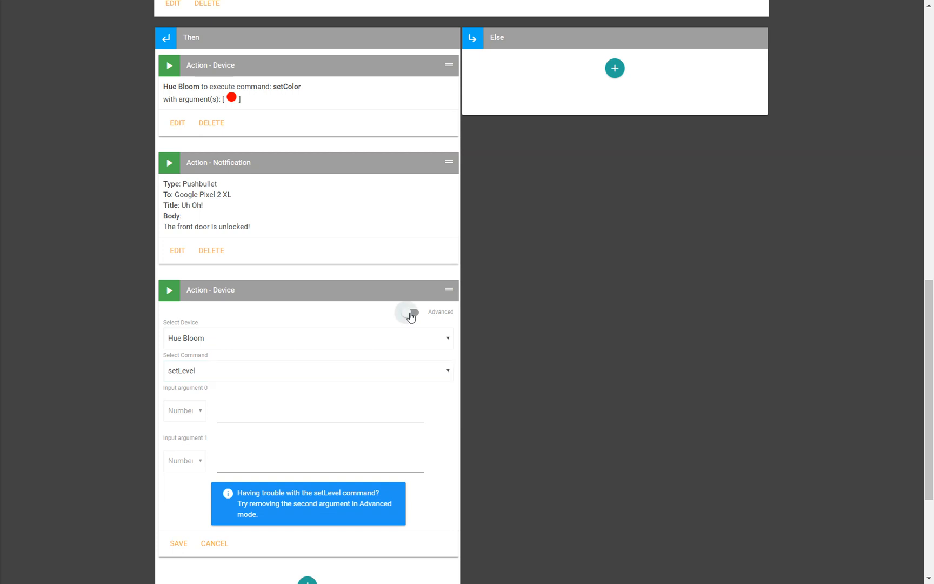
With Advanced on, remove argument 1, set argument 0 to 50 and save the setLevel action
left_click(411, 313)
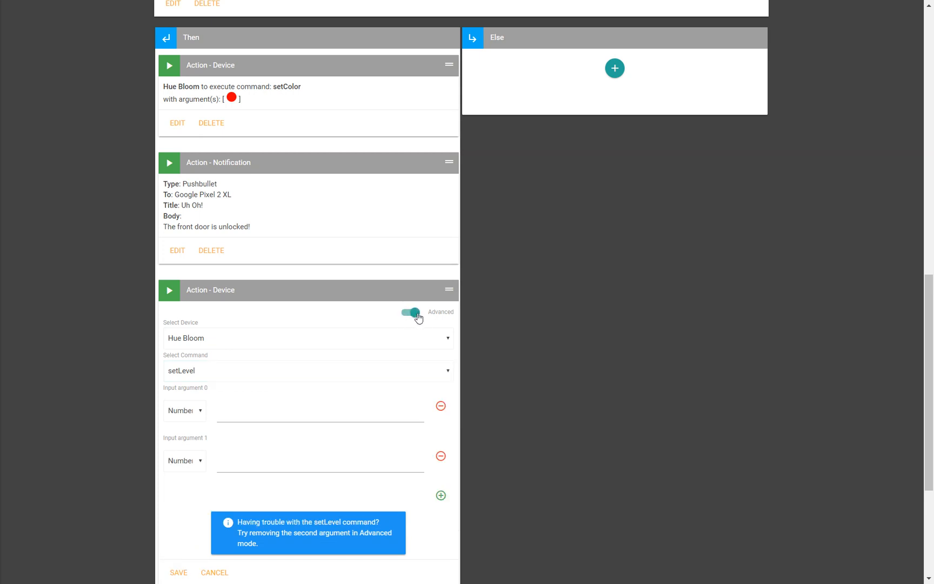
left_click(184, 411)
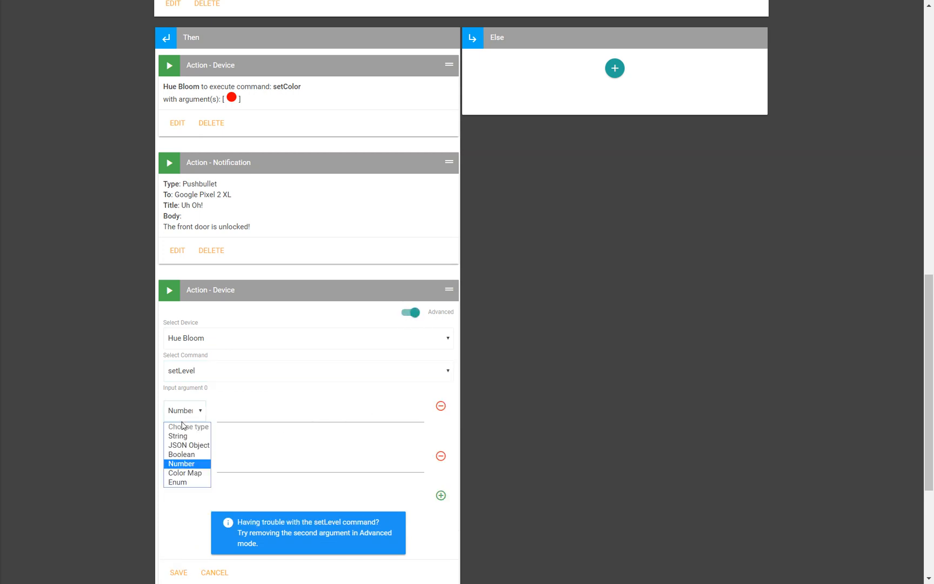
mouse_move(186, 454)
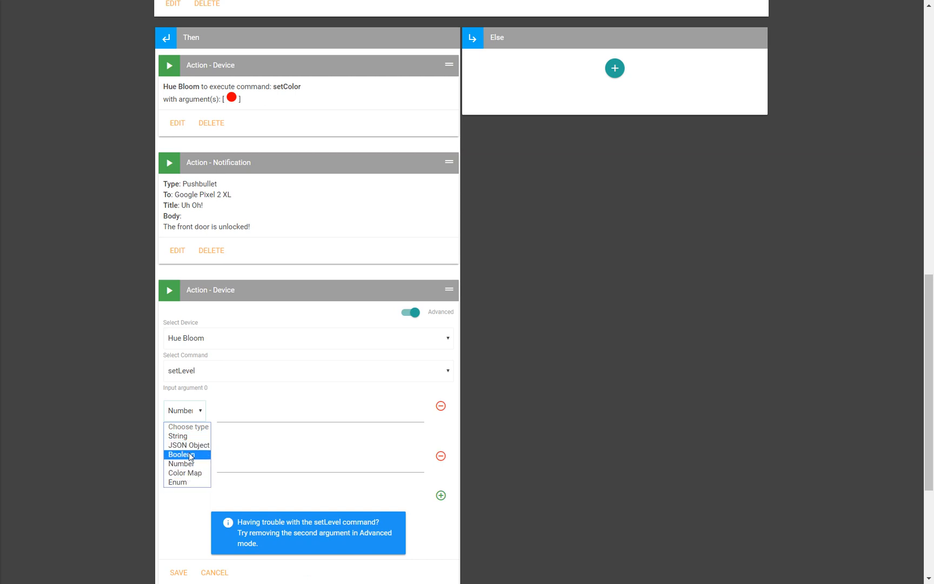
left_click(440, 406)
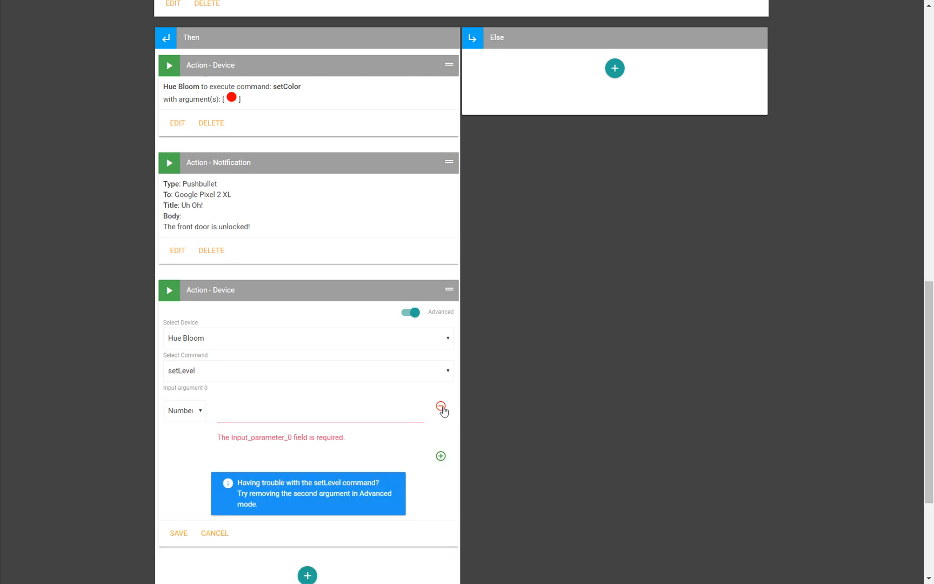
left_click(319, 411)
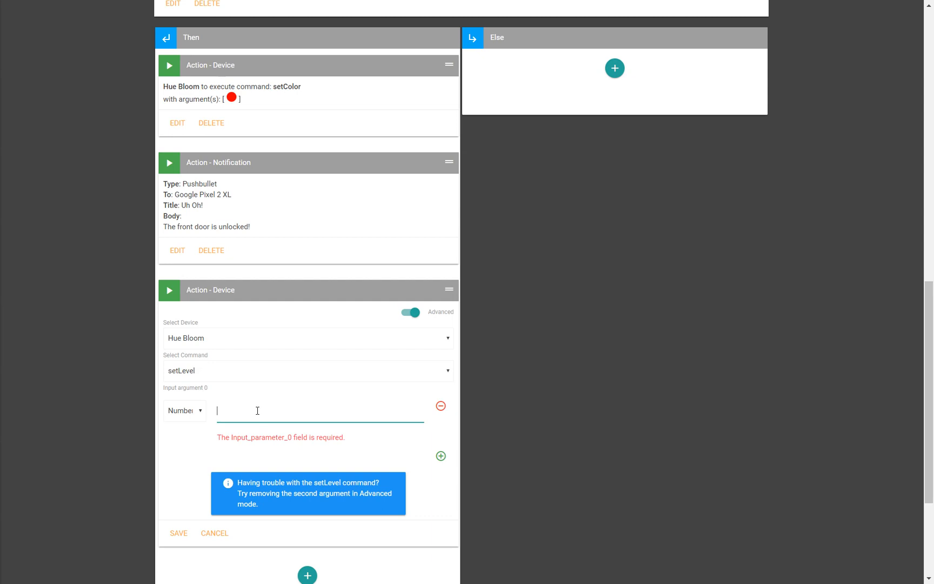
type("50")
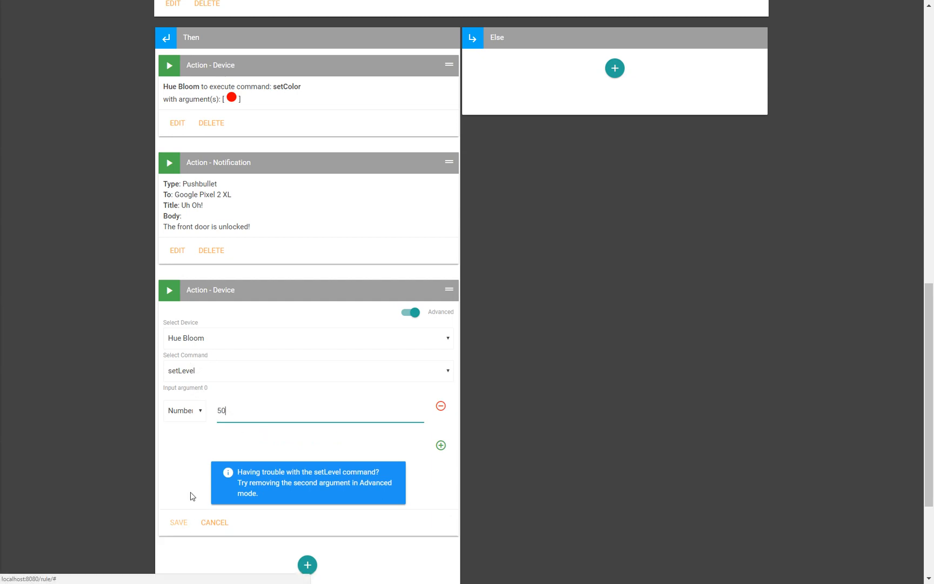
left_click(179, 522)
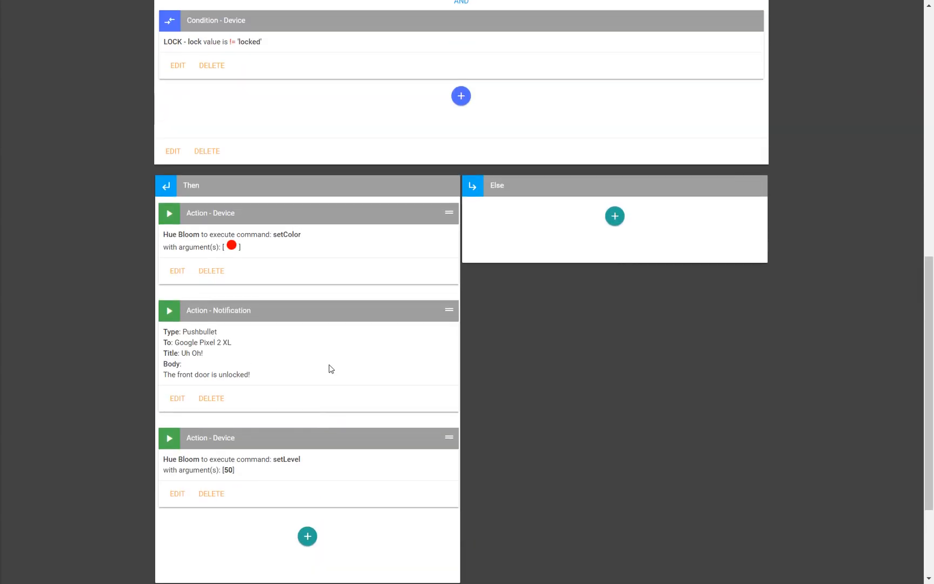
Scroll through Unlock Check to review its triggers, conditions and three Then actions
scroll("down", 3)
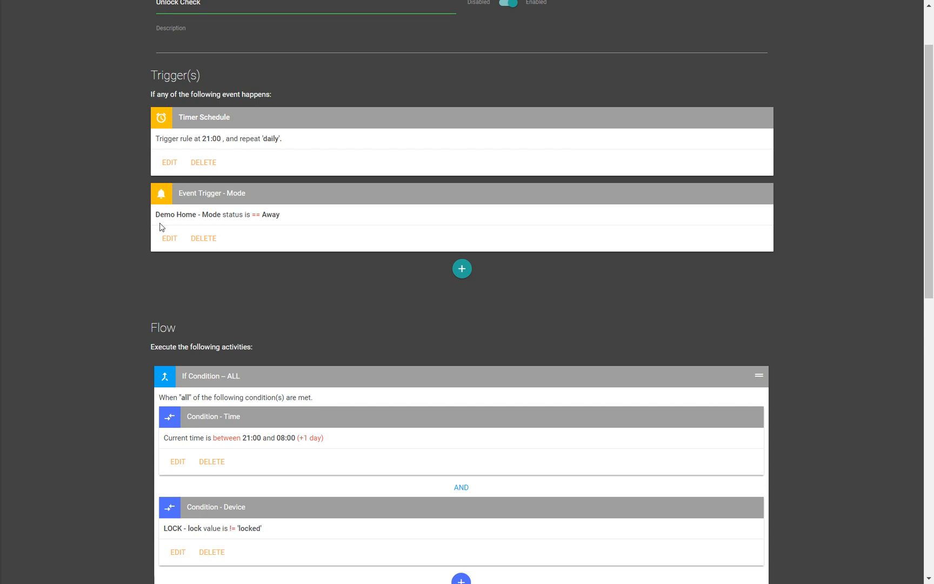
scroll("down", 3)
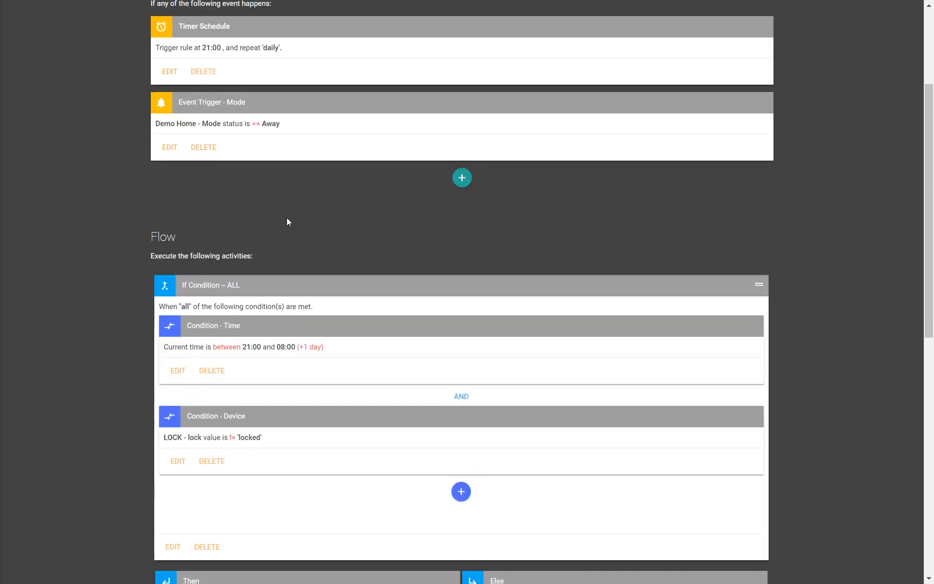
scroll("down", 3)
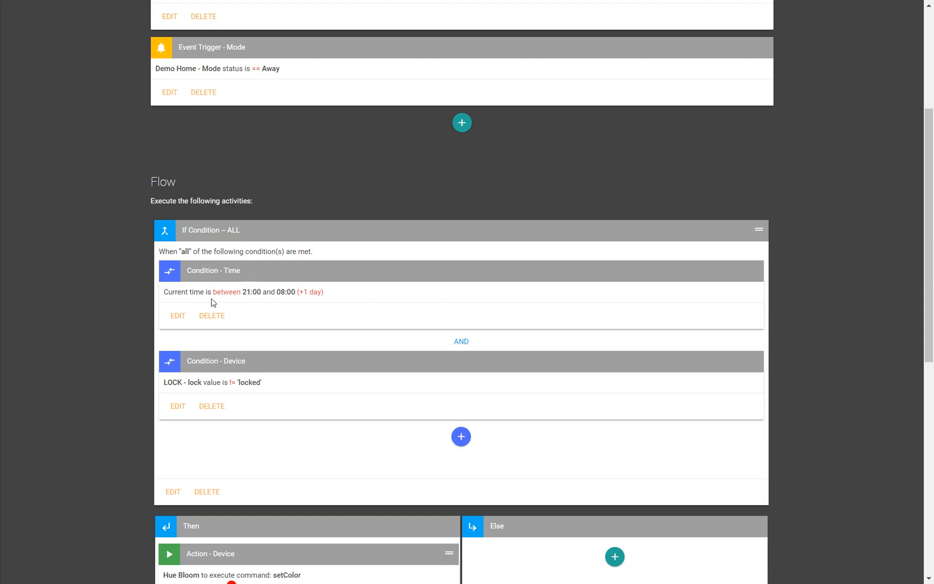
mouse_move(245, 298)
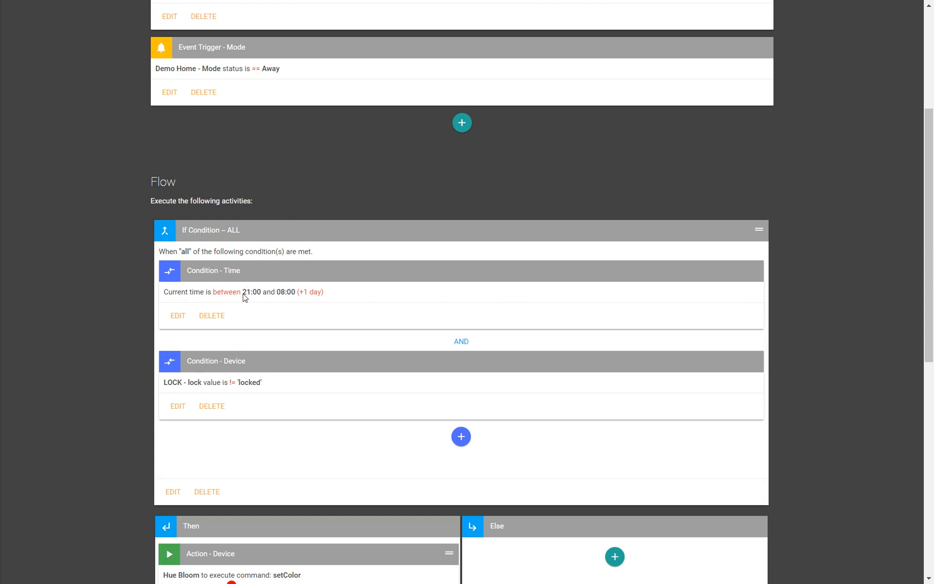
mouse_move(209, 116)
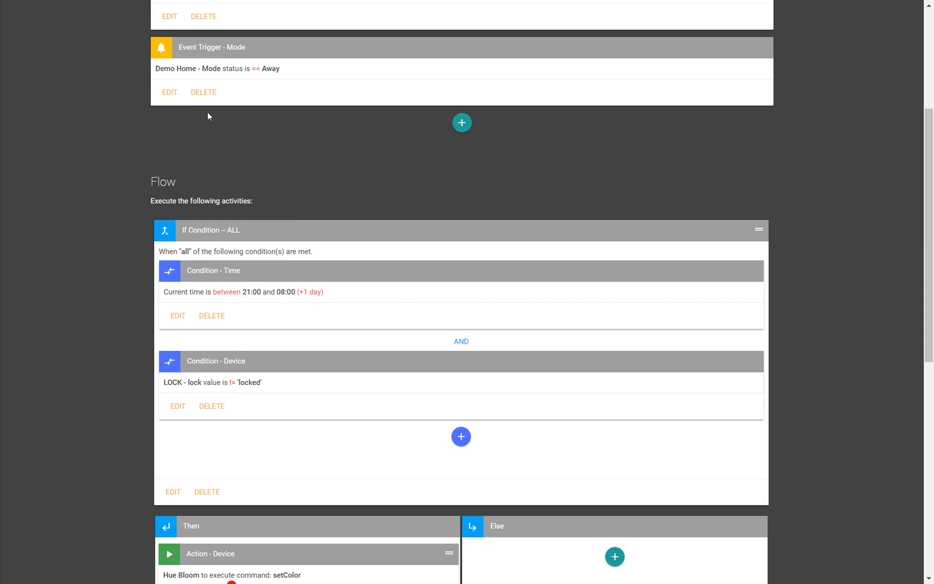
mouse_move(237, 69)
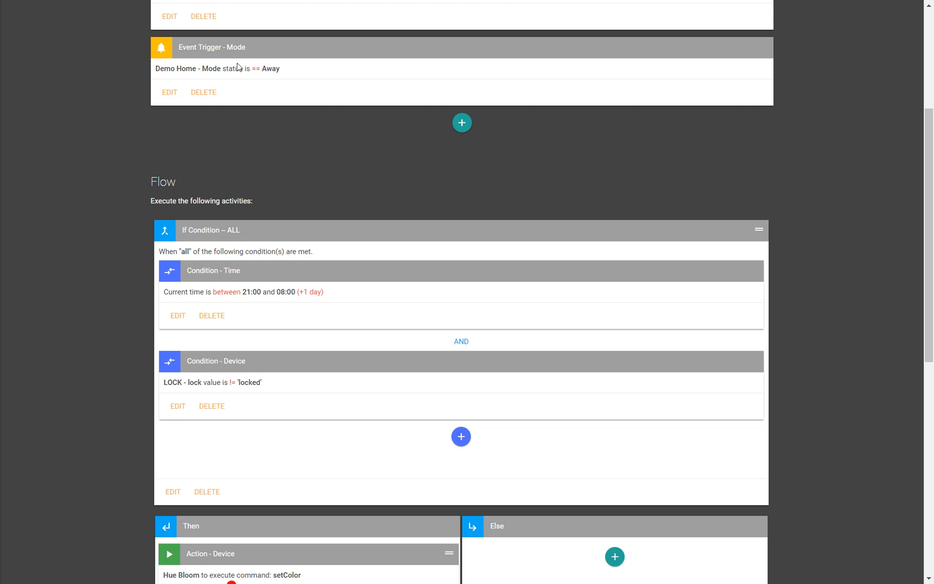
mouse_move(240, 389)
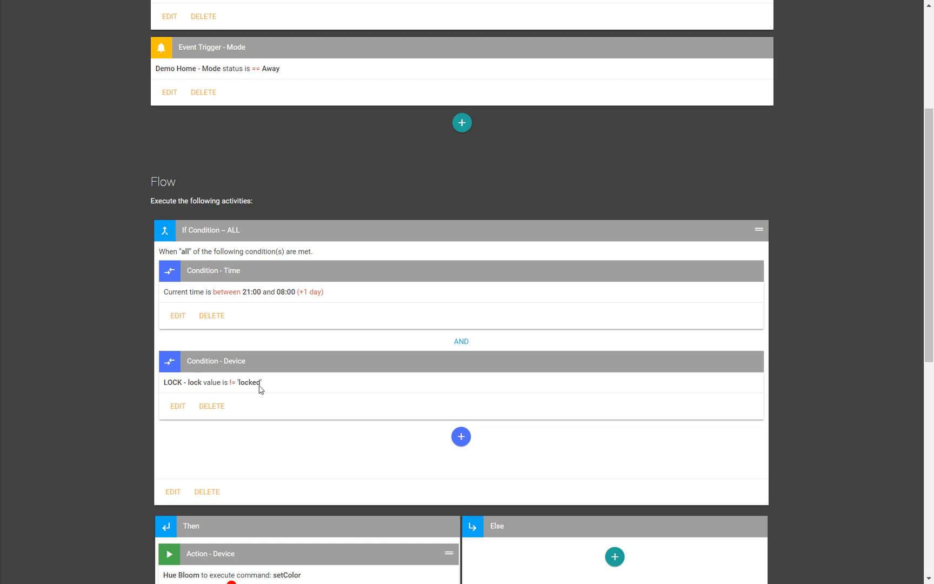
scroll("down", 3)
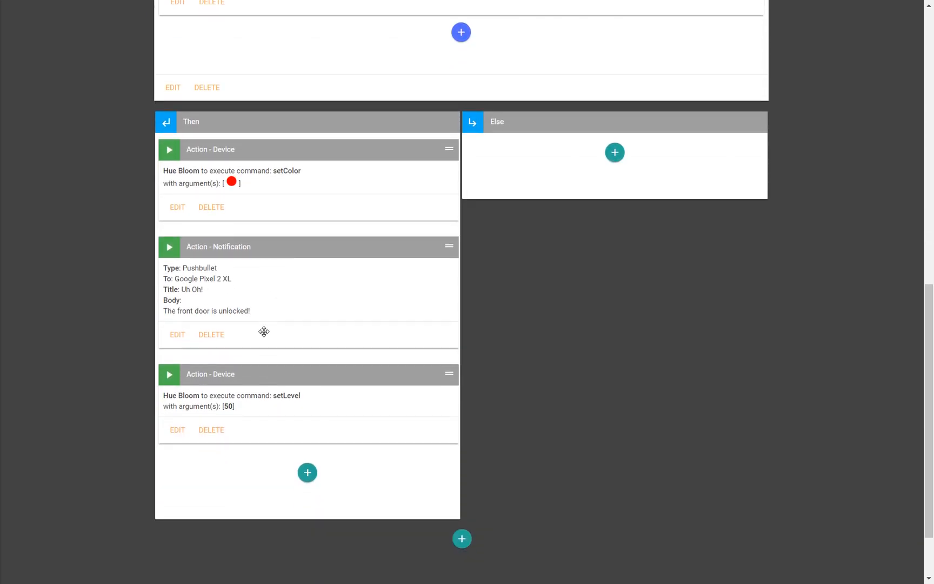
scroll("down", 3)
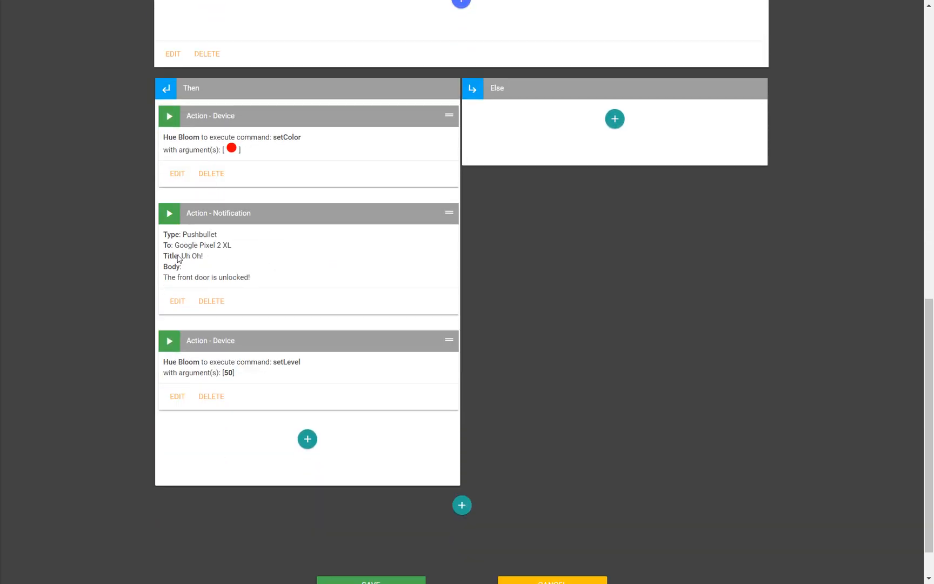
mouse_move(269, 374)
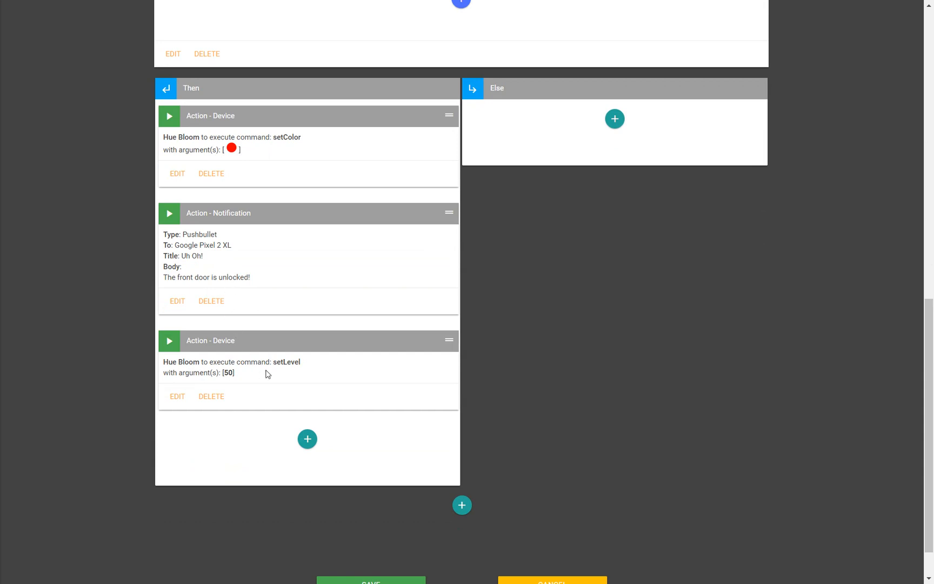
mouse_move(296, 384)
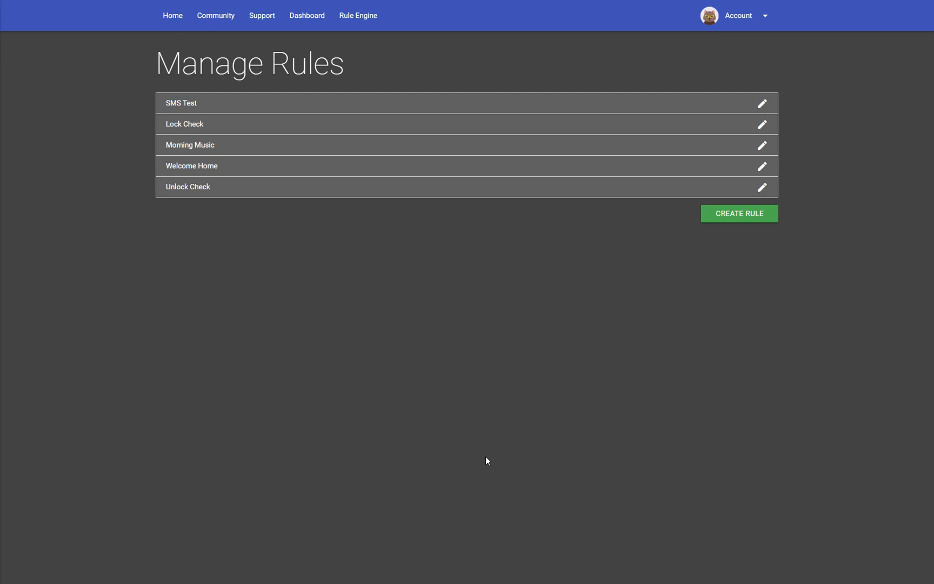
mouse_move(500, 454)
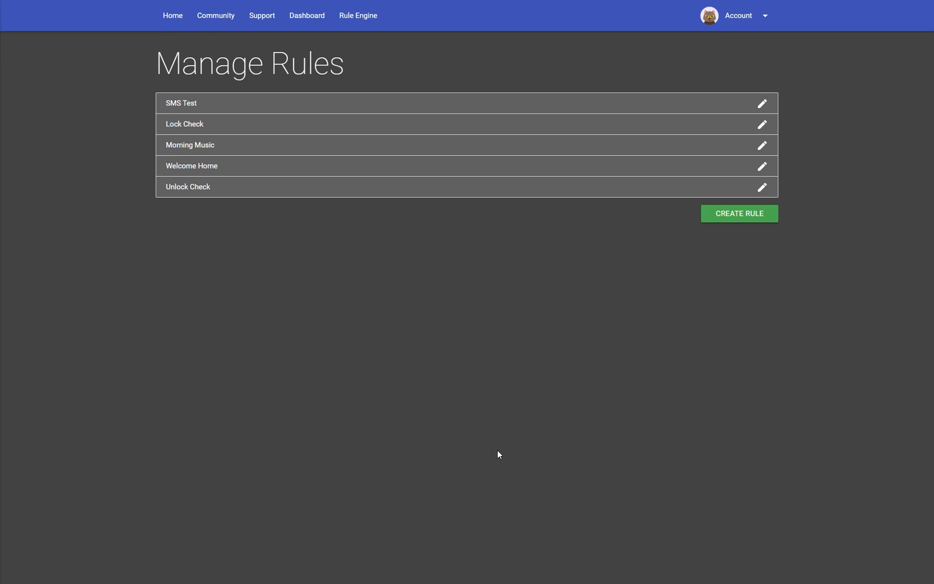
mouse_move(474, 374)
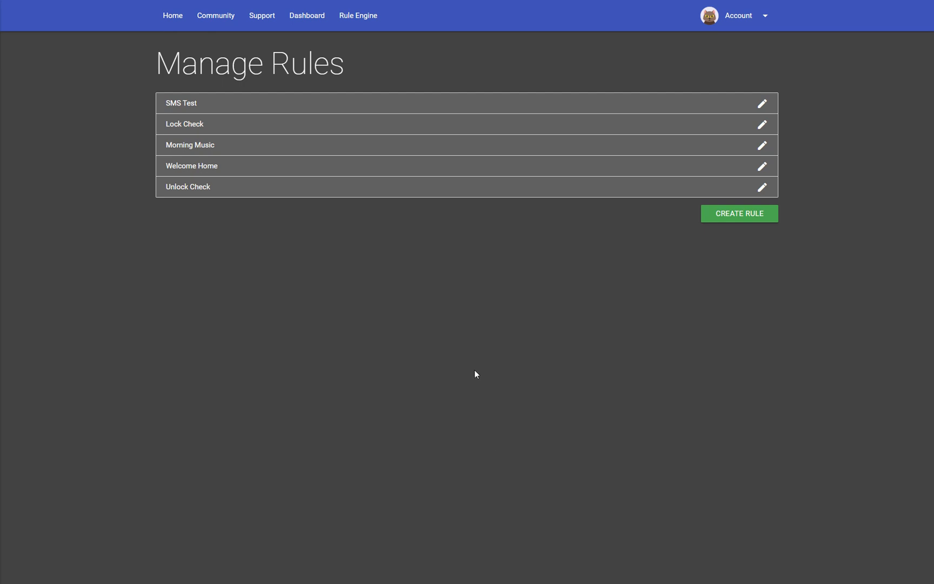
mouse_move(359, 197)
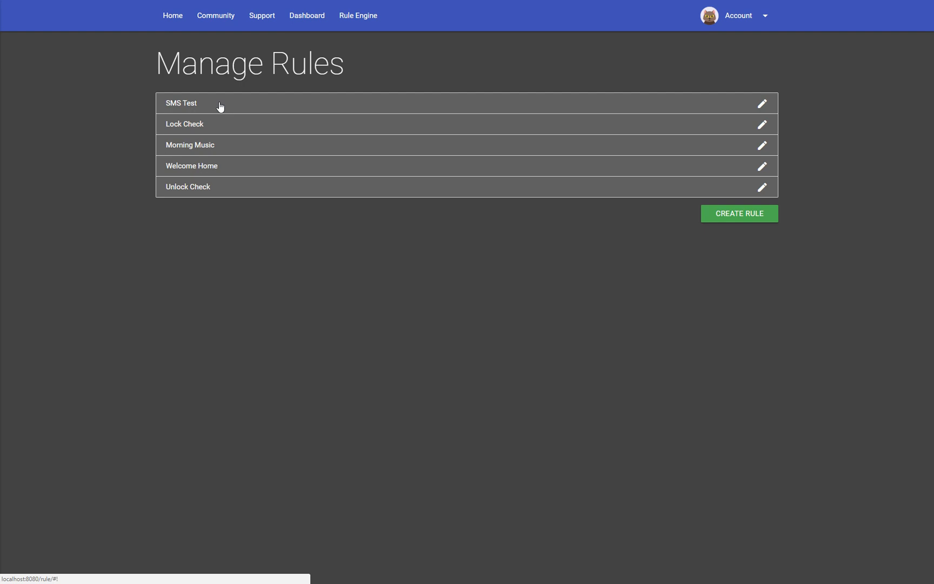
mouse_move(224, 151)
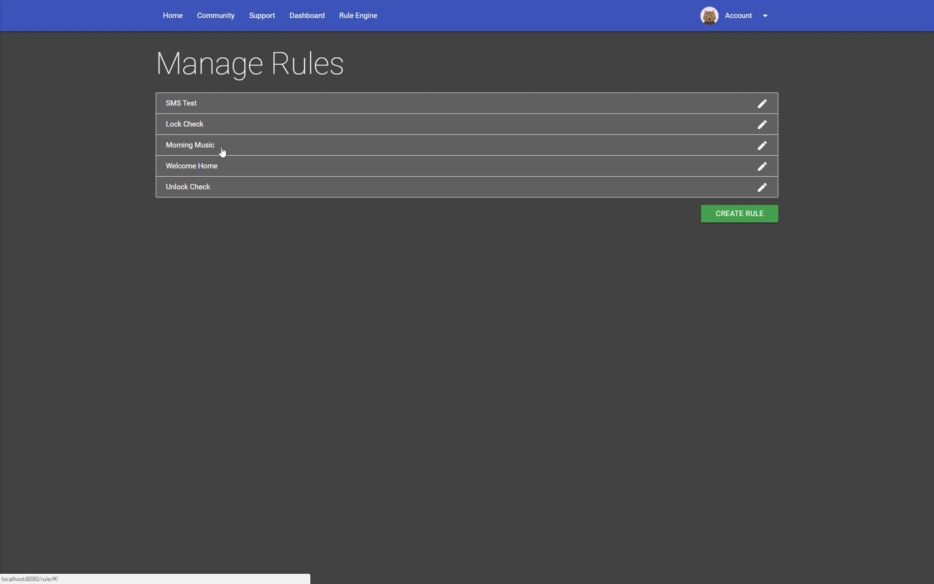
left_click(190, 145)
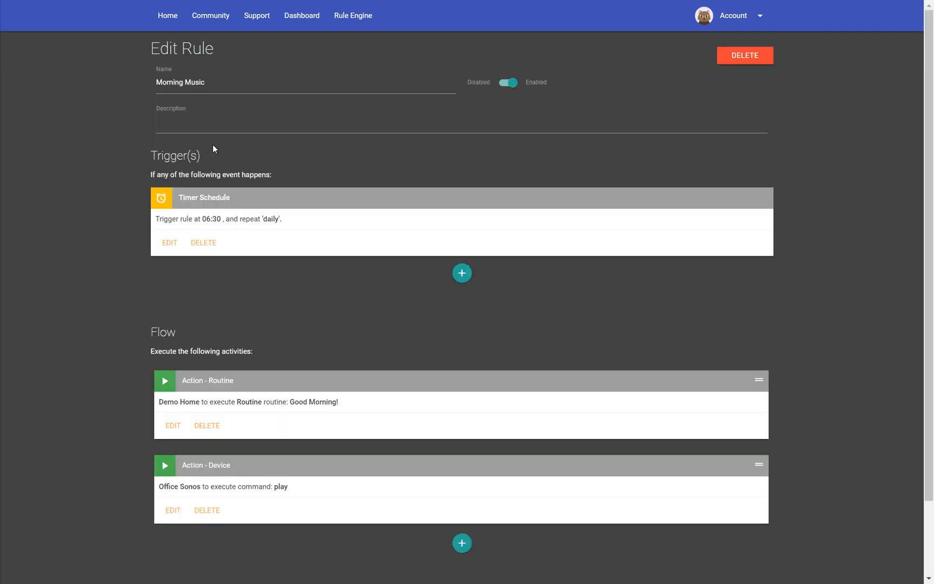
mouse_move(180, 213)
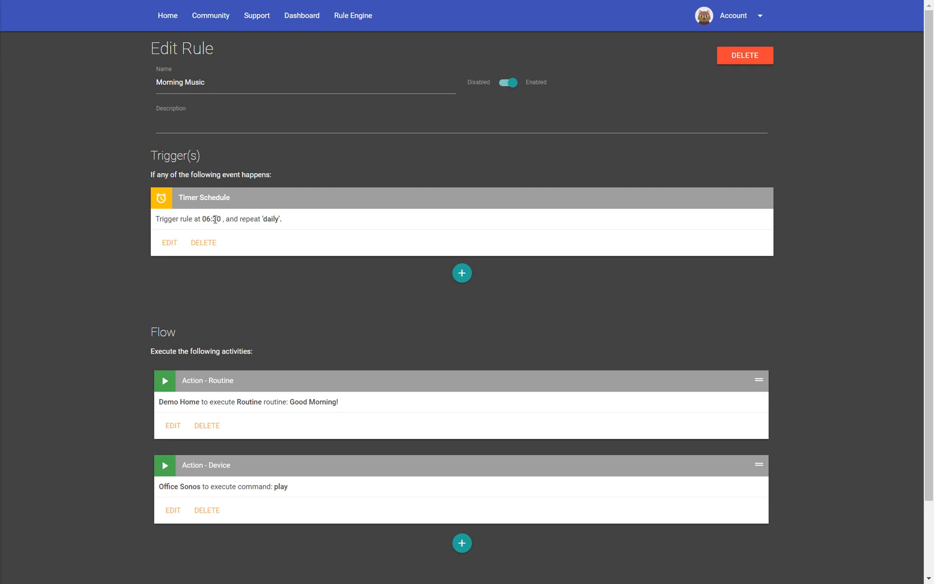
mouse_move(321, 407)
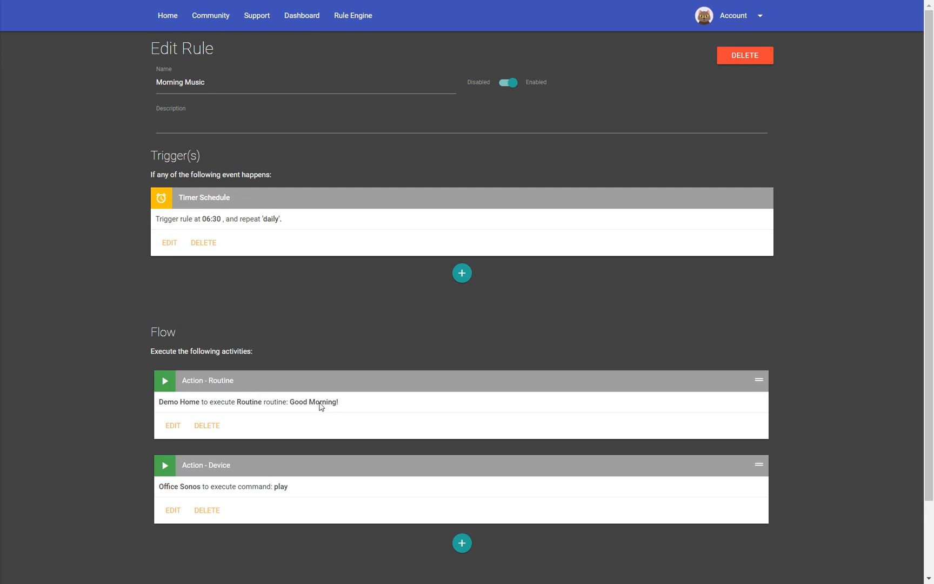
mouse_move(286, 497)
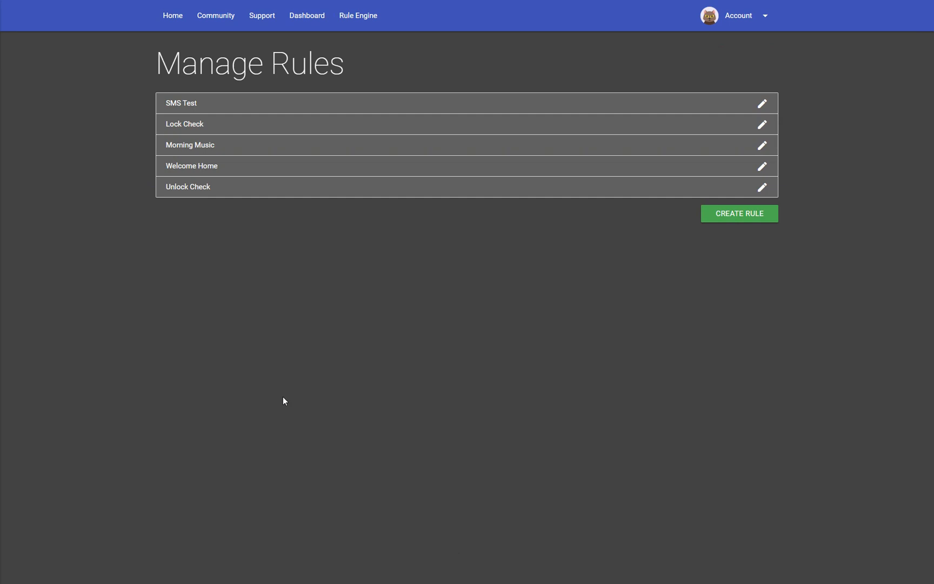
mouse_move(213, 171)
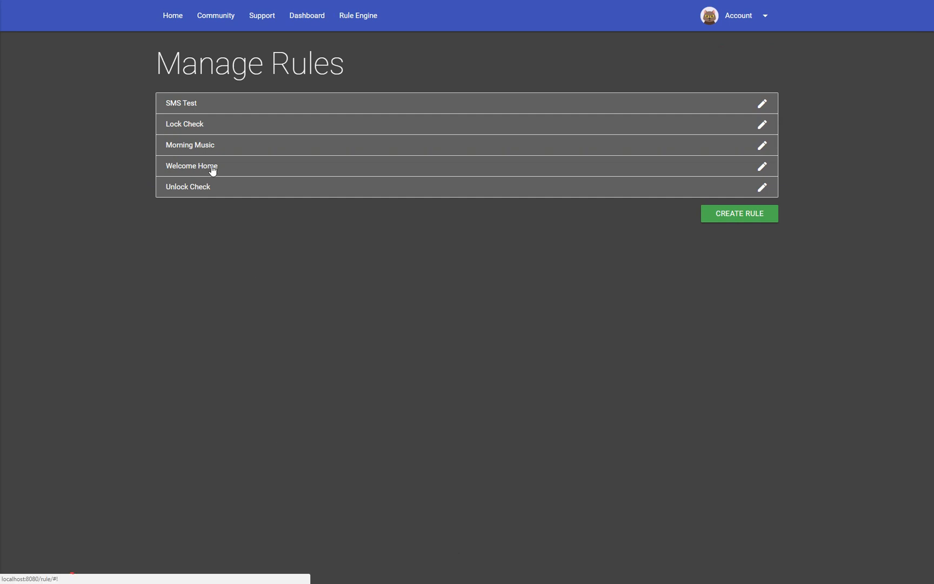
left_click(210, 166)
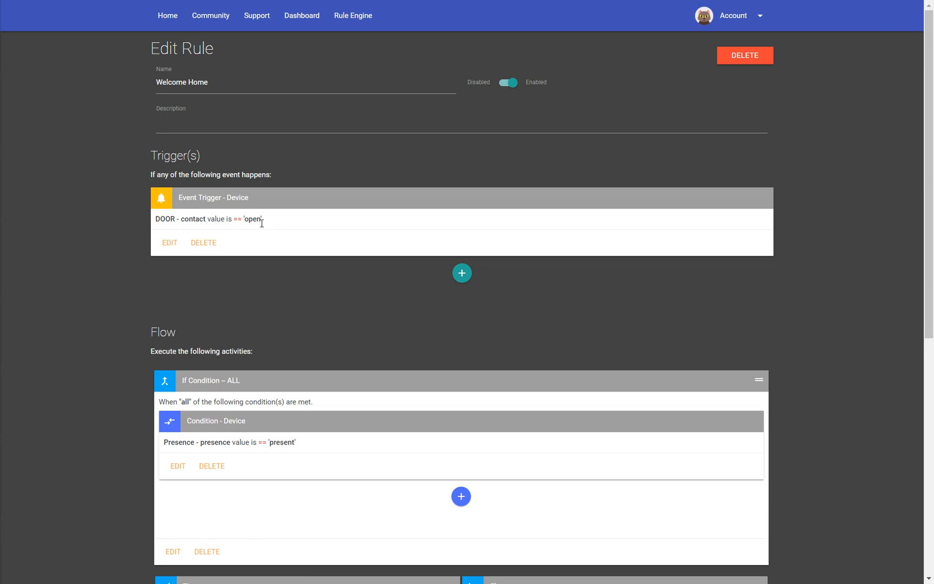
scroll("down", 3)
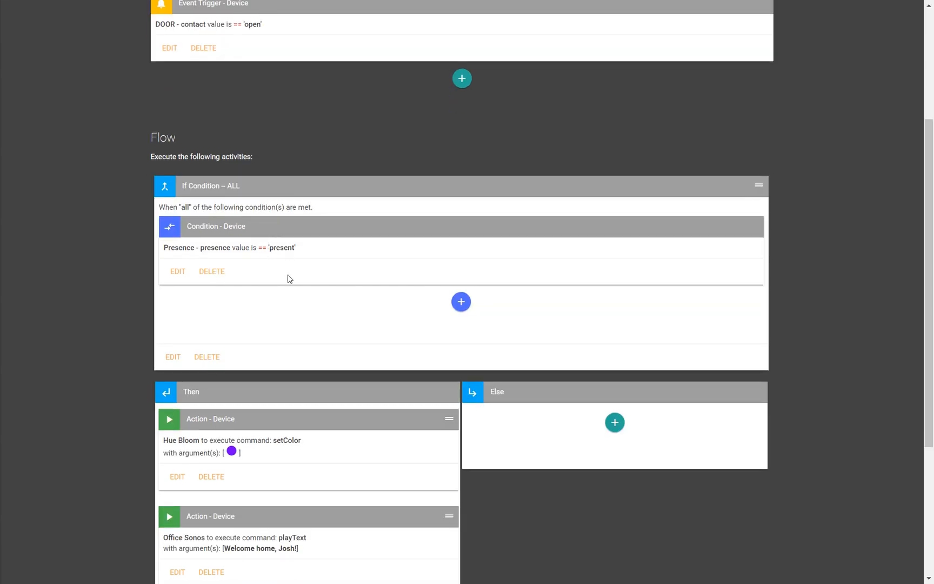
scroll("down", 3)
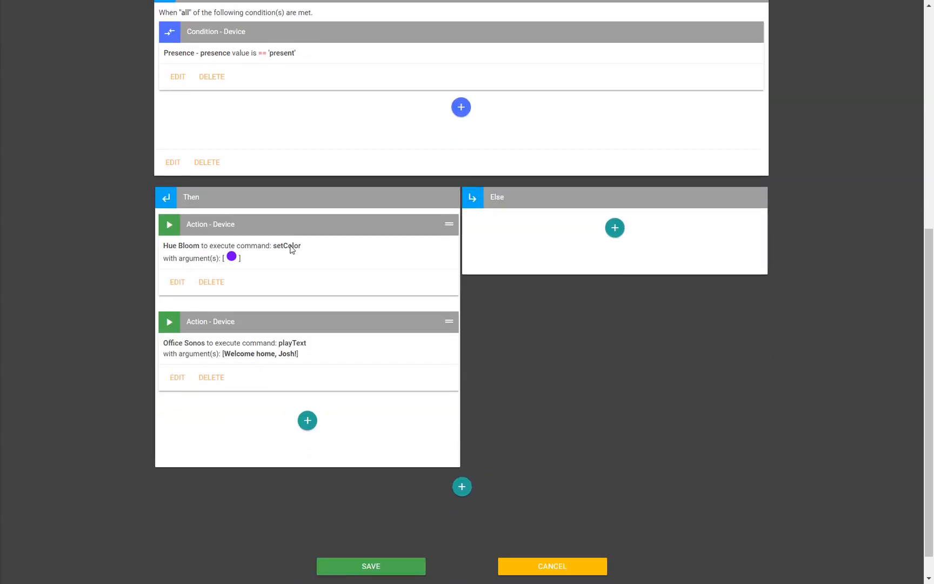
mouse_move(235, 258)
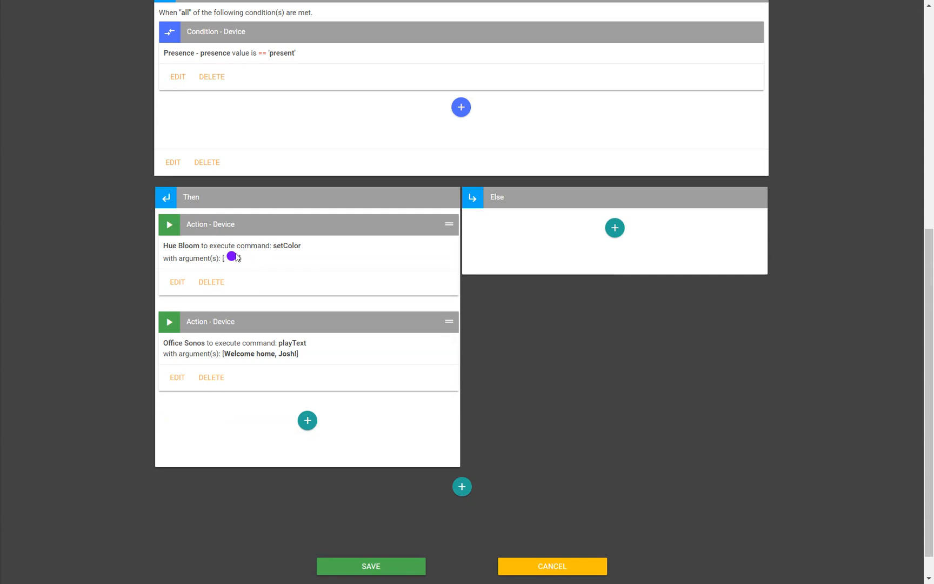
mouse_move(290, 350)
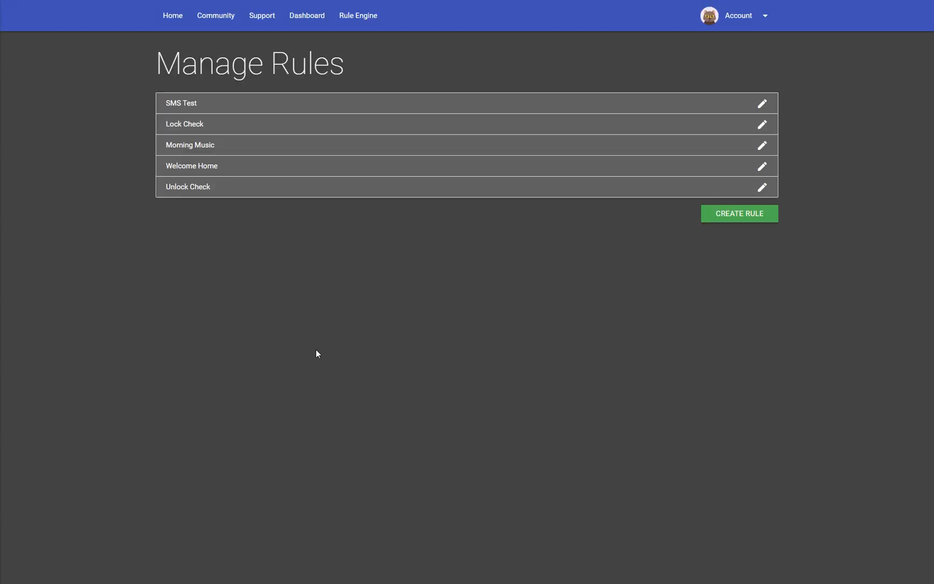
mouse_move(350, 351)
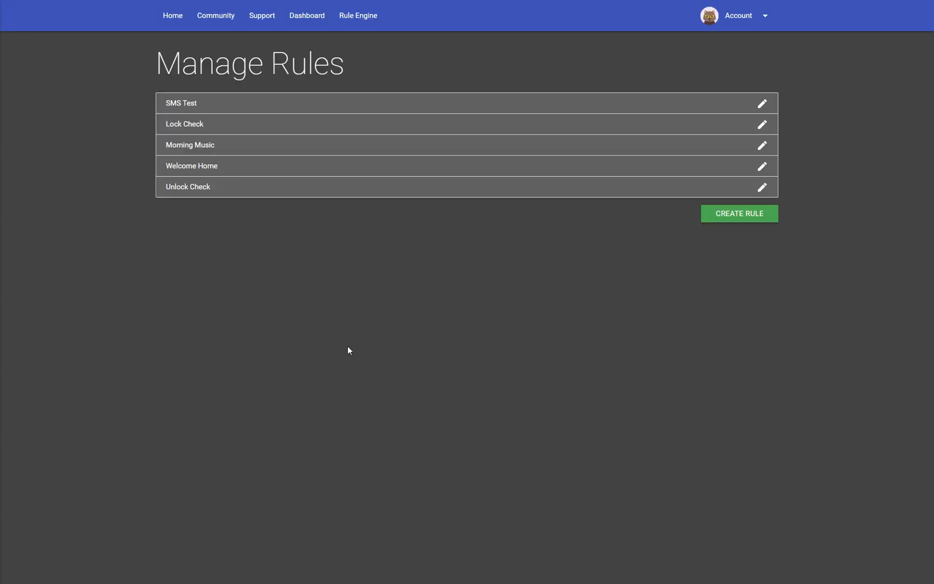
mouse_move(427, 304)
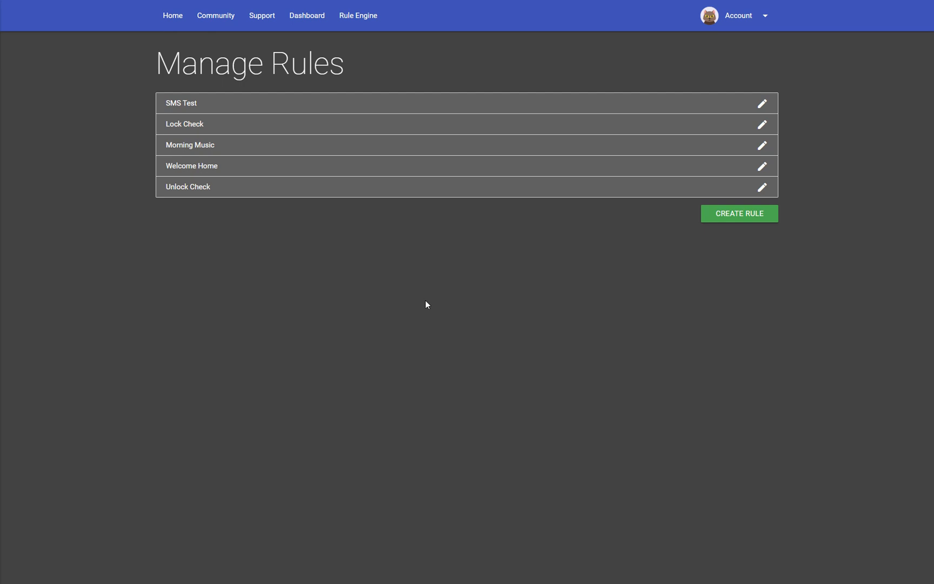